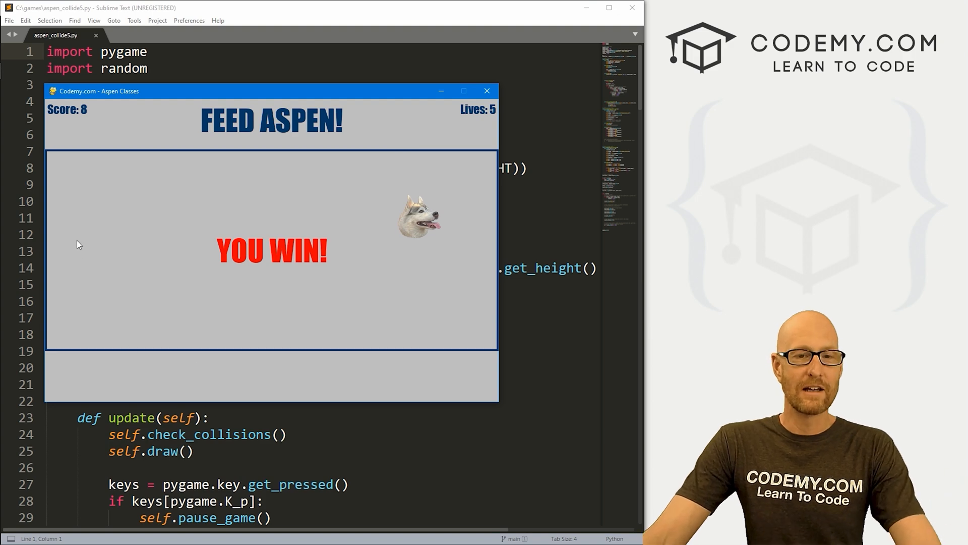
{"action": "mouse_move", "coordinate": [500, 91]}
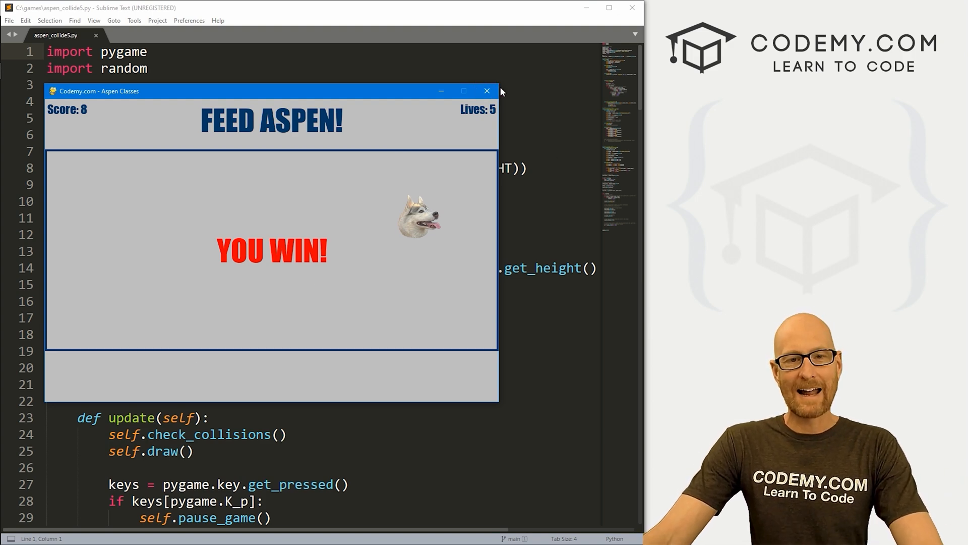
- Close the finished Aspen game window showing the YOU WIN screen
{"action": "left_click", "coordinate": [487, 91]}
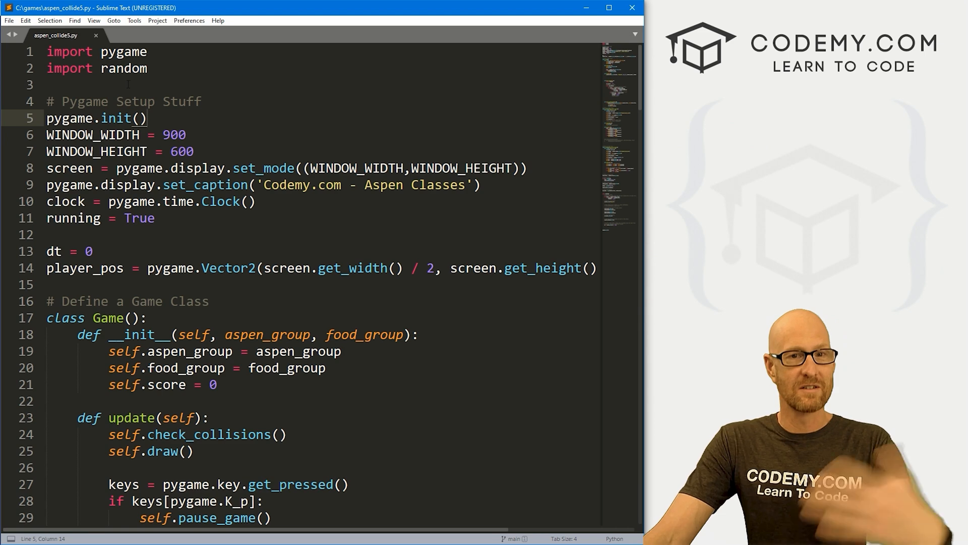
- Add self.lives = 5 after the score setting, then a # Define Fonts comment
{"action": "scroll", "scroll_direction": "down", "scroll_amount": 3}
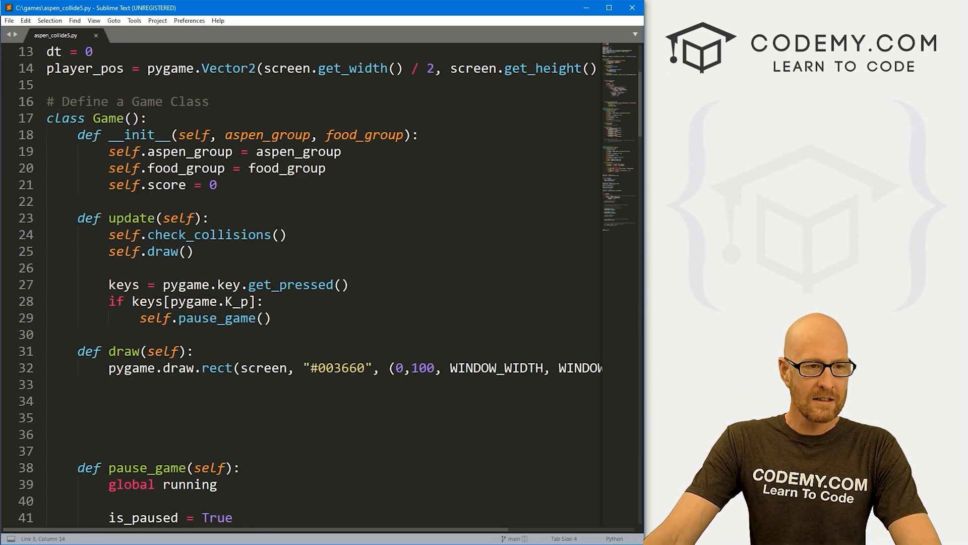
{"action": "left_click", "coordinate": [218, 185]}
{"action": "type", "text": "self"}
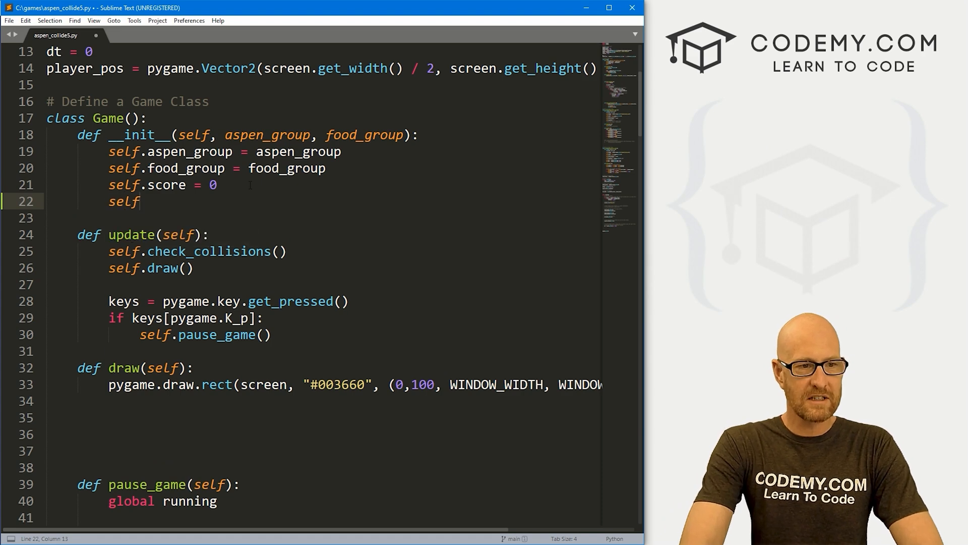
{"action": "type", "text": ".lives = 5"}
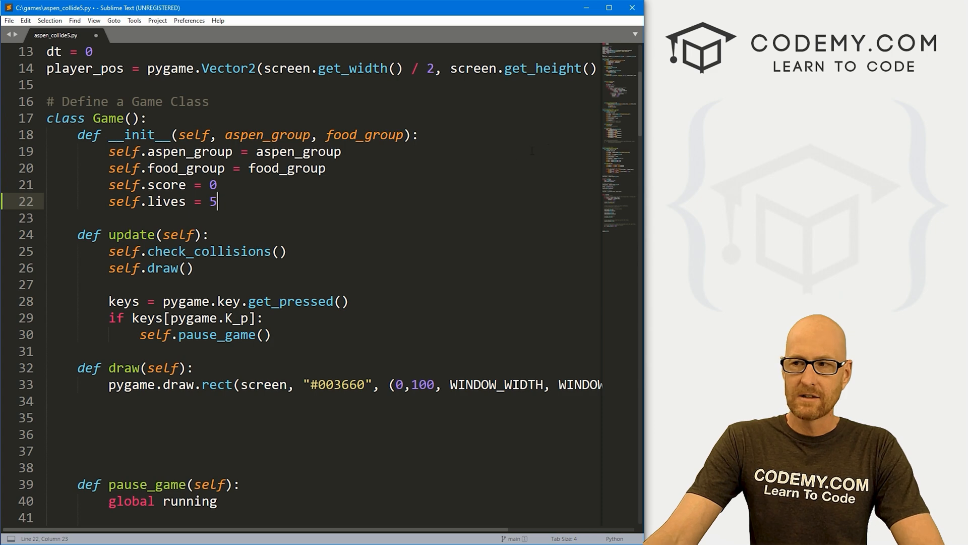
{"action": "scroll", "scroll_direction": "down", "scroll_amount": 3}
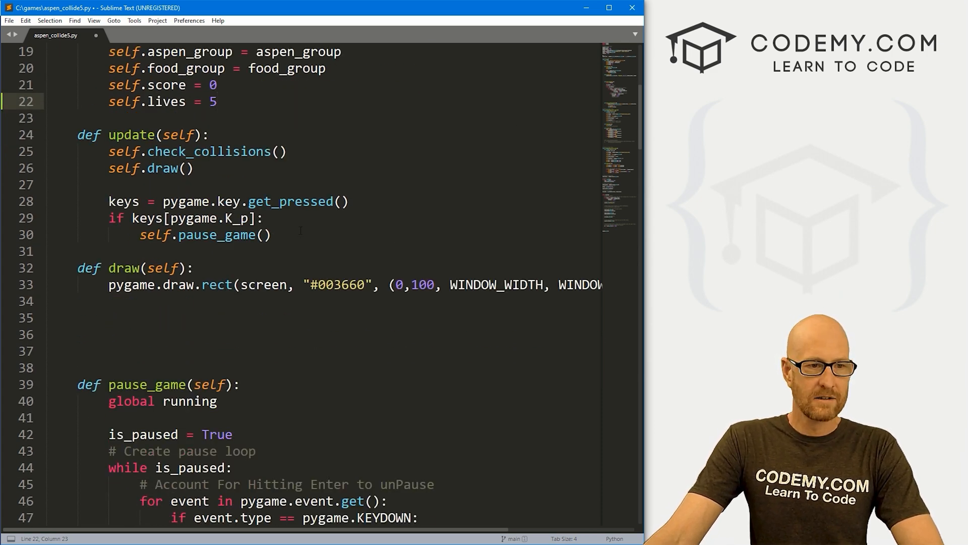
{"action": "scroll", "scroll_direction": "up", "scroll_amount": 3}
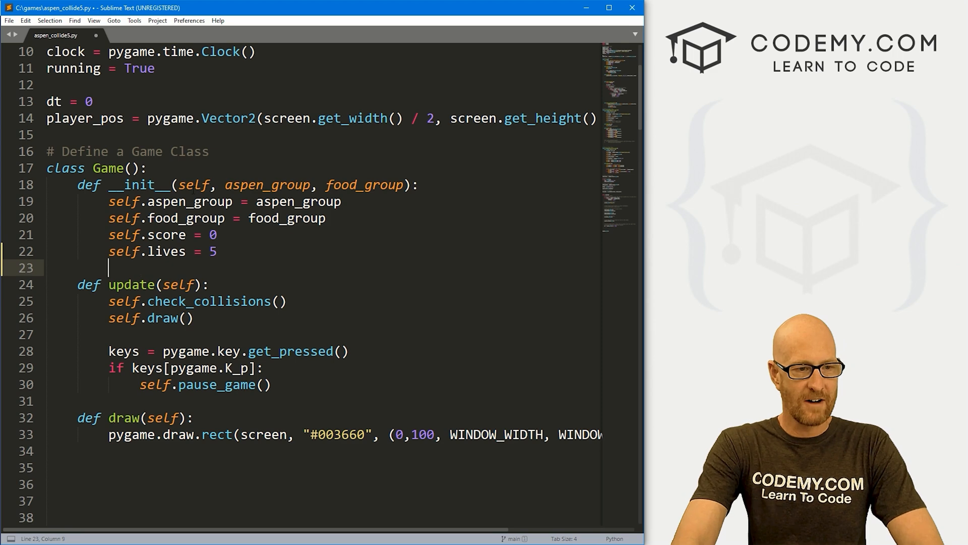
{"action": "type", "text": "# Define Fonts"}
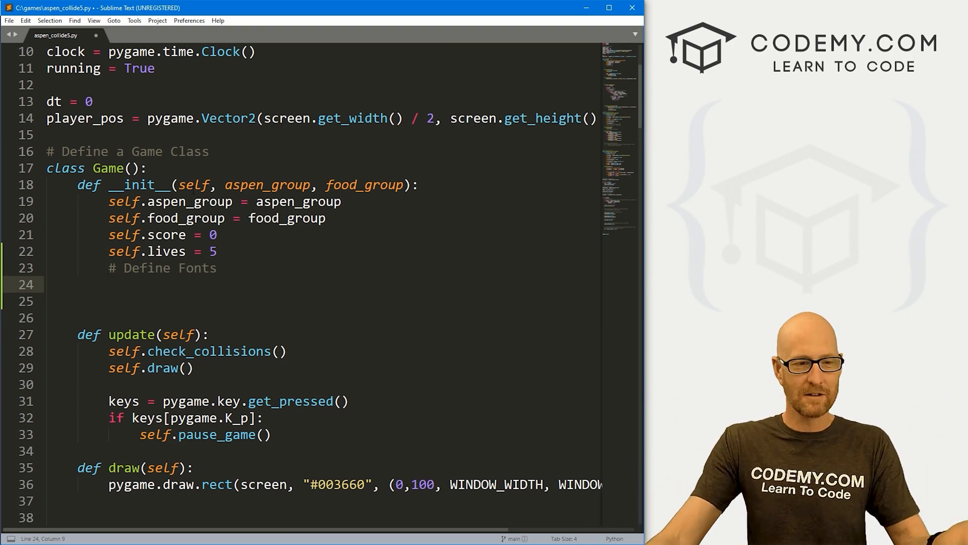
- Define self.small_font = pygame.font.SysFont("impact", 24) under the fonts comment
{"action": "left_click", "coordinate": [108, 284]}
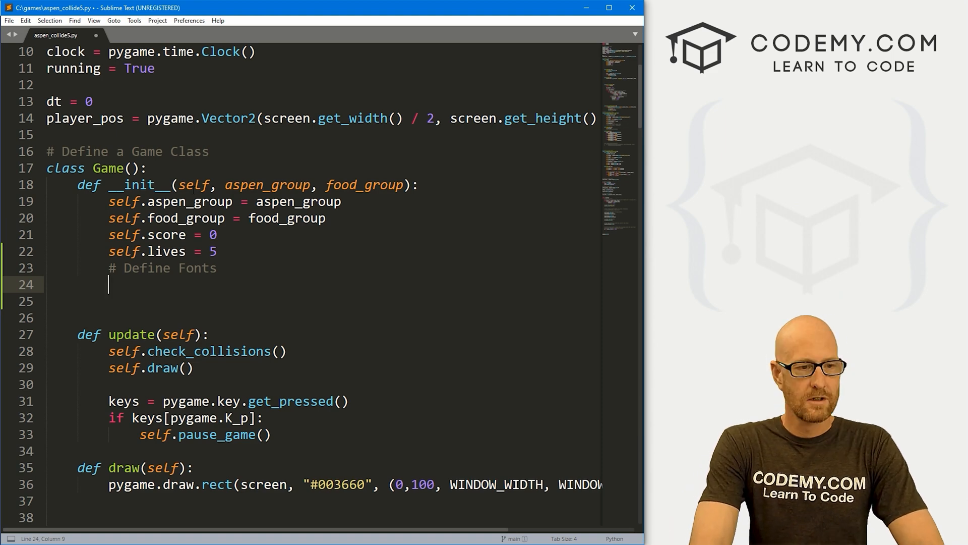
{"action": "type", "text": "self."}
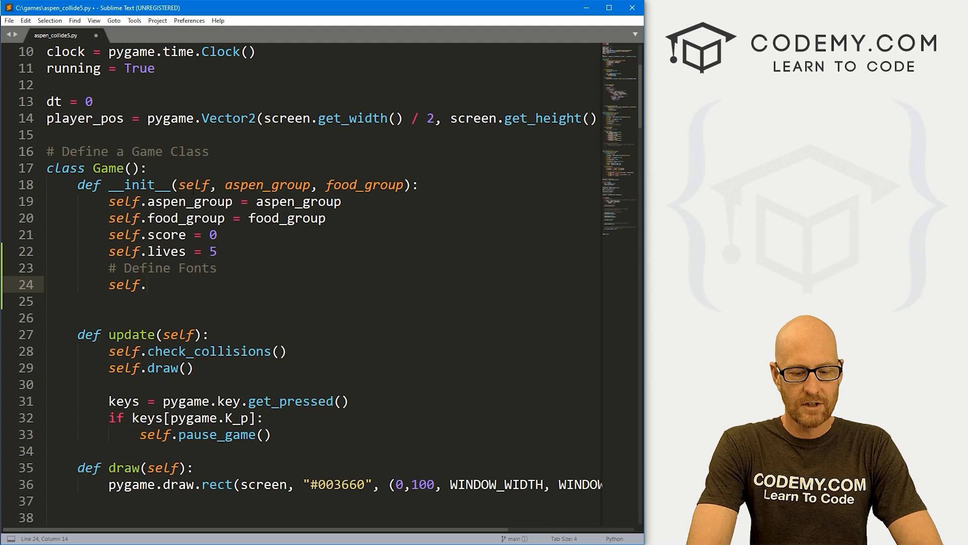
{"action": "type", "text": "small_go"}
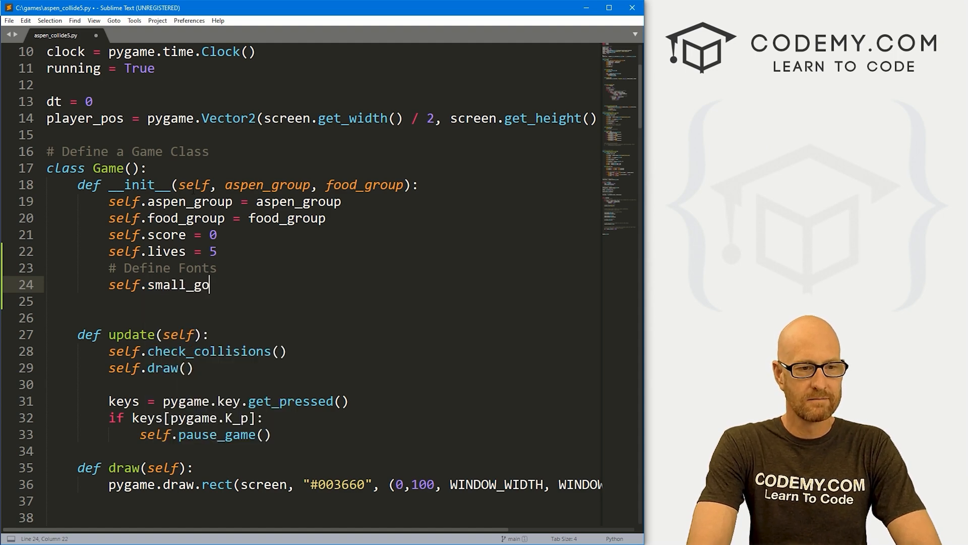
{"action": "type", "text": "nt = p"}
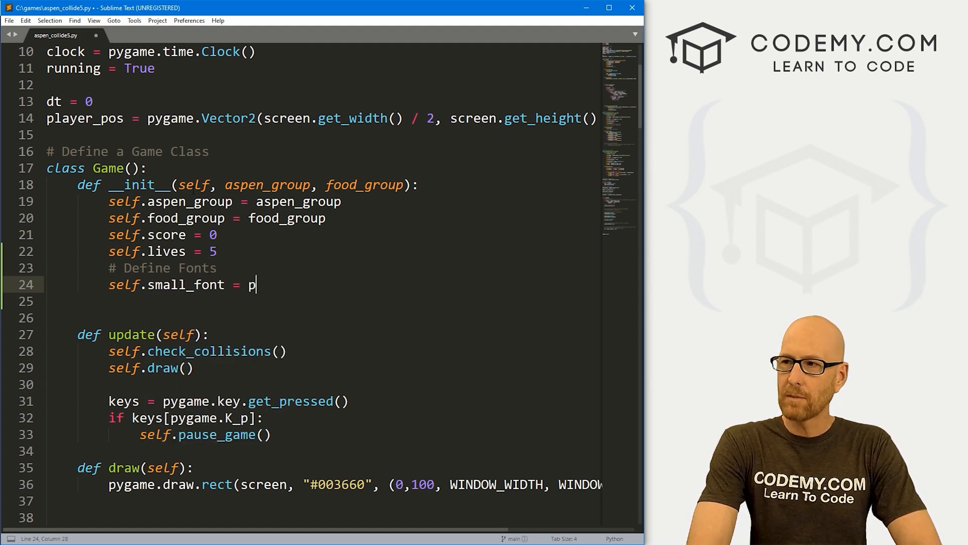
{"action": "type", "text": "ygame.font."}
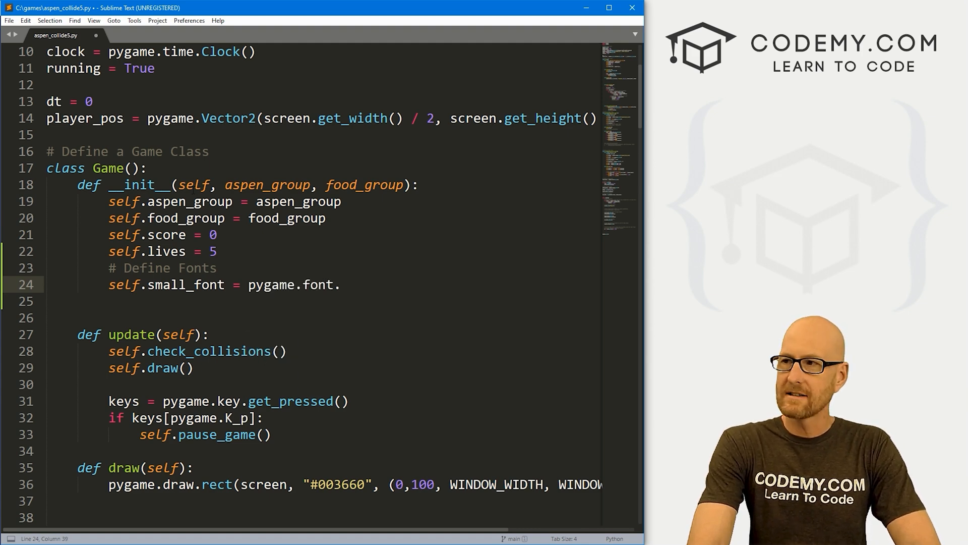
{"action": "type", "text": "SysFont()"}
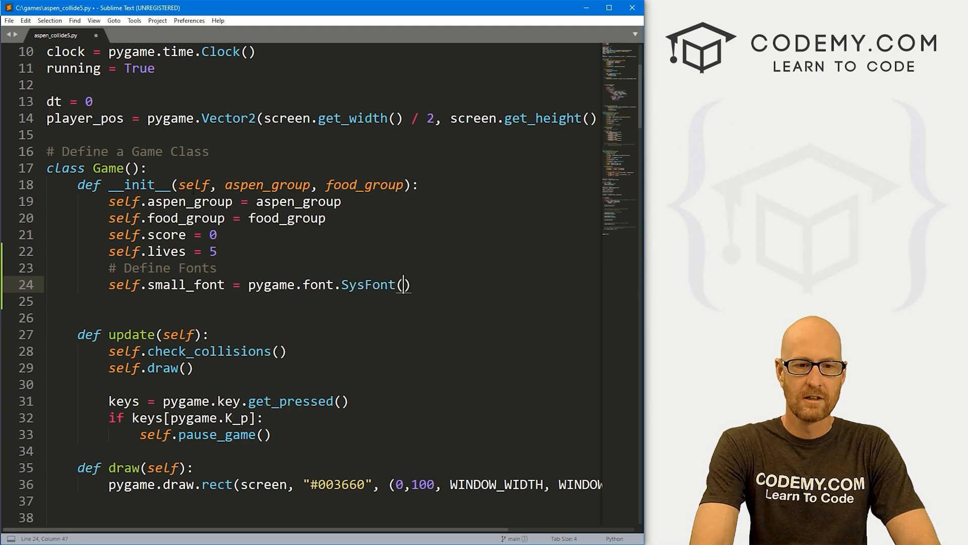
{"action": "type", "text": "\""}
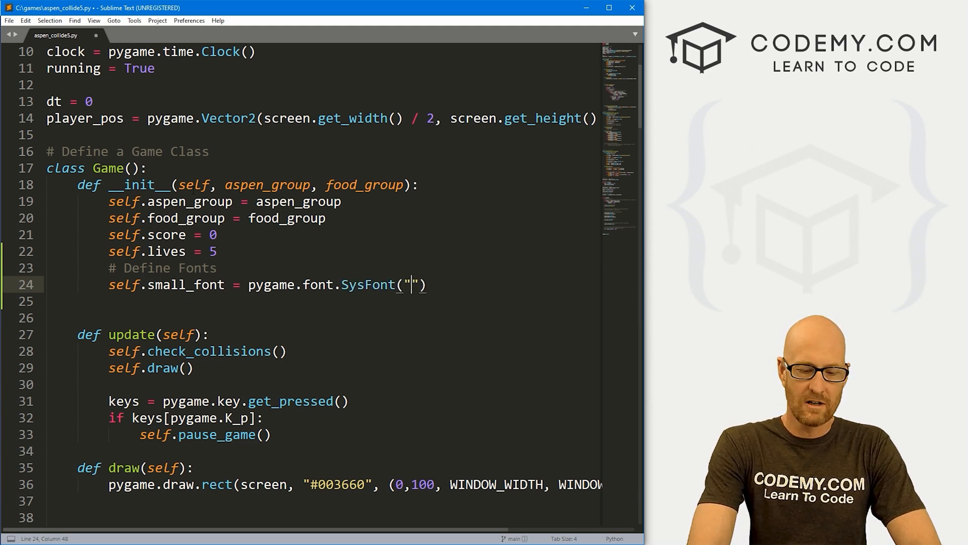
{"action": "type", "text": "impact"}
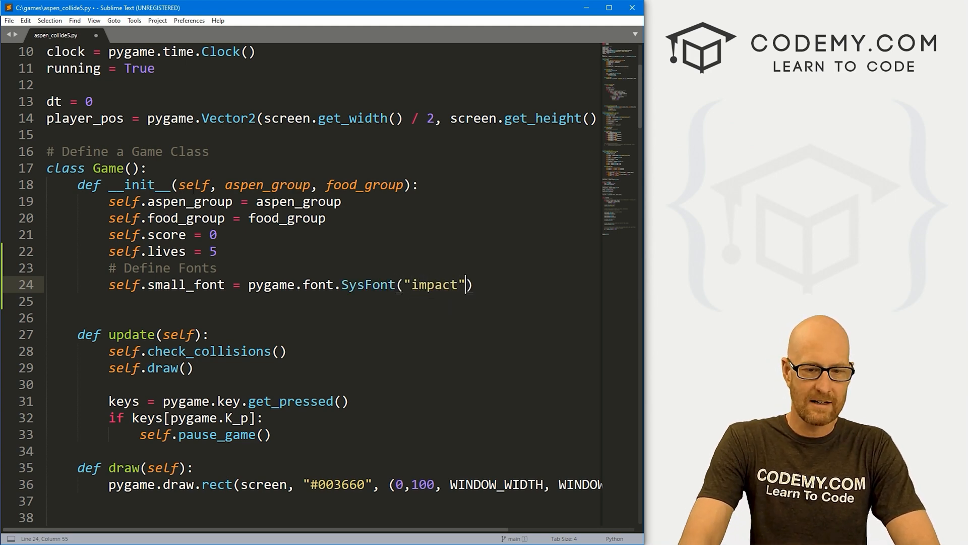
{"action": "type", "text": ", 25"}
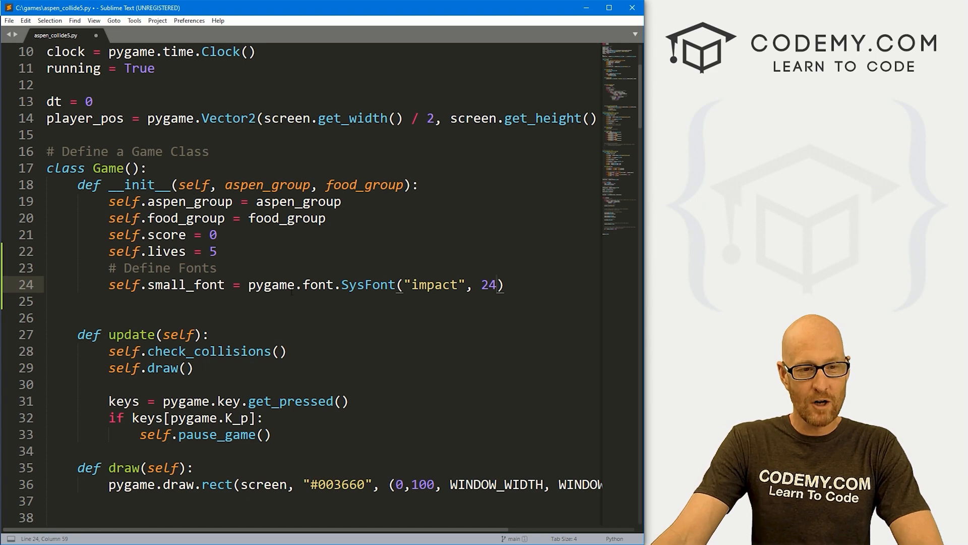
{"action": "double_click", "coordinate": [367, 284]}
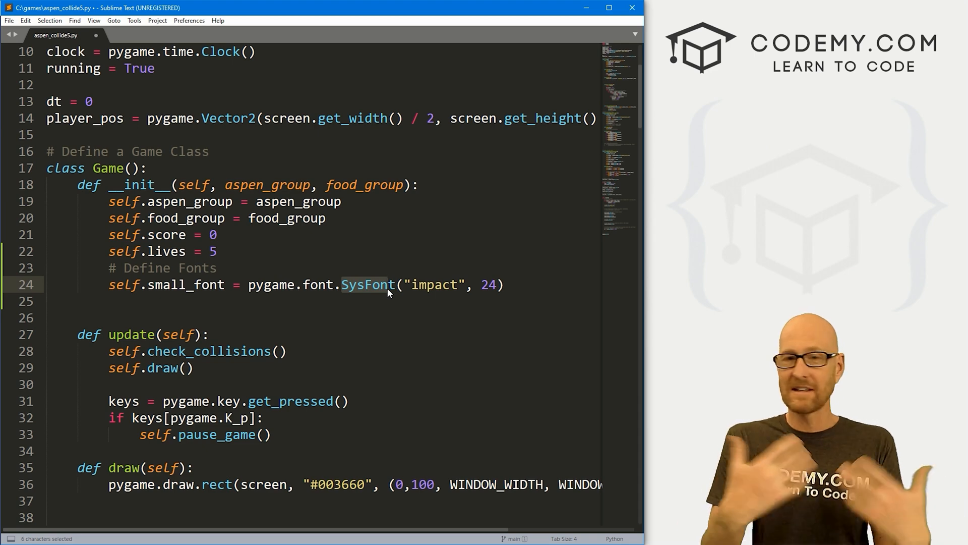
{"action": "left_click", "coordinate": [395, 285]}
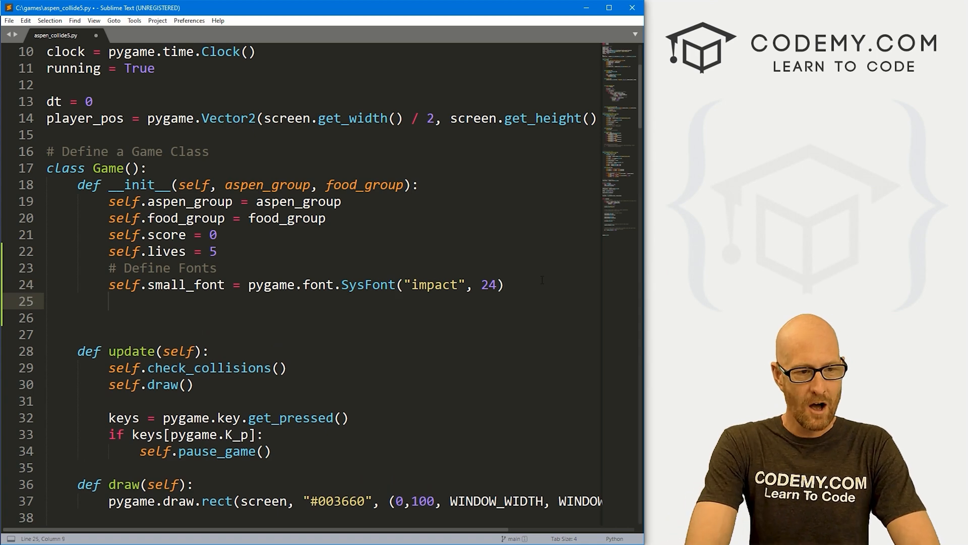
- Add self.big_font = pygame.font.SysFont("impact", 60) below the small font
{"action": "type", "text": "self.t"}
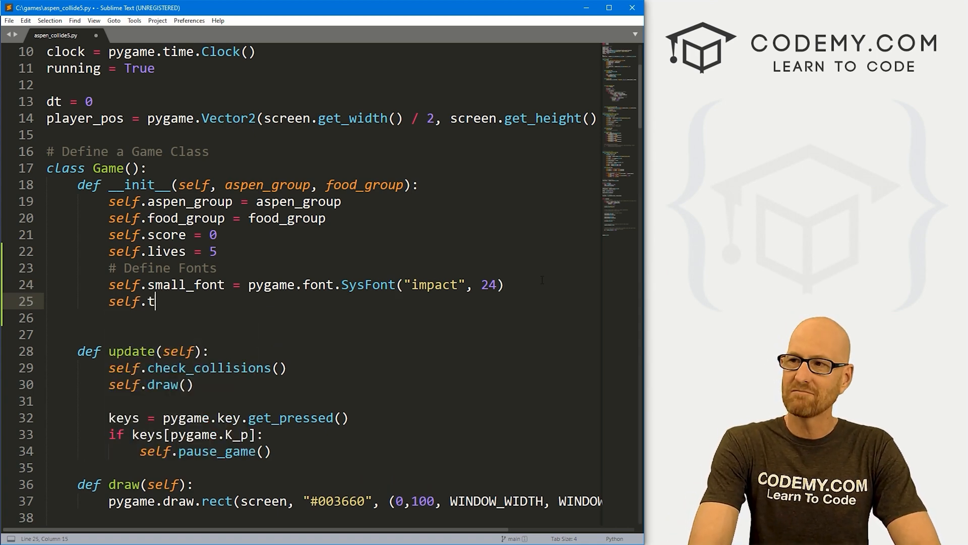
{"action": "type", "text": "itle_font ="}
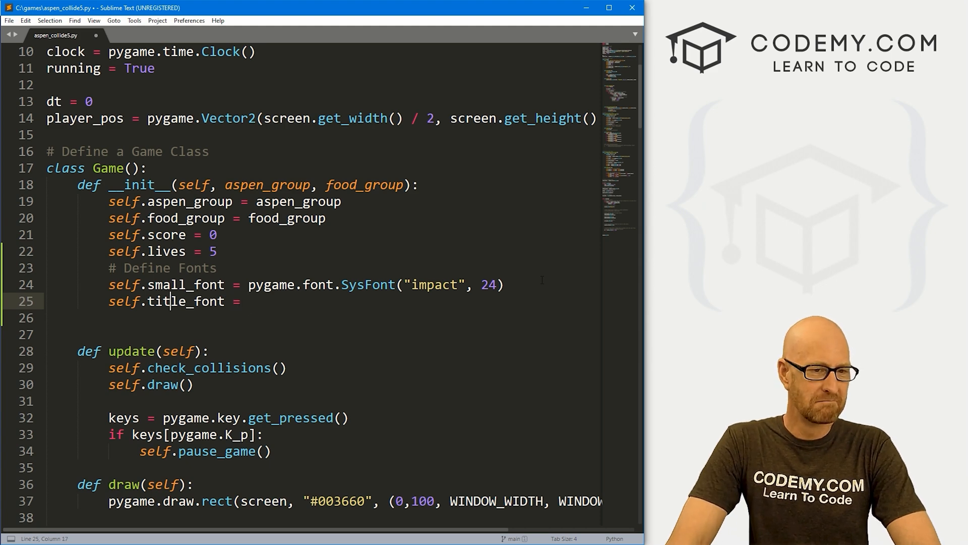
{"action": "double_click", "coordinate": [160, 302]}
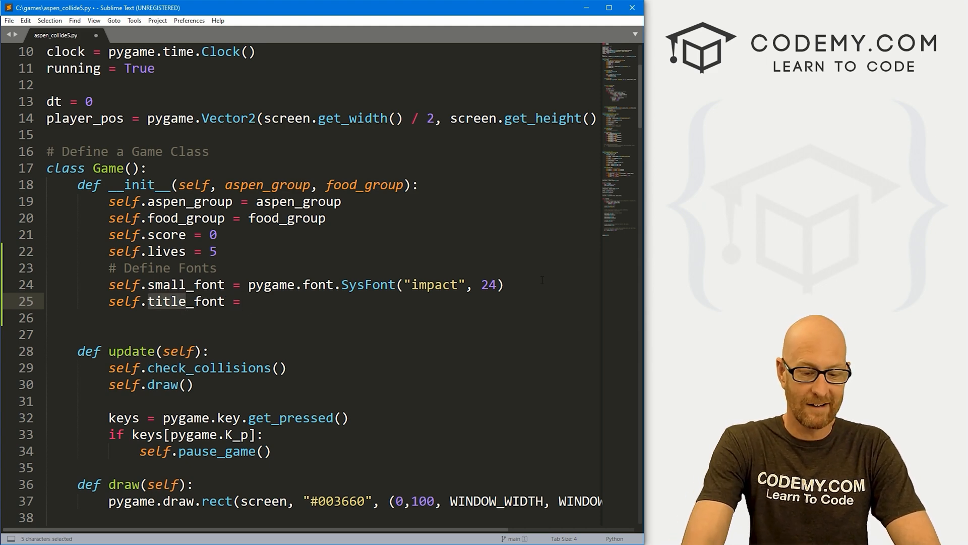
{"action": "type", "text": "big_font"}
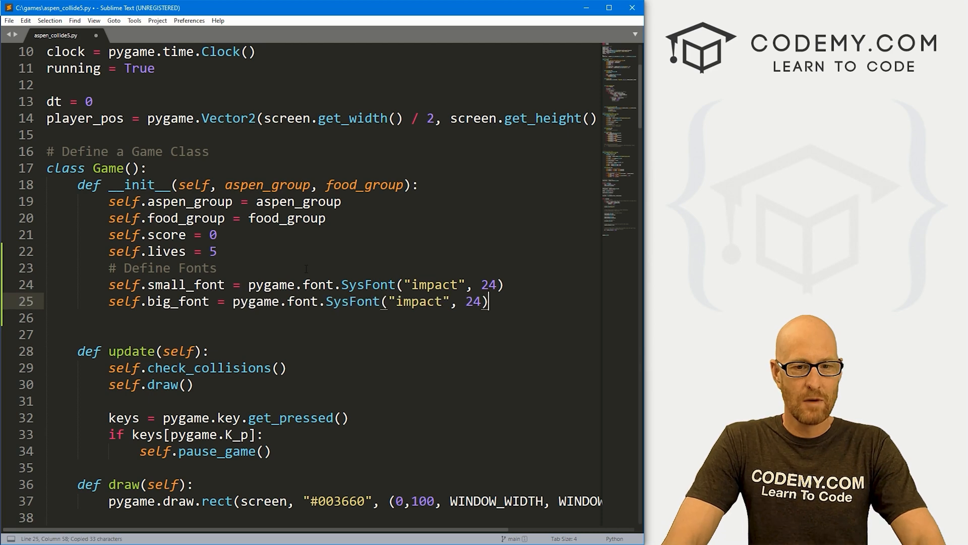
{"action": "type", "text": "60"}
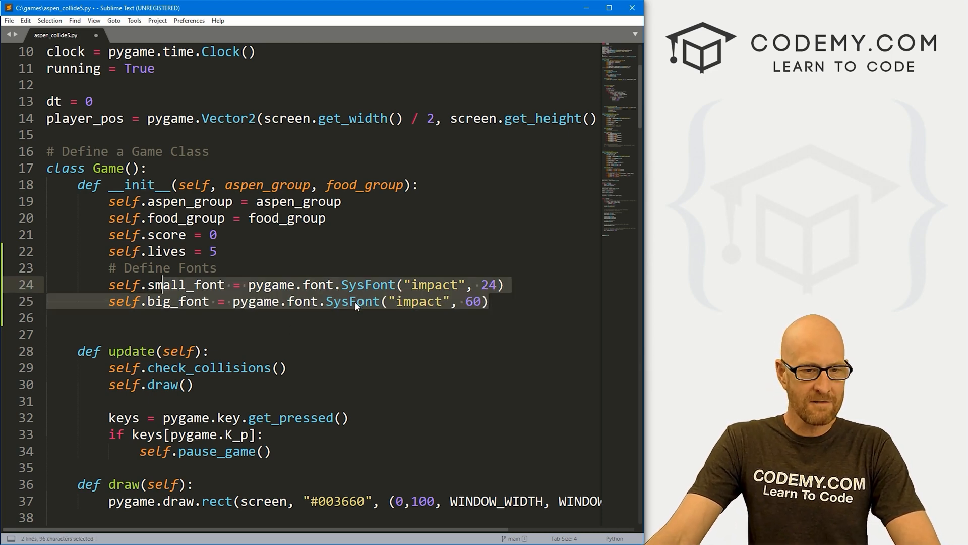
{"action": "scroll", "scroll_direction": "down", "scroll_amount": 3}
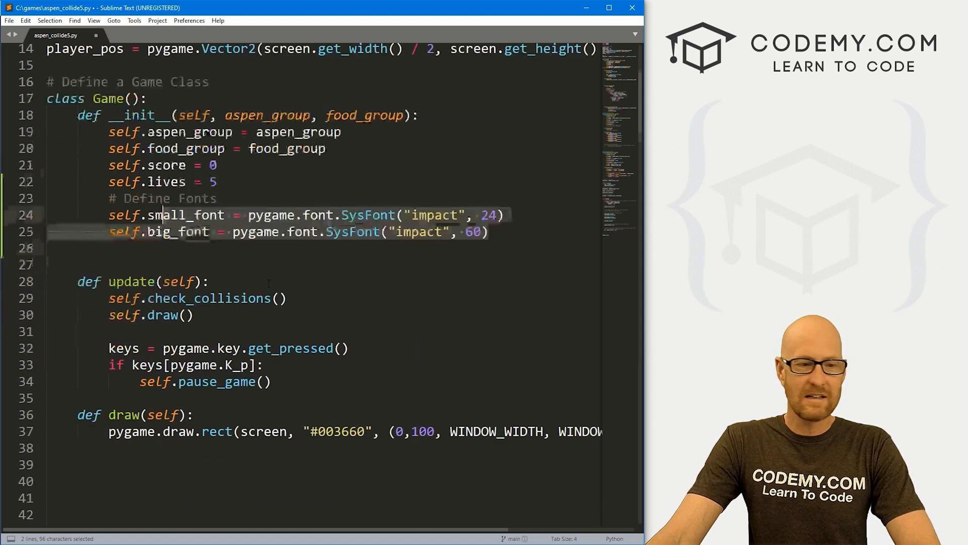
{"action": "scroll", "scroll_direction": "down", "scroll_amount": 3}
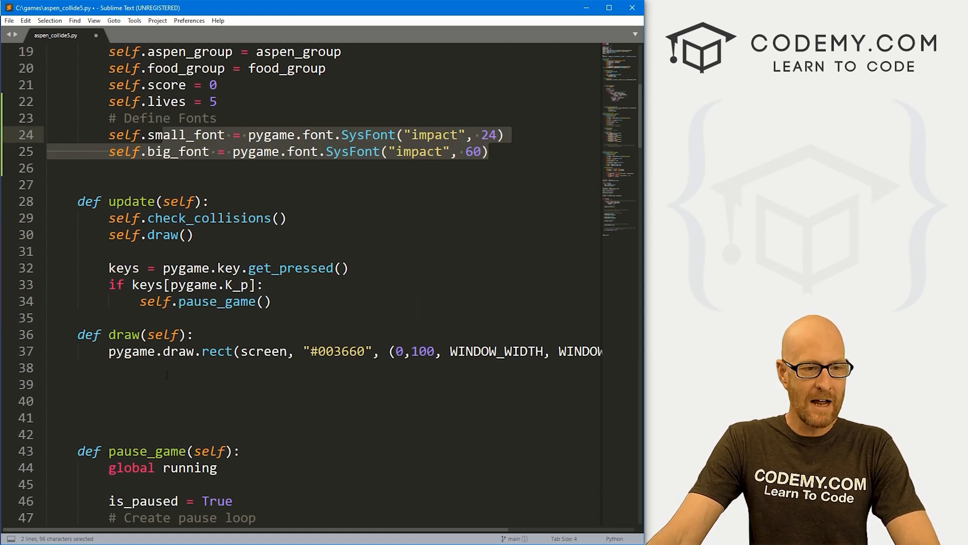
- Add a # Text comment and render "FEED ASPEN!" in big_font, colour #003660, as title_text
{"action": "left_click", "coordinate": [167, 382]}
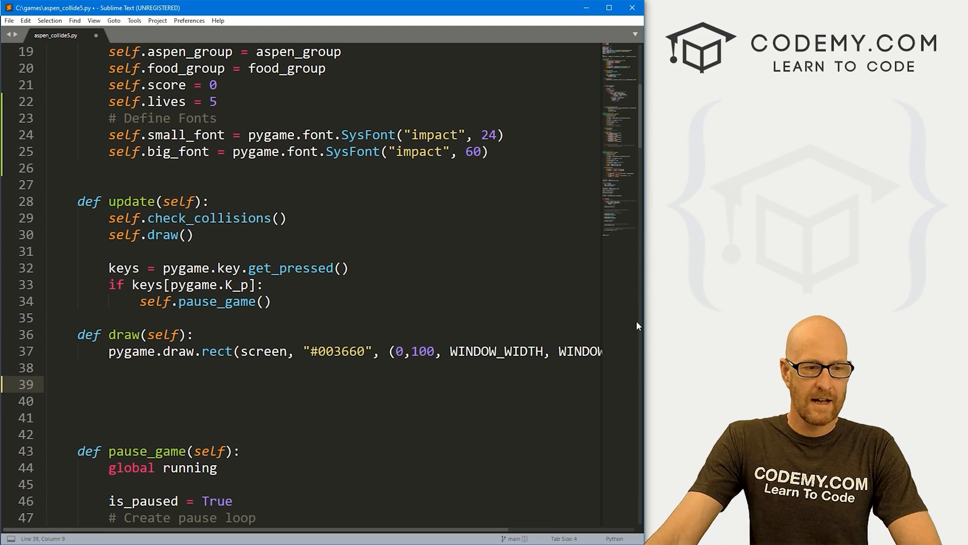
{"action": "type", "text": "# Text"}
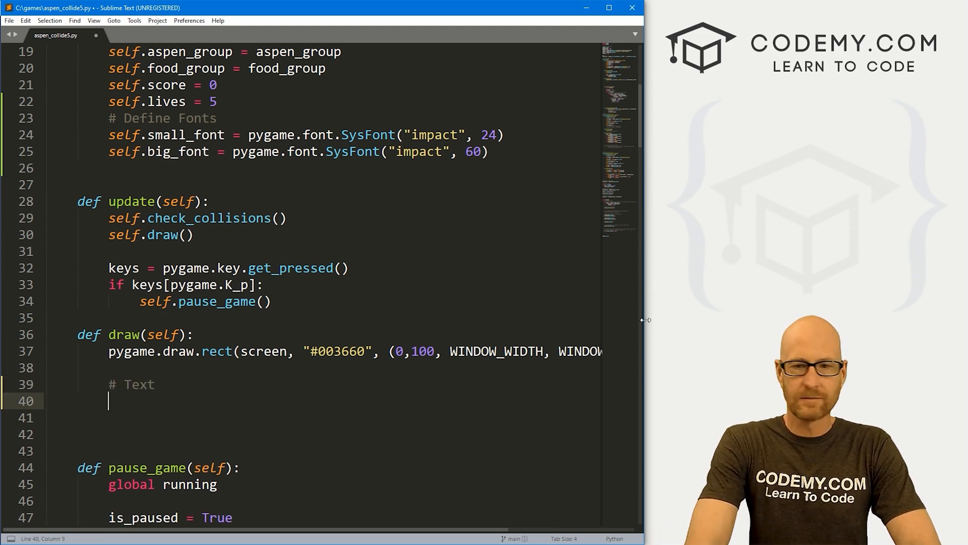
{"action": "type", "text": "title_"}
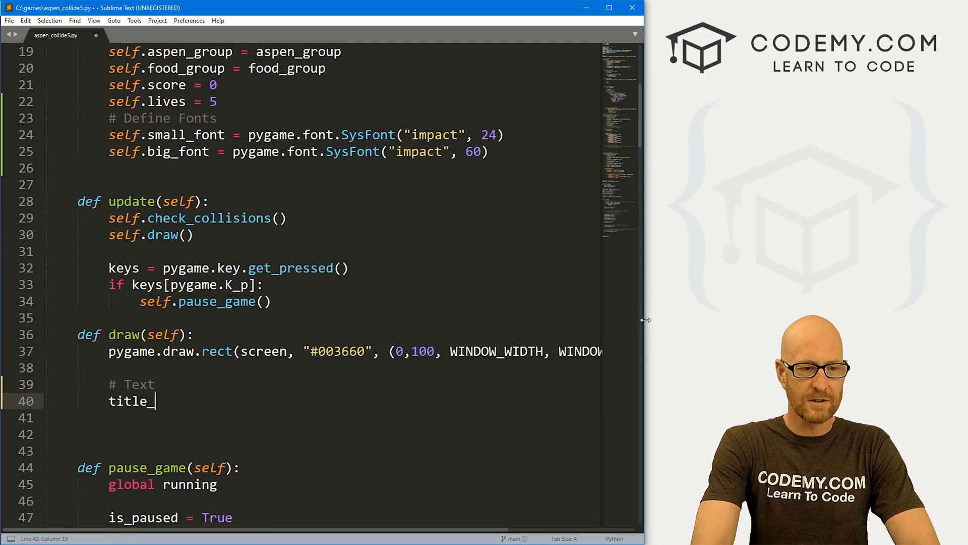
{"action": "type", "text": "text = s"}
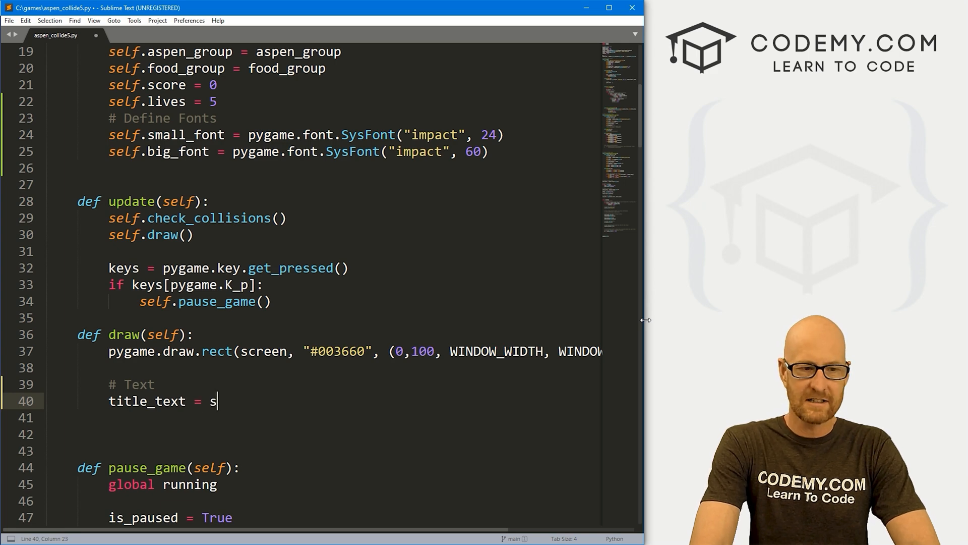
{"action": "type", "text": "elf."}
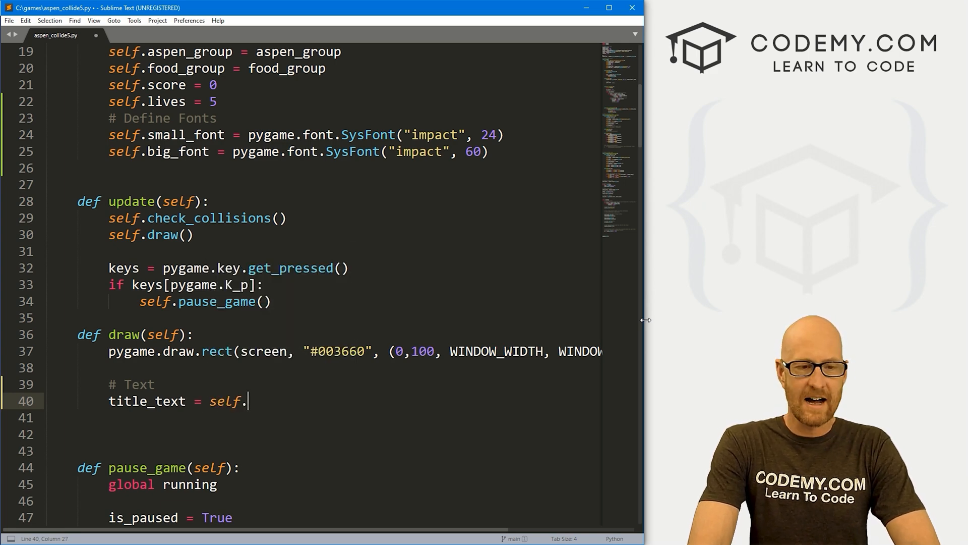
{"action": "type", "text": "big_font.render("}
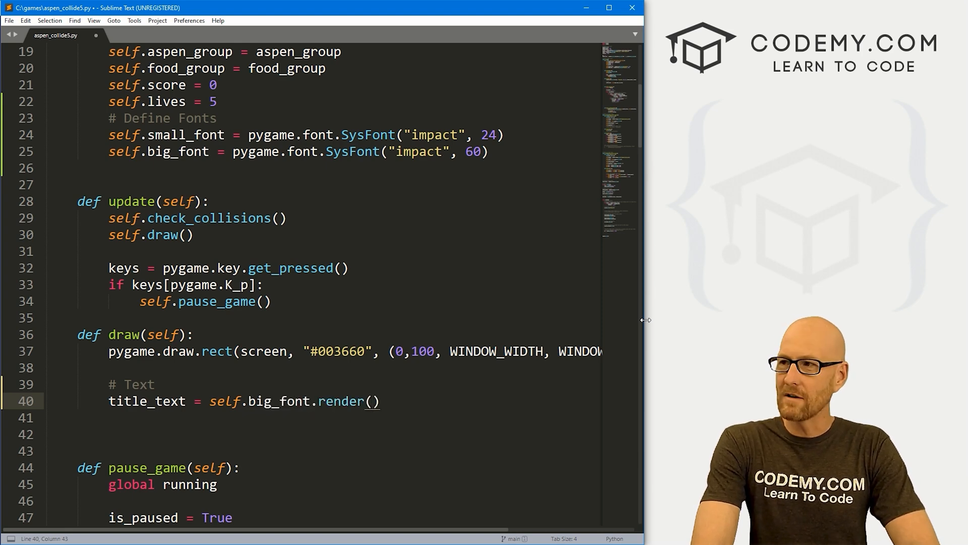
{"action": "type", "text": "FEED ASPEN!\""}
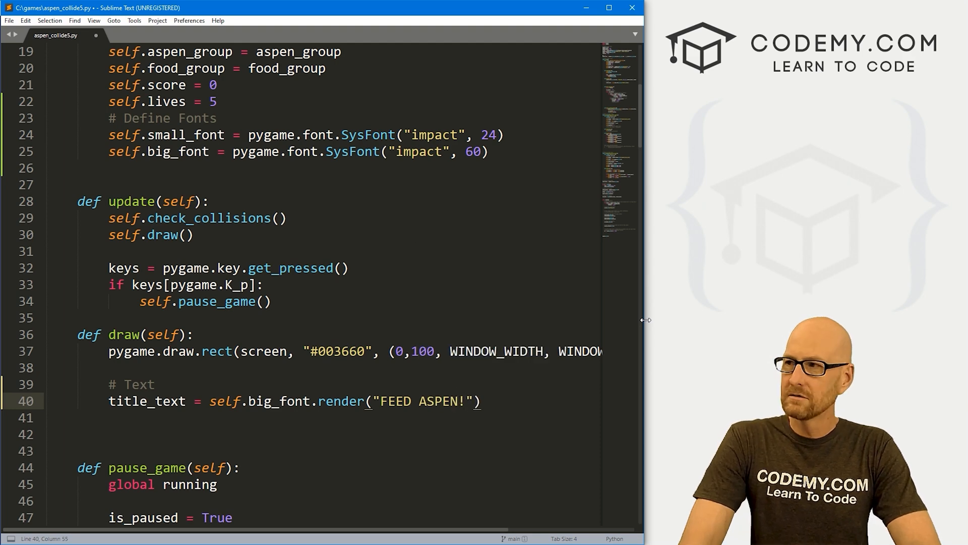
{"action": "type", "text": ", t"}
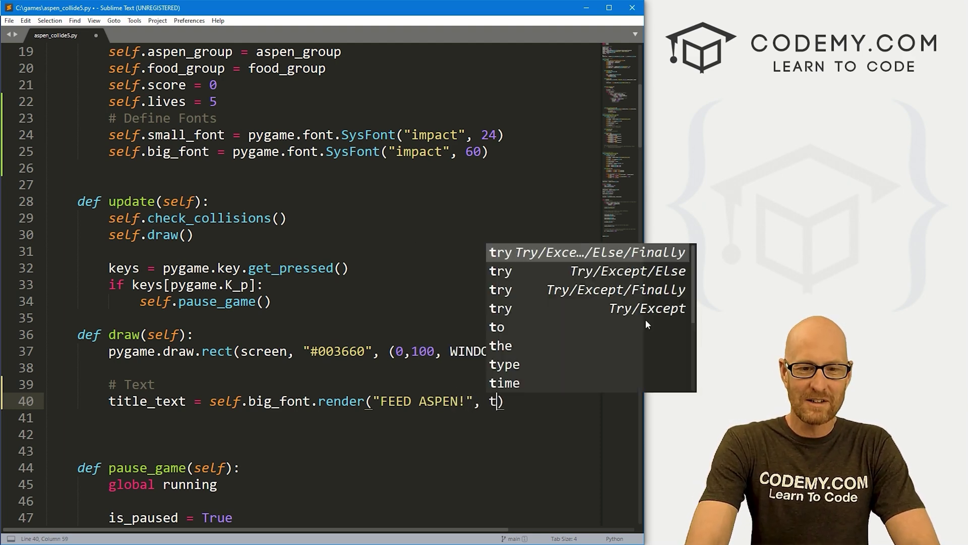
{"action": "type", "text": "rue, \""}
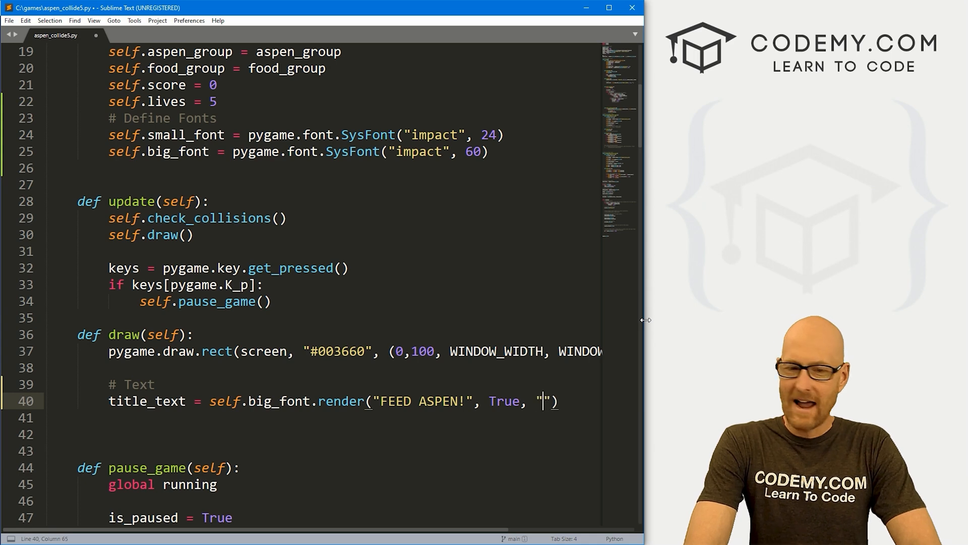
{"action": "type", "text": "#"}
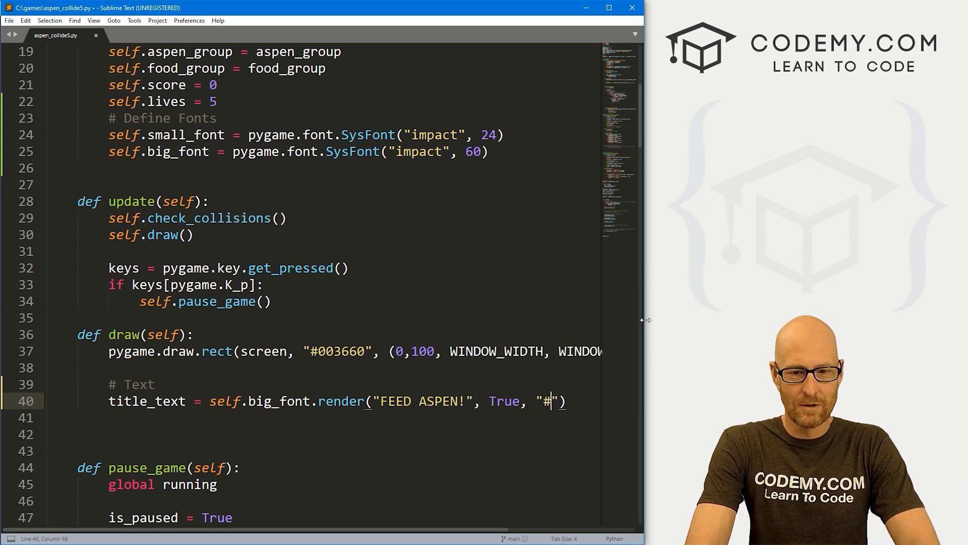
{"action": "type", "text": "00"}
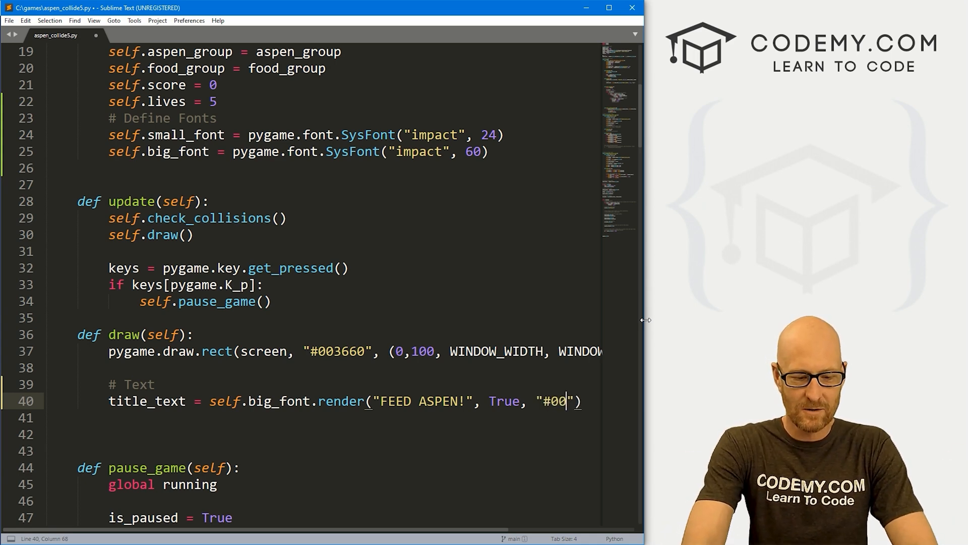
{"action": "type", "text": "3660"}
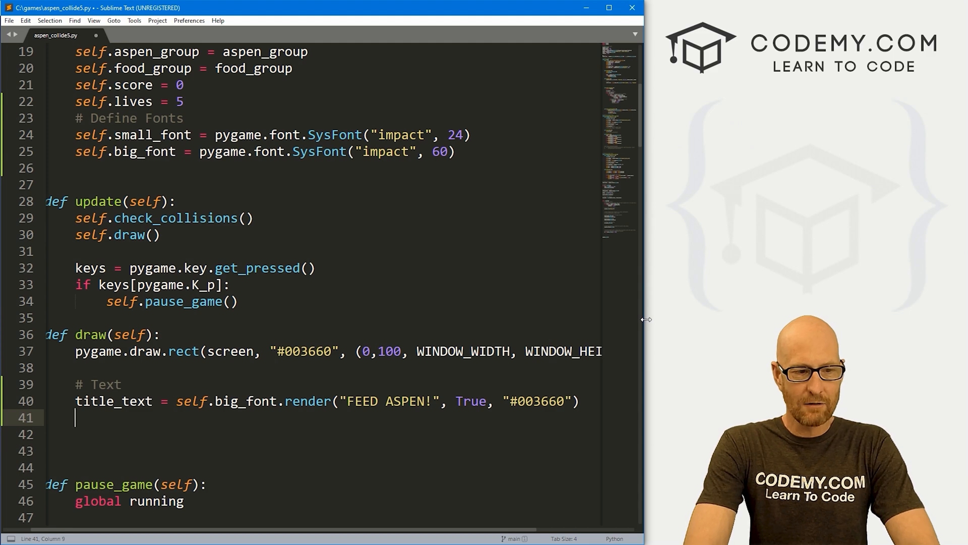
- Create title_rect from title_text, centred at WINDOW_WIDTH/2 with top at 5
{"action": "type", "text": "title_rec"}
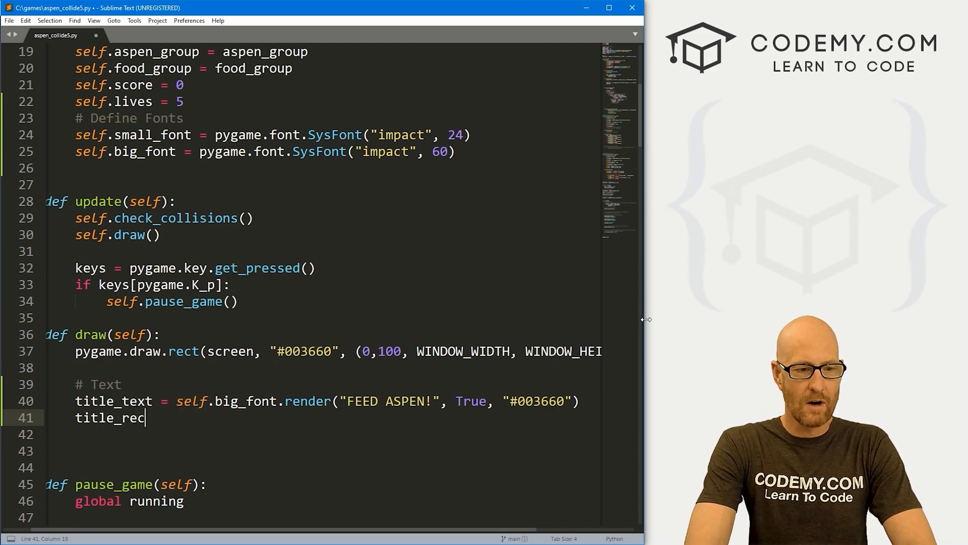
{"action": "type", "text": "= t"}
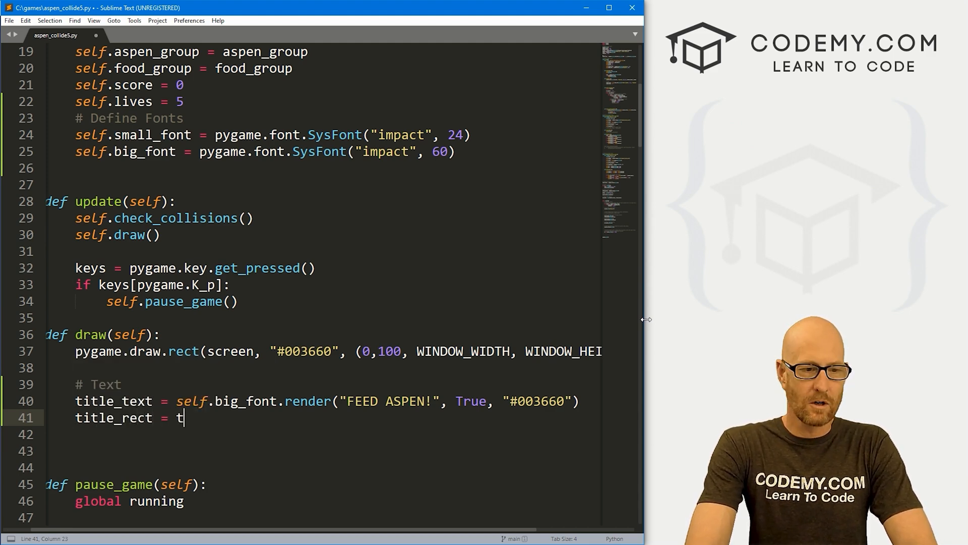
{"action": "type", "text": "itle_text"}
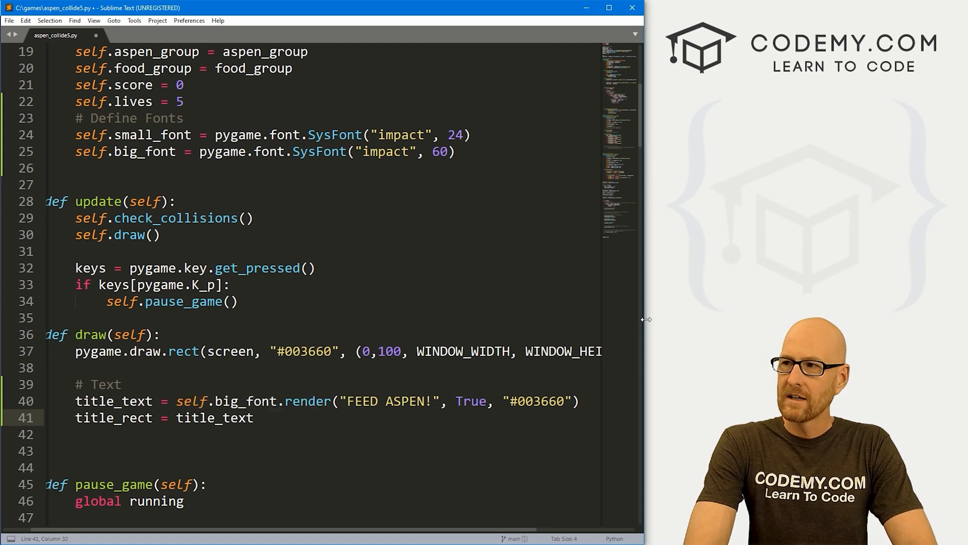
{"action": "type", "text": ".get_rect("}
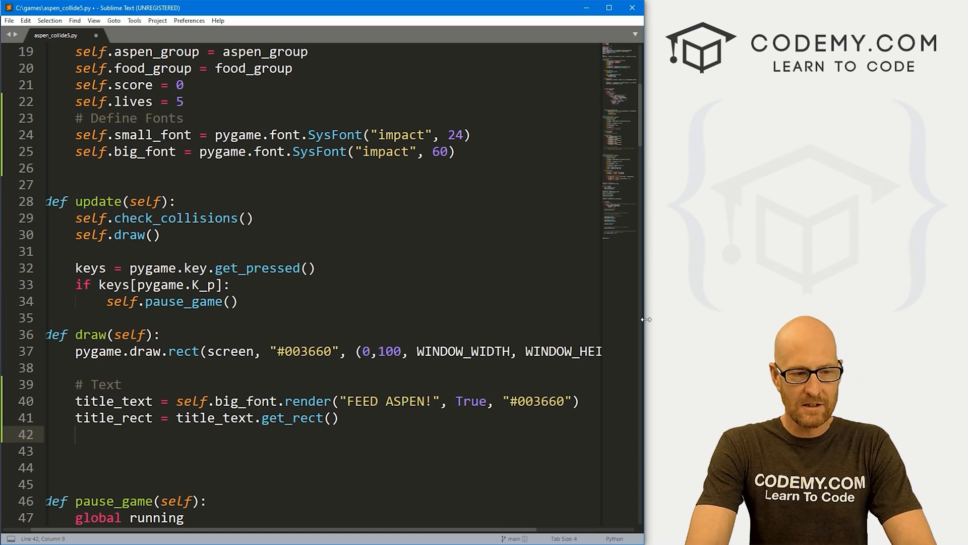
{"action": "type", "text": "title_rect."}
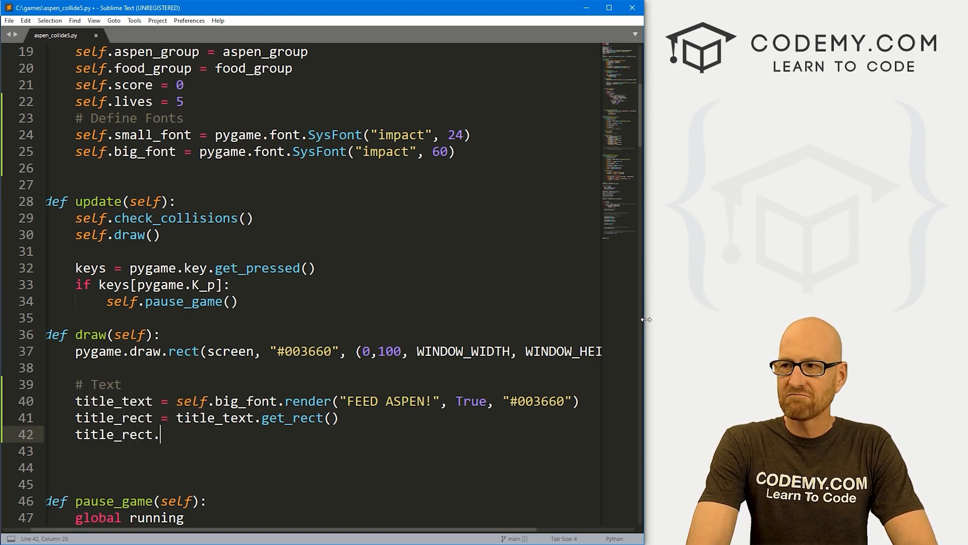
{"action": "type", "text": "cent"}
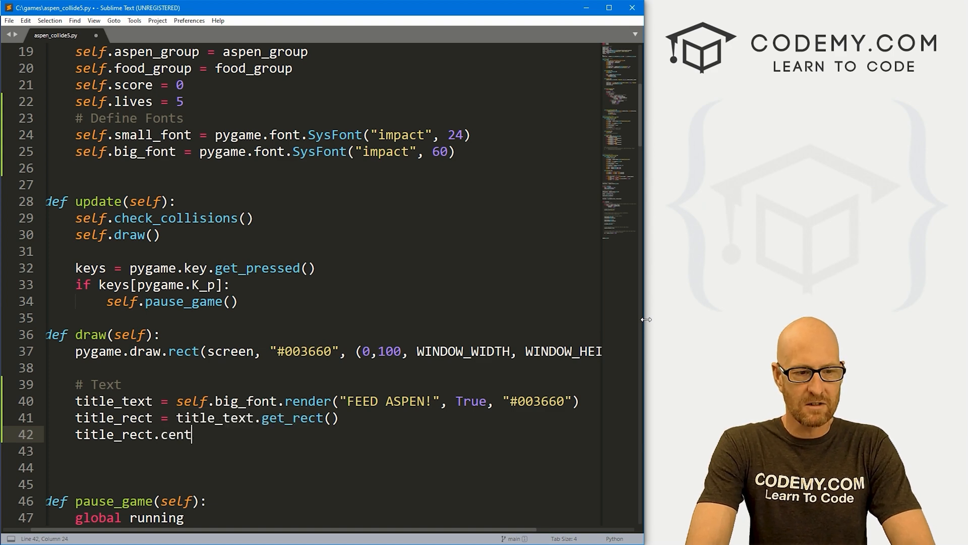
{"action": "type", "text": "erx"}
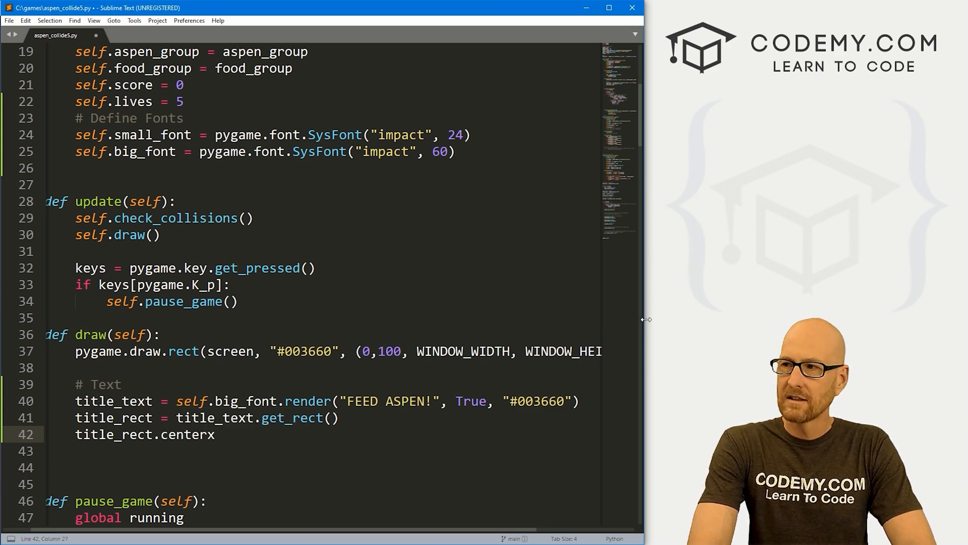
{"action": "type", "text": "= WINDOW_WIDTH"}
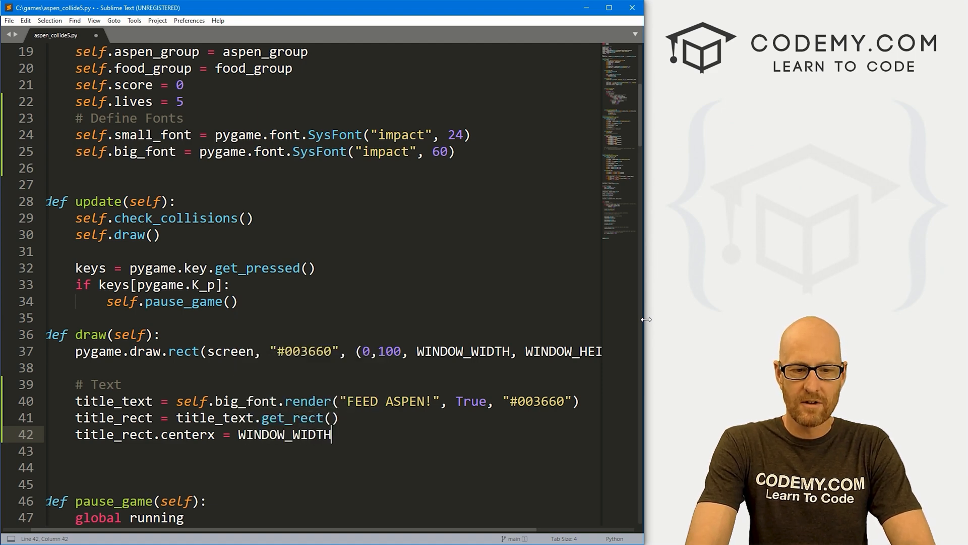
{"action": "type", "text": "/2"}
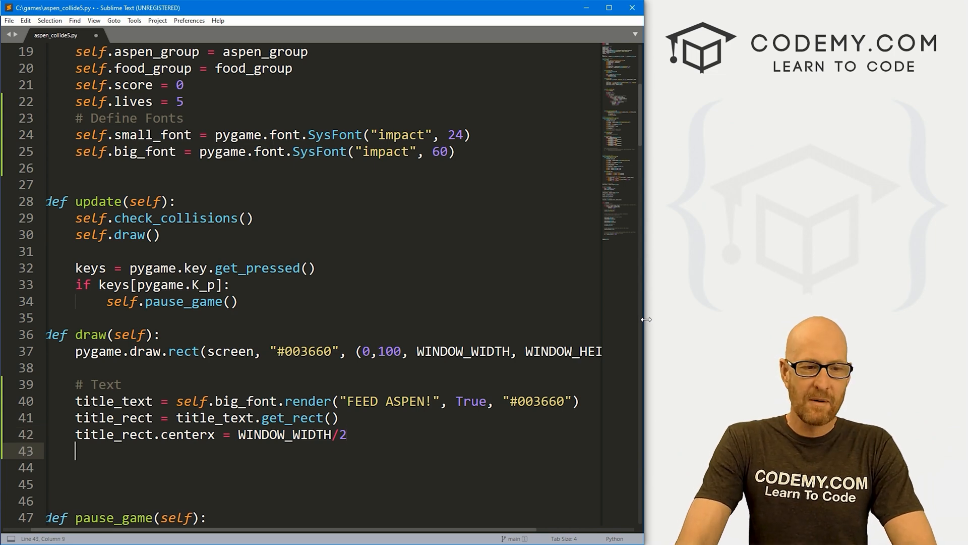
{"action": "type", "text": "title_rect"}
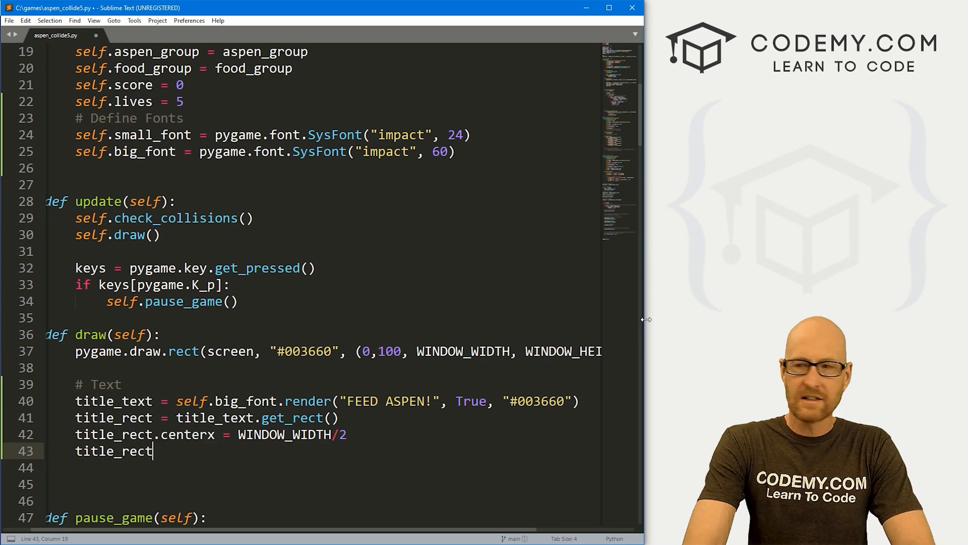
{"action": "type", "text": ".top ="}
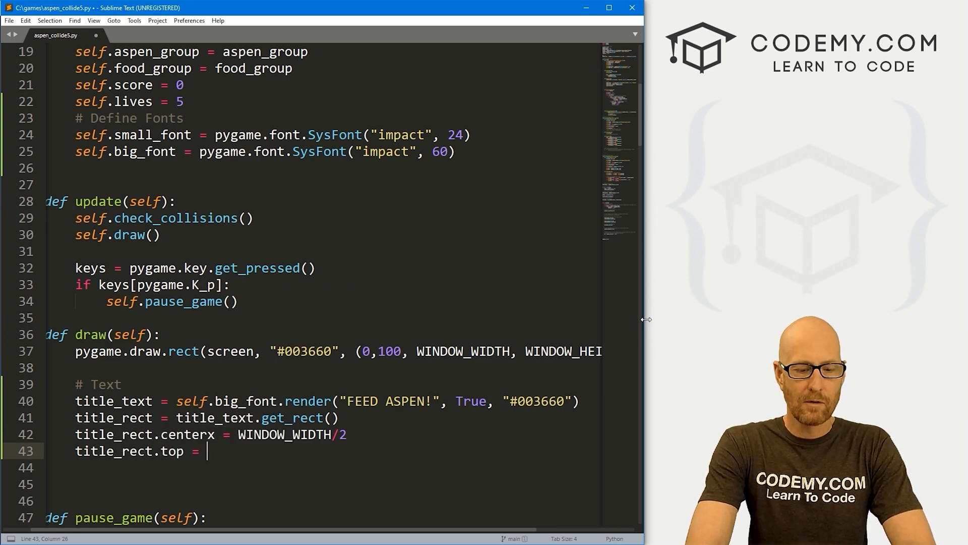
{"action": "type", "text": "5"}
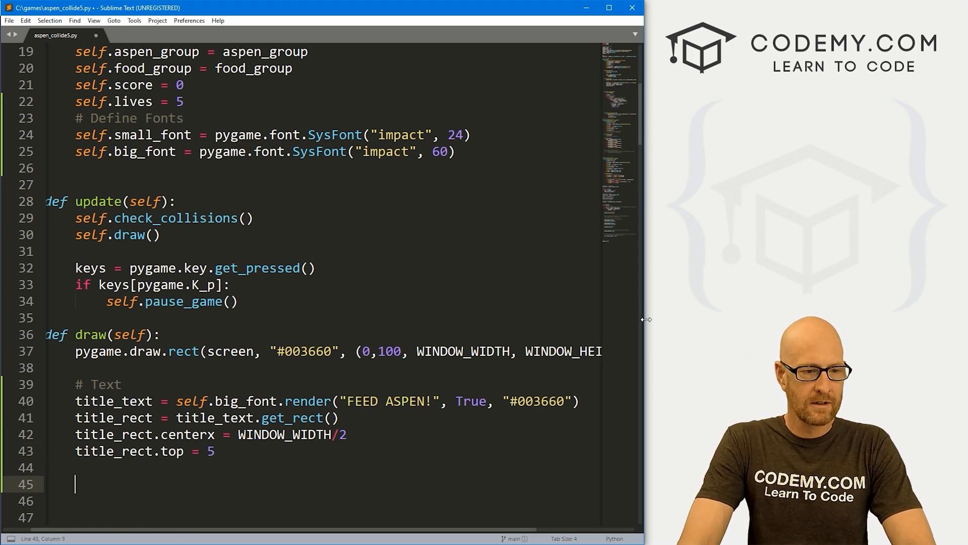
{"action": "mouse_move", "coordinate": [615, 181]}
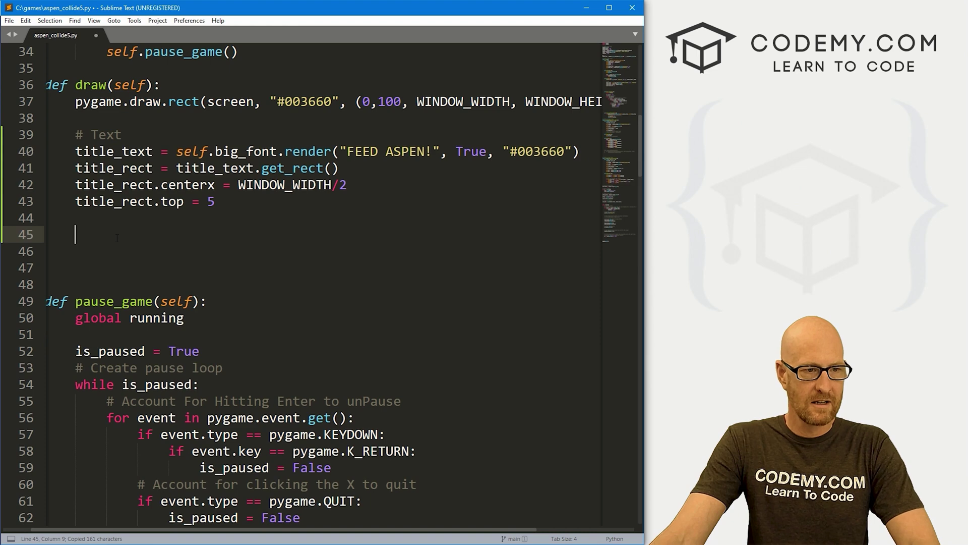
- Paste a copy of the title block and change its text to red "YOU WIN!"
{"action": "key", "text": "ctrl+v"}
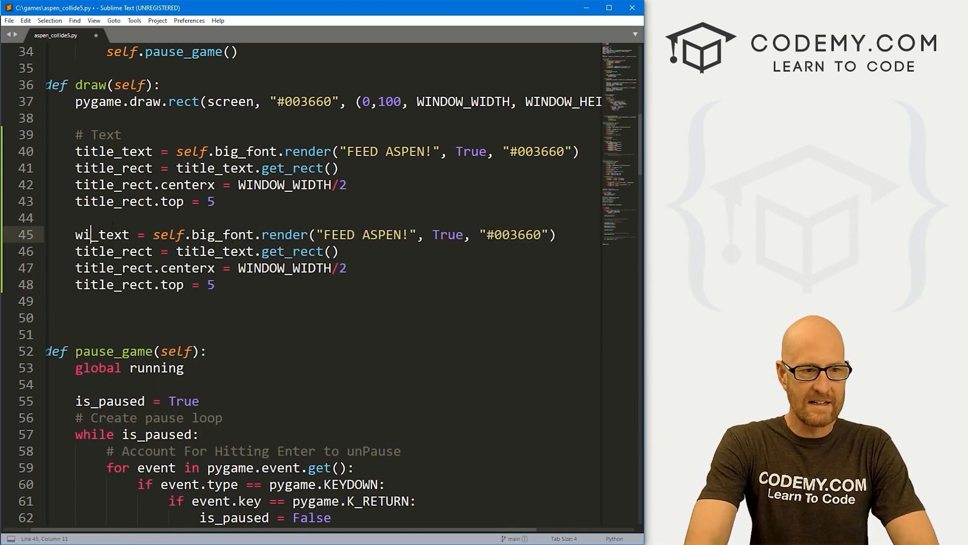
{"action": "type", "text": "n"}
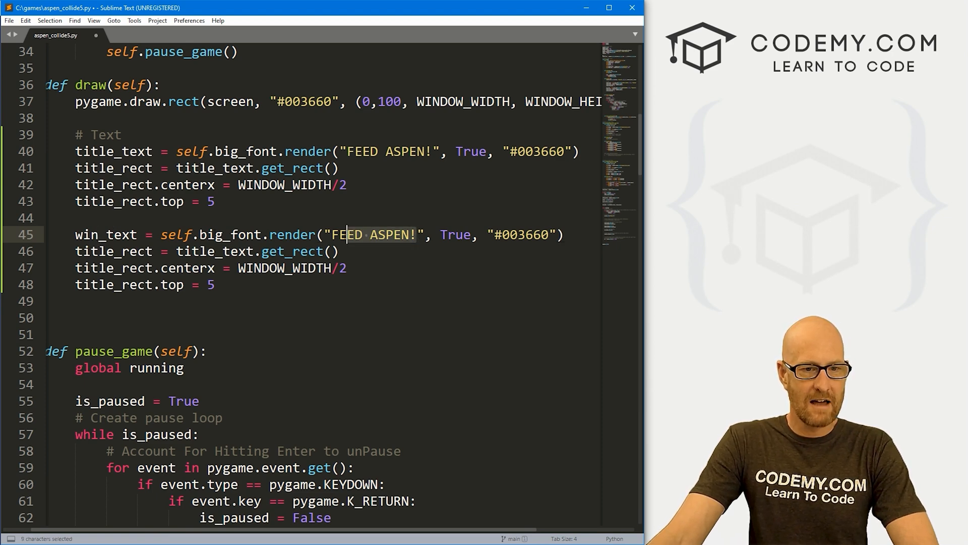
{"action": "type", "text": "Y"}
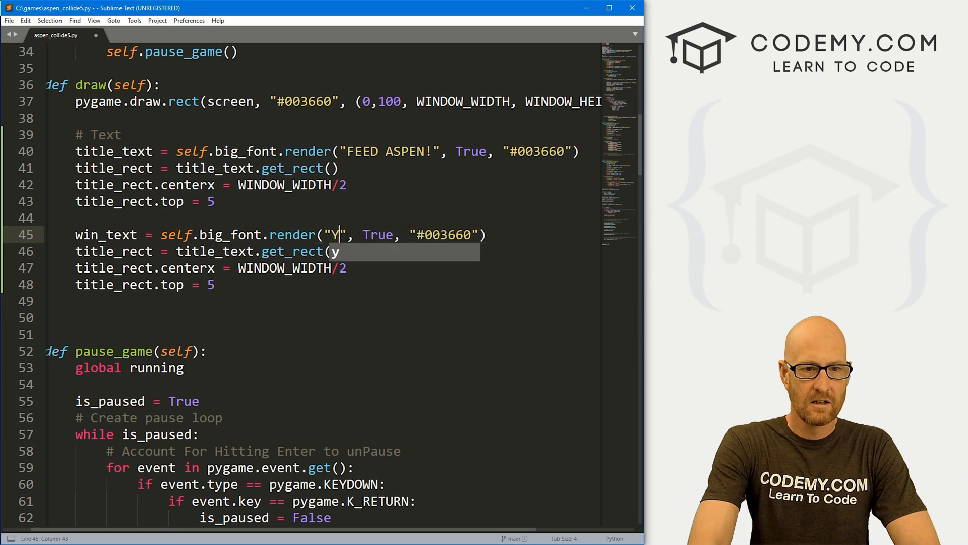
{"action": "type", "text": "OU WIN!"}
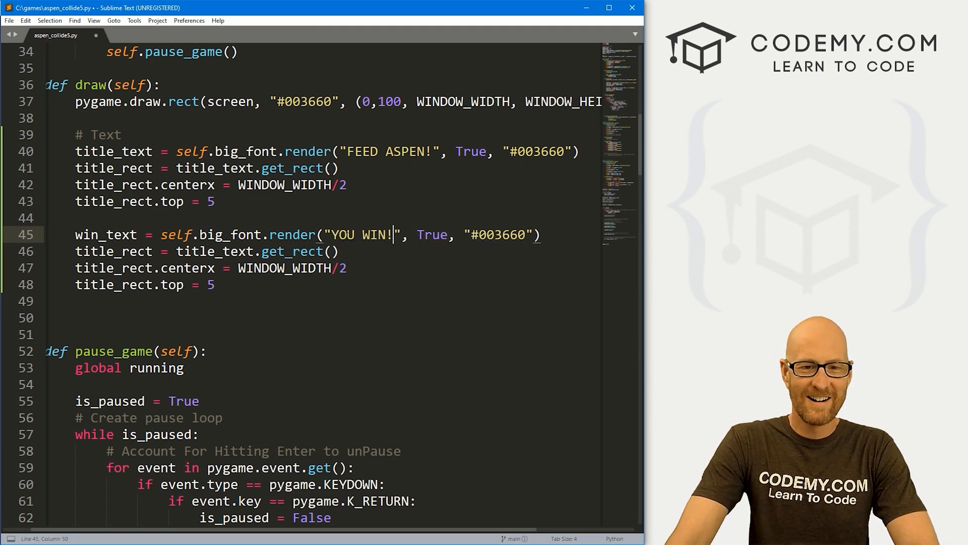
{"action": "double_click", "coordinate": [500, 234]}
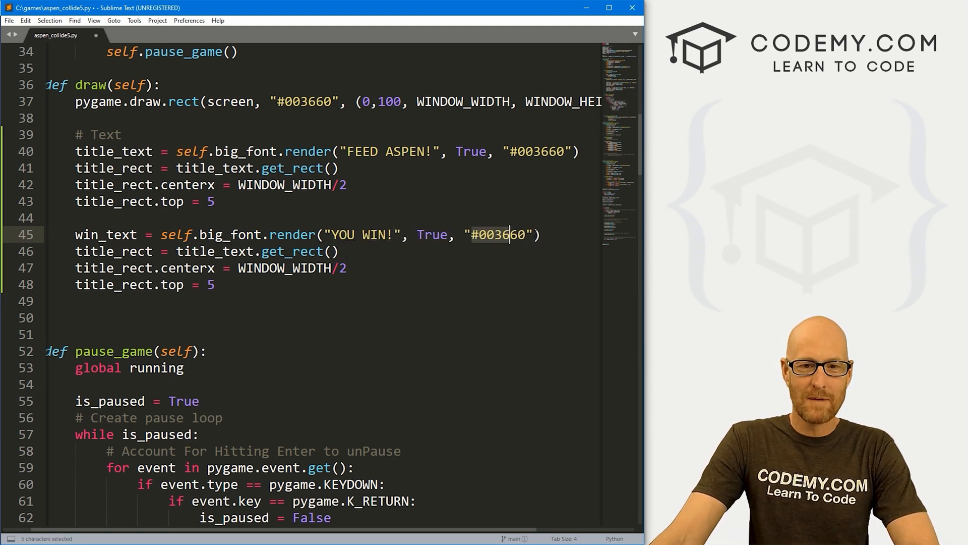
{"action": "type", "text": "RED"}
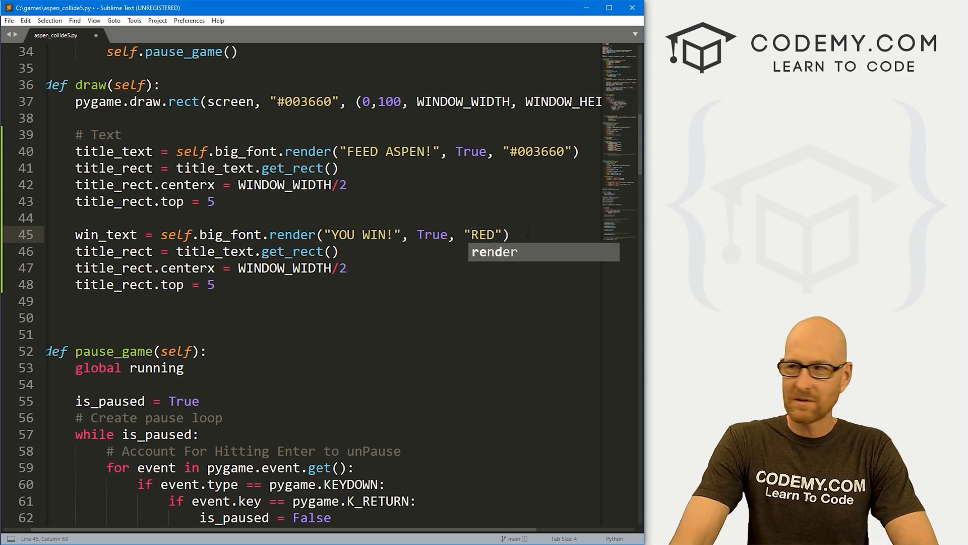
{"action": "type", "text": "red"}
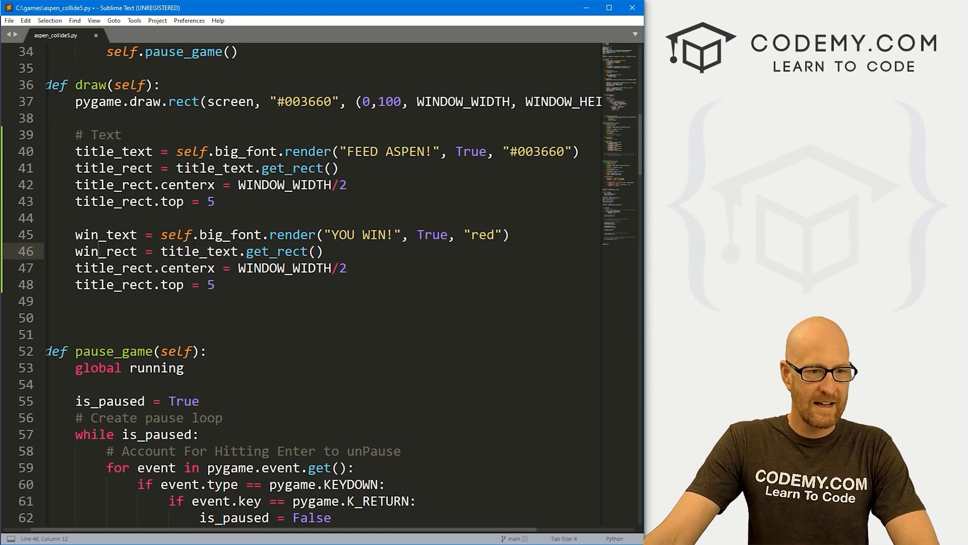
- Rename the rect to win_rect and centre it vertically at WINDOW_HEIGHT/2
{"action": "double_click", "coordinate": [179, 251]}
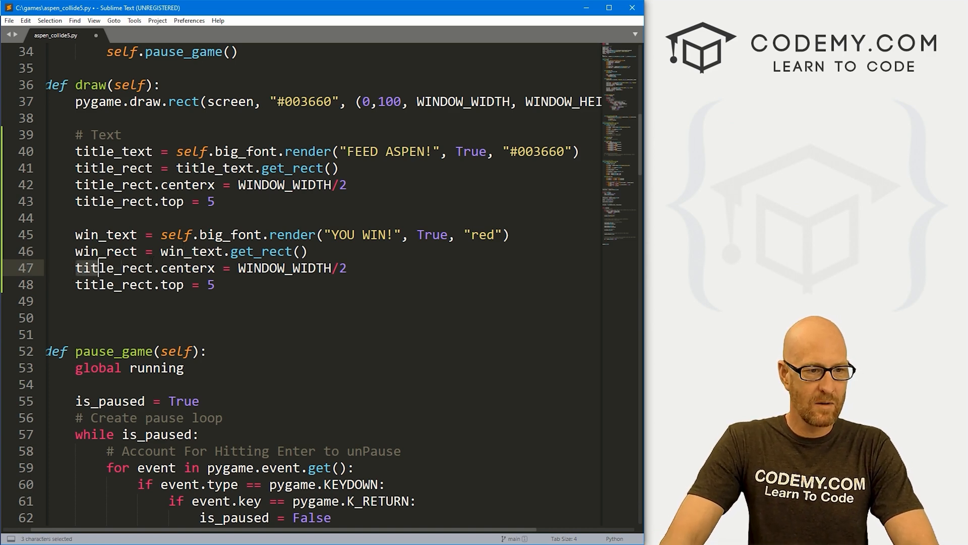
{"action": "type", "text": "win_rect"}
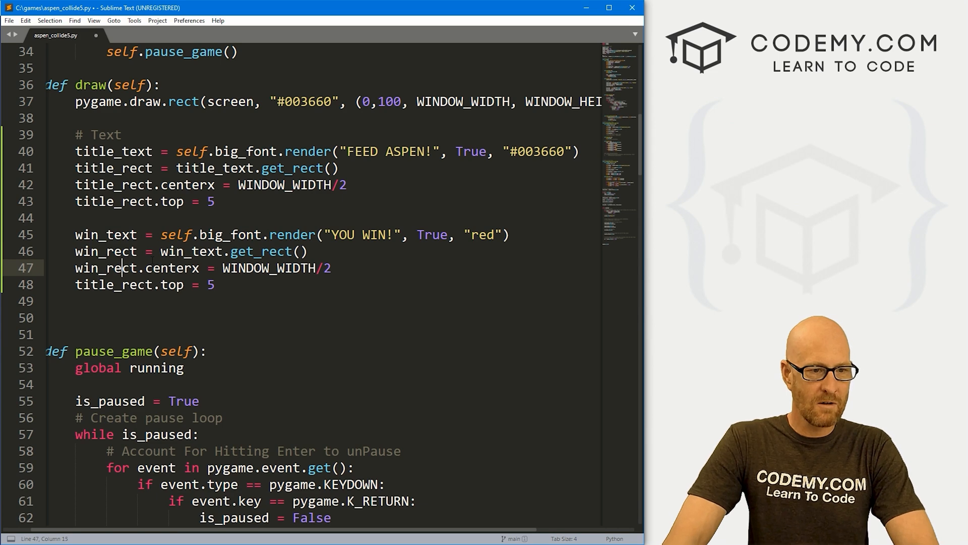
{"action": "left_click", "coordinate": [108, 284]}
{"action": "type", "text": "win"}
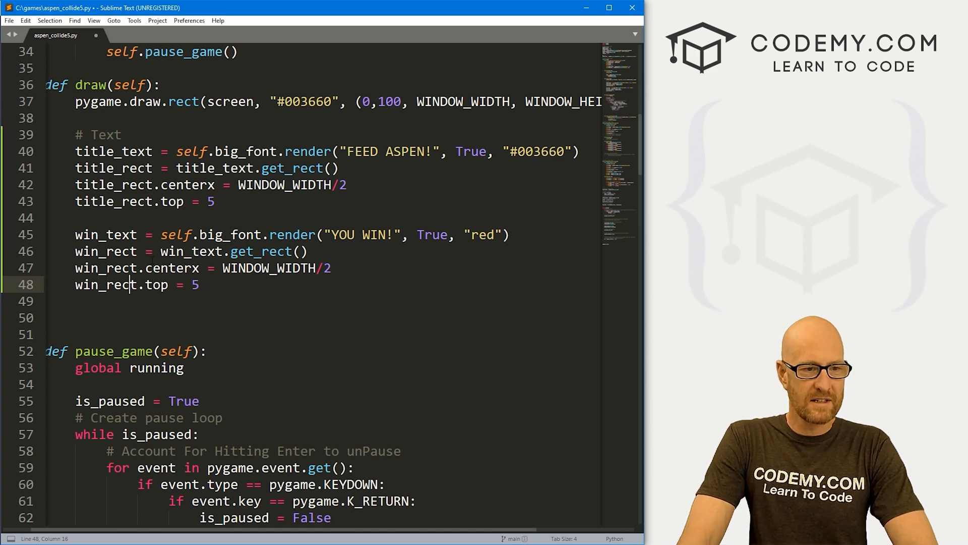
{"action": "type", "text": "centery"}
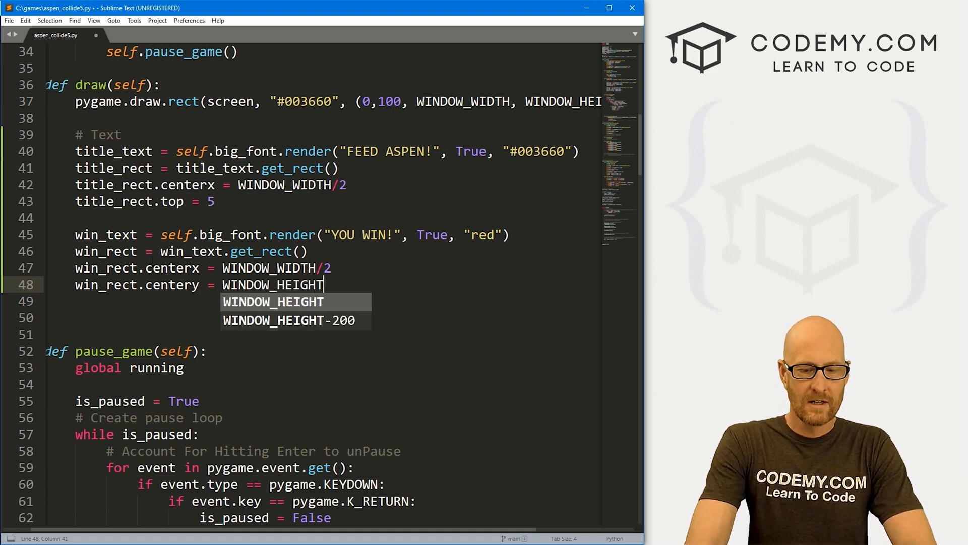
{"action": "type", "text": "/2"}
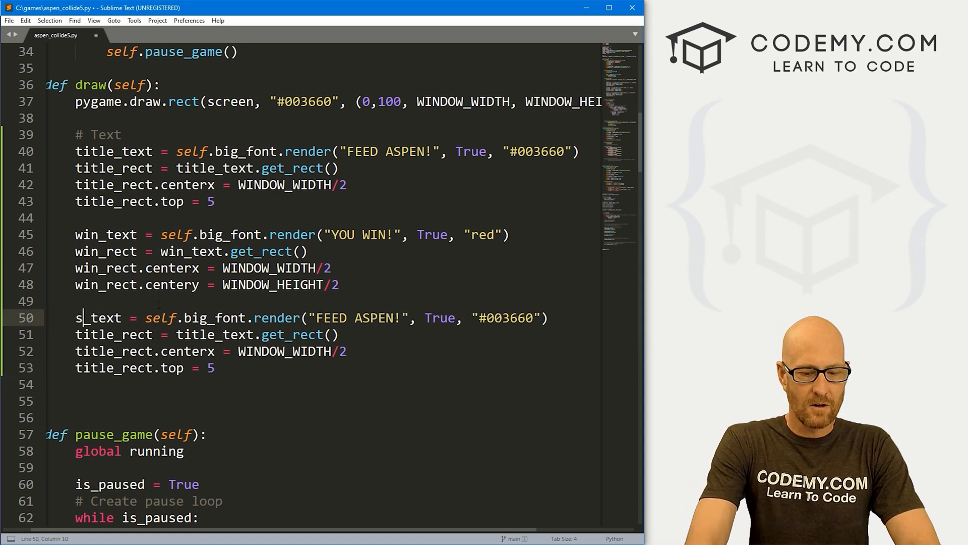
- Make the copied line score_text, rendering "Score: " + str(self.score) in small_font
{"action": "type", "text": "core"}
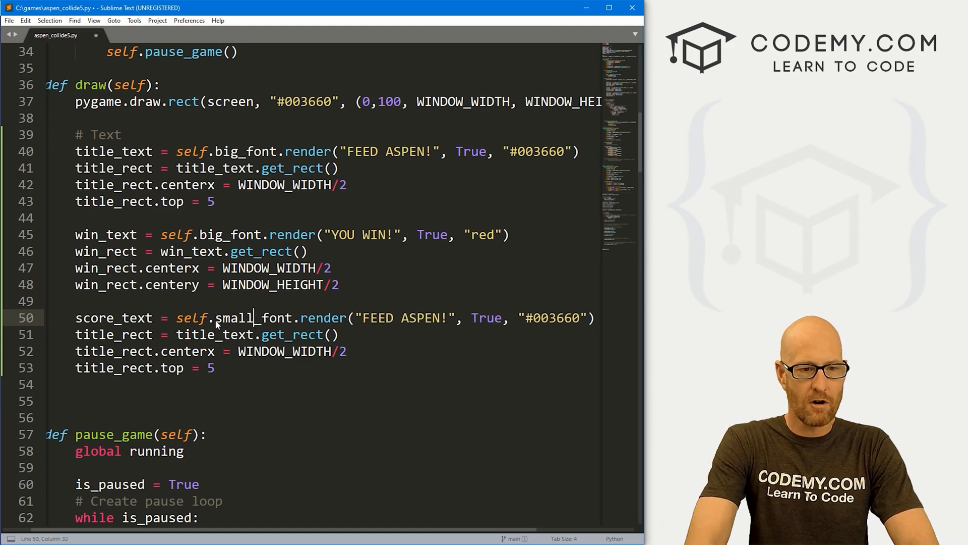
{"action": "scroll", "scroll_direction": "up", "scroll_amount": 3}
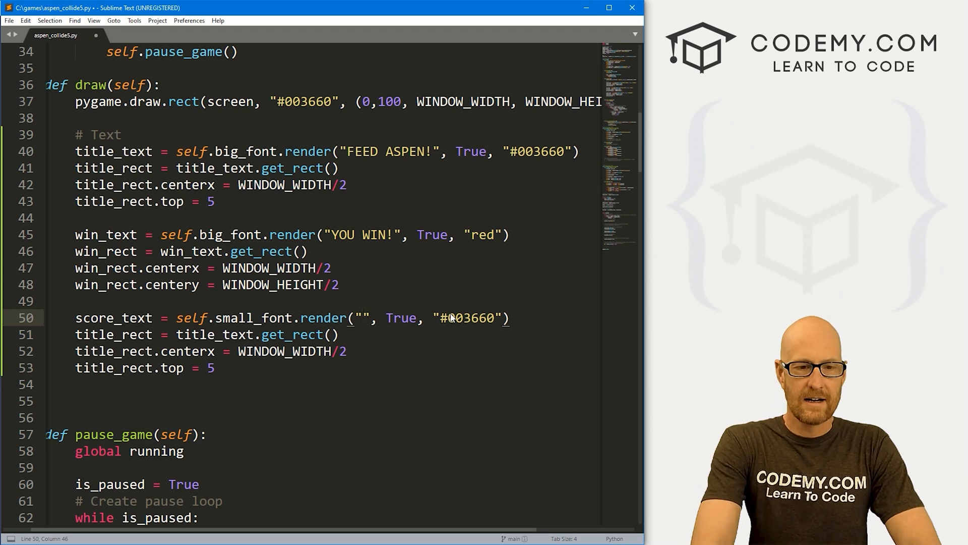
{"action": "type", "text": "Sco"}
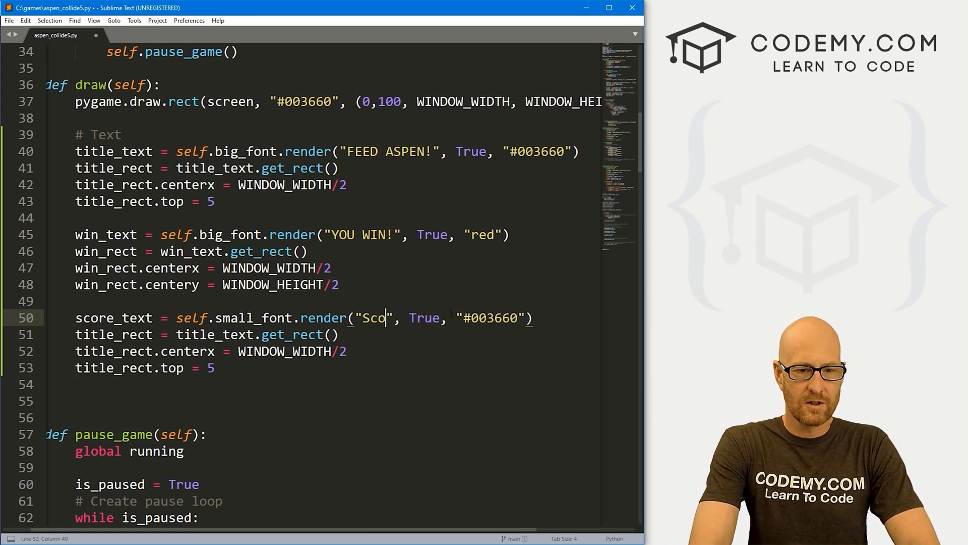
{"action": "type", "text": "re:"}
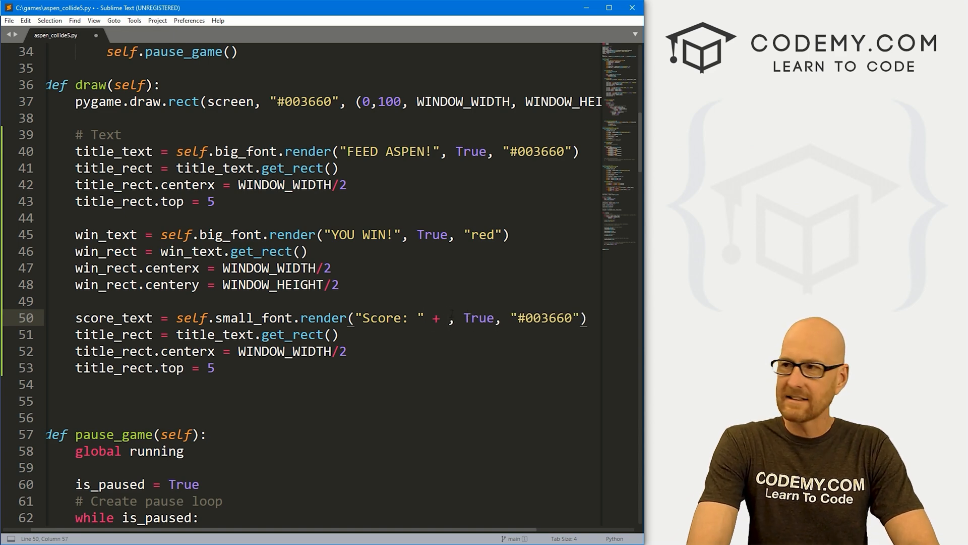
{"action": "type", "text": "str("}
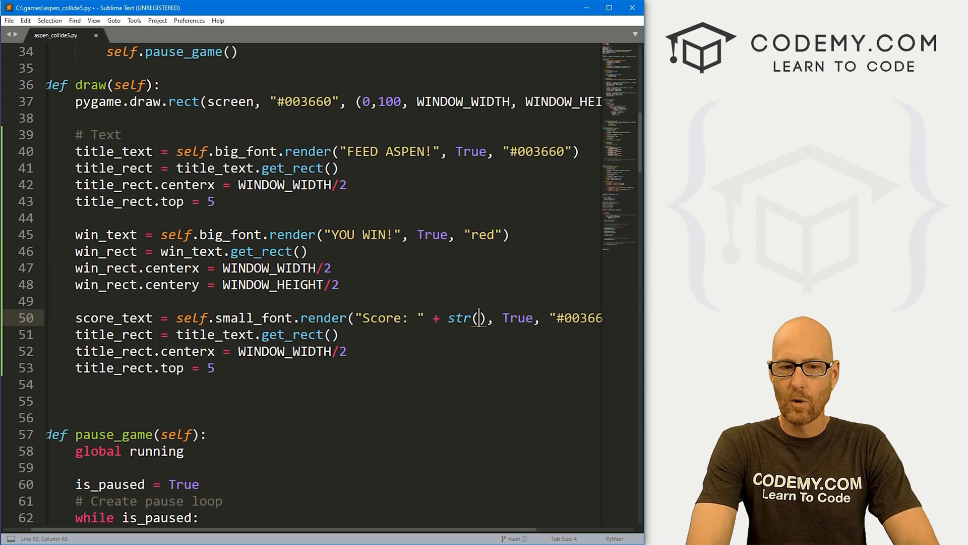
{"action": "type", "text": "self"}
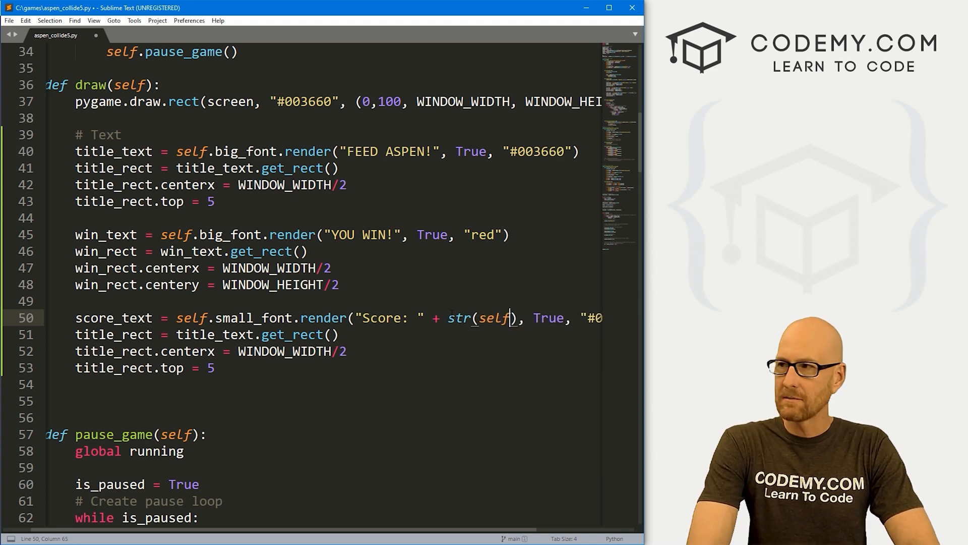
{"action": "type", "text": ".score"}
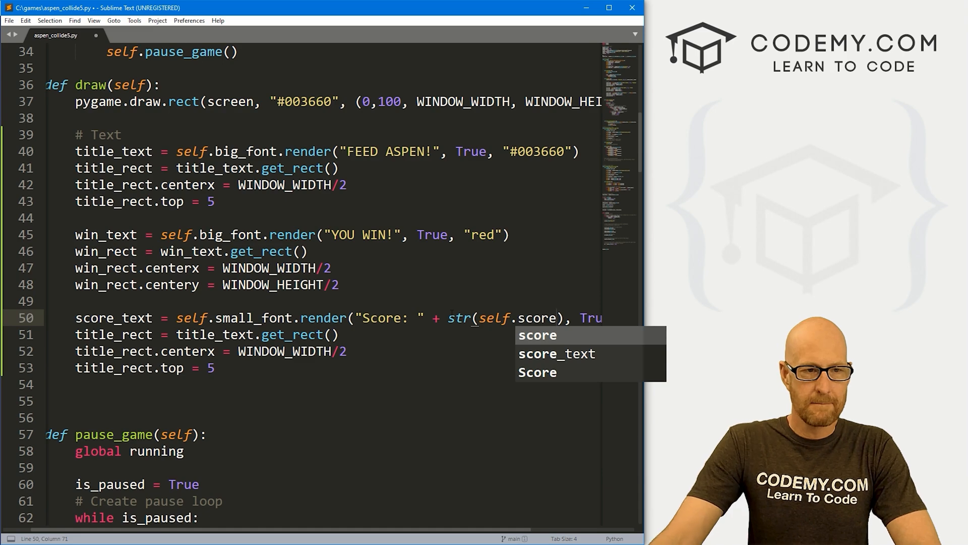
{"action": "scroll", "scroll_direction": "up", "scroll_amount": 3}
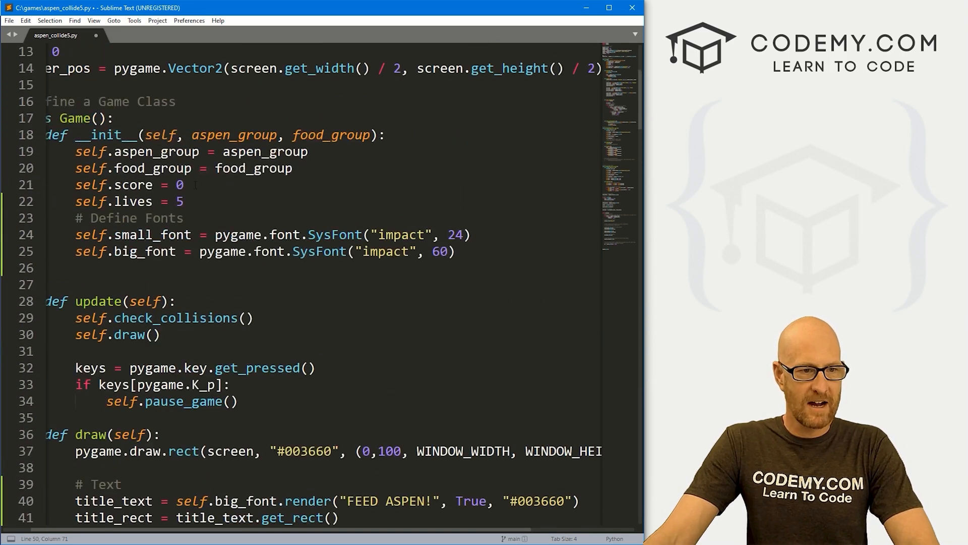
{"action": "scroll", "scroll_direction": "down", "scroll_amount": 3}
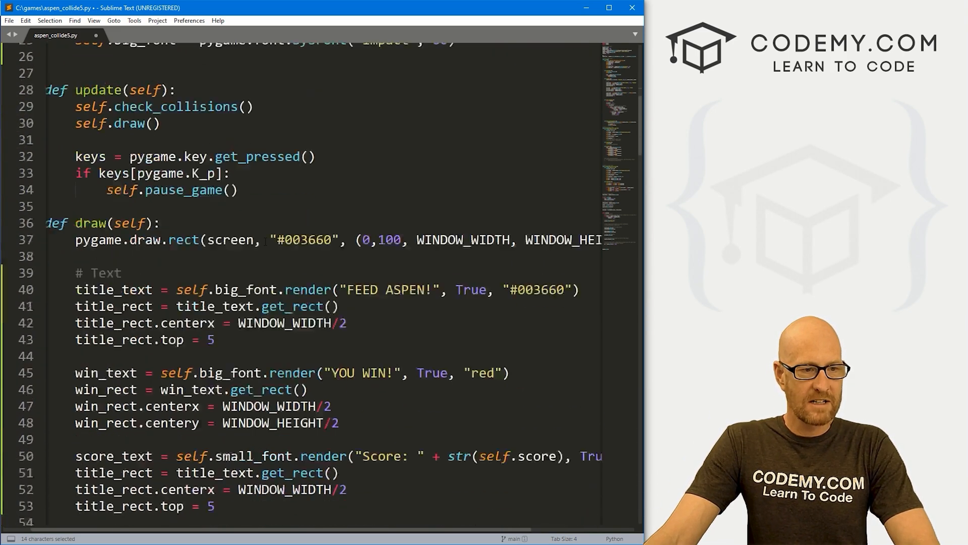
{"action": "scroll", "scroll_direction": "down", "scroll_amount": 3}
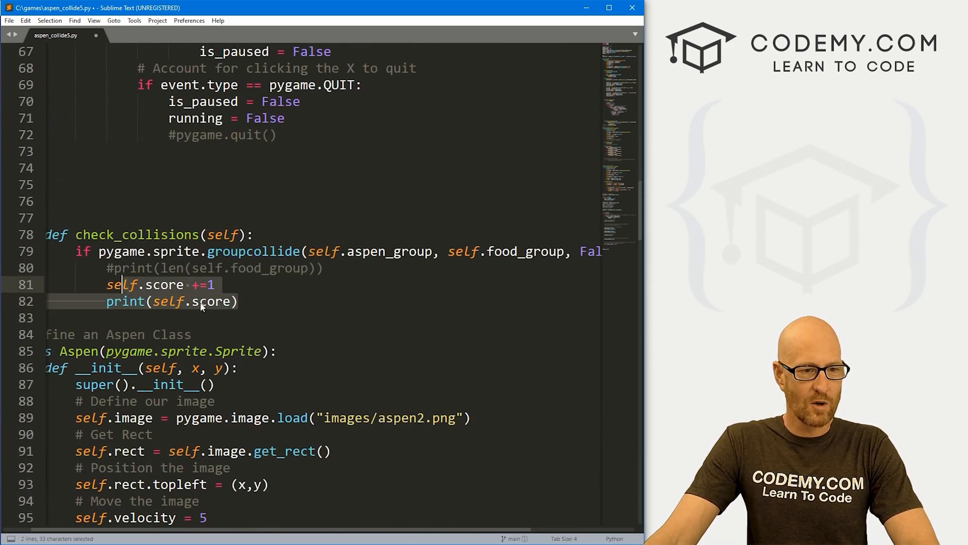
- Comment out the print(self.score) line in check_collisions
{"action": "left_click", "coordinate": [107, 302]}
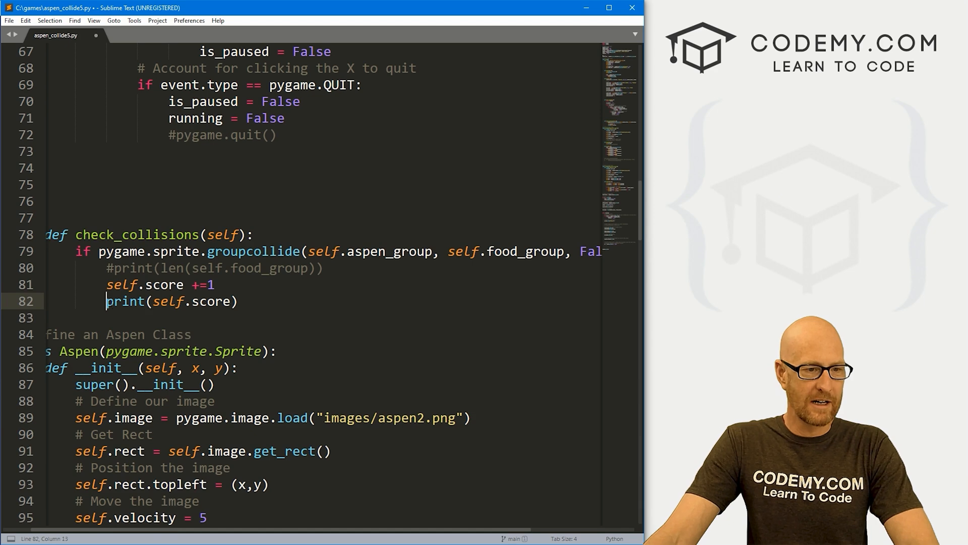
{"action": "type", "text": "#"}
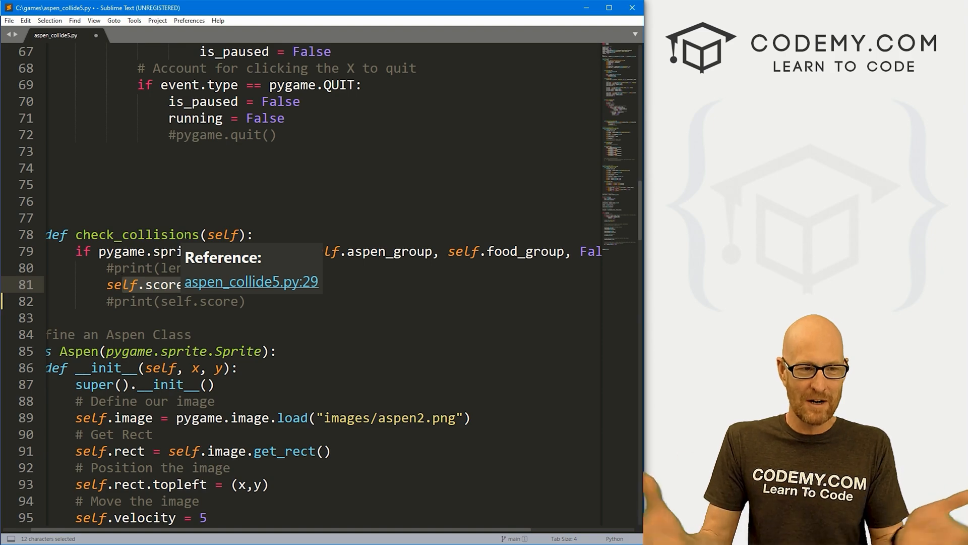
{"action": "scroll", "scroll_direction": "up", "scroll_amount": 3}
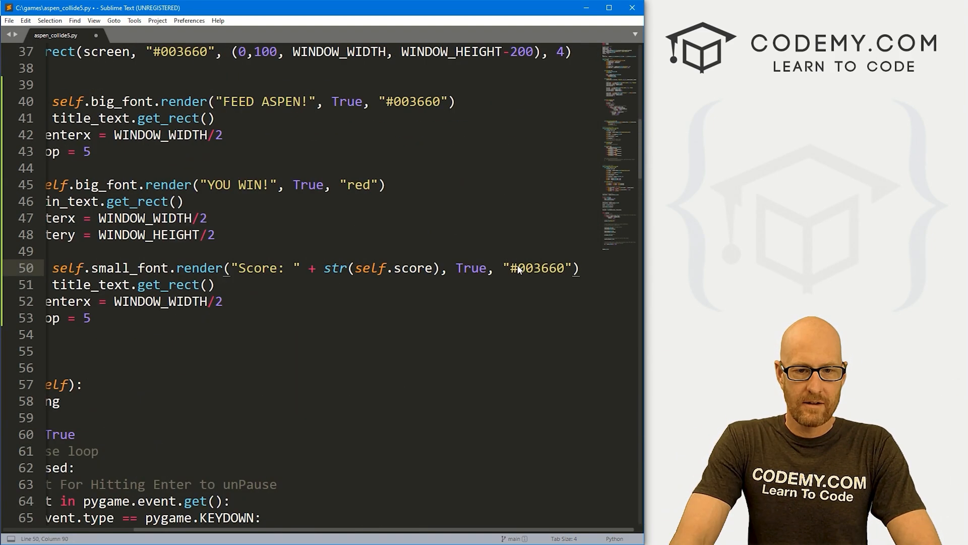
- Rename the lines to score_text/score_rect, set topleft to (5, 5), and duplicate the score lines
{"action": "double_click", "coordinate": [536, 268]}
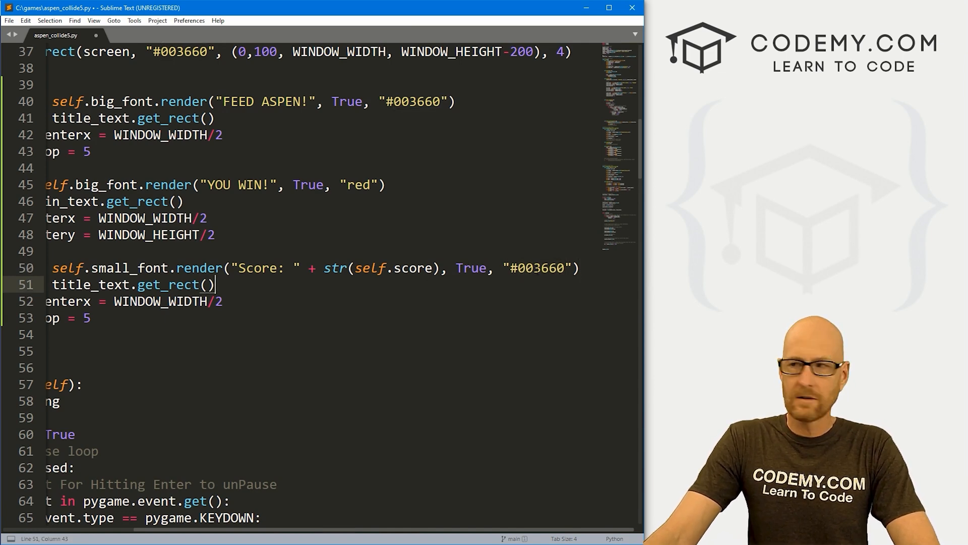
{"action": "mouse_move", "coordinate": [627, 261]}
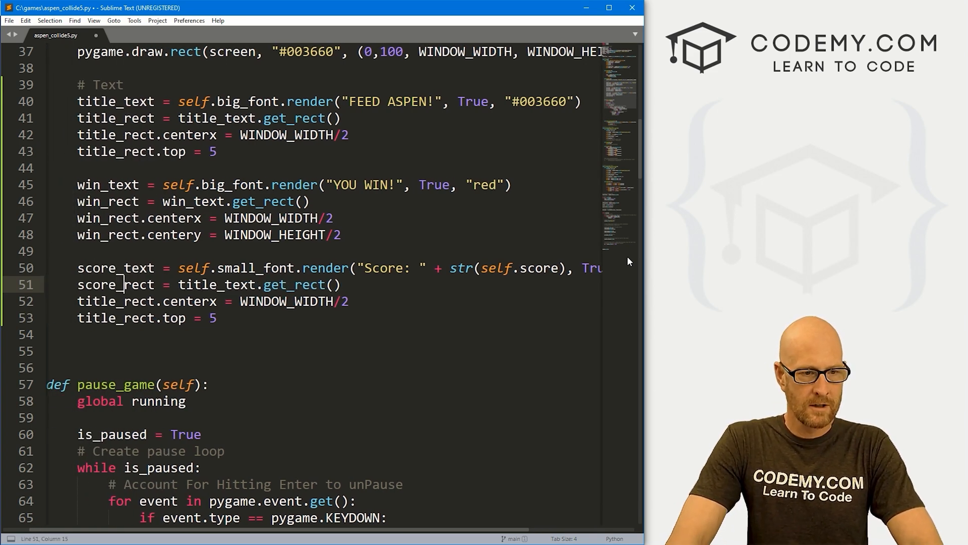
{"action": "double_click", "coordinate": [196, 284]}
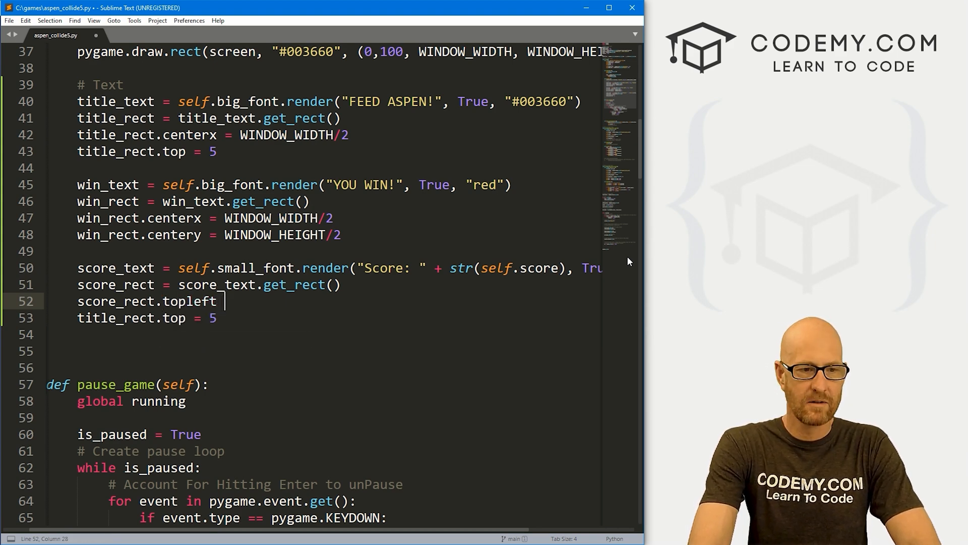
{"action": "type", "text": "= (5,)"}
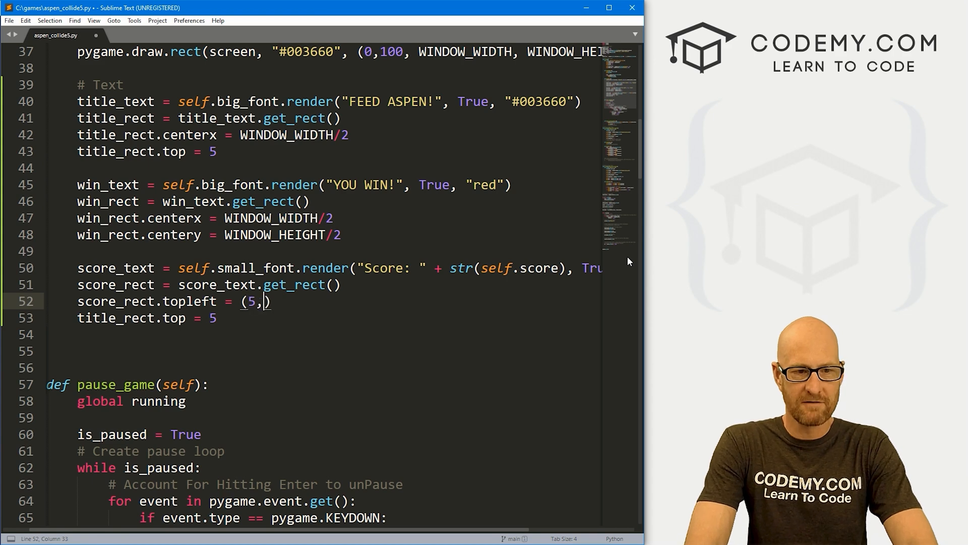
{"action": "type", "text": "5"}
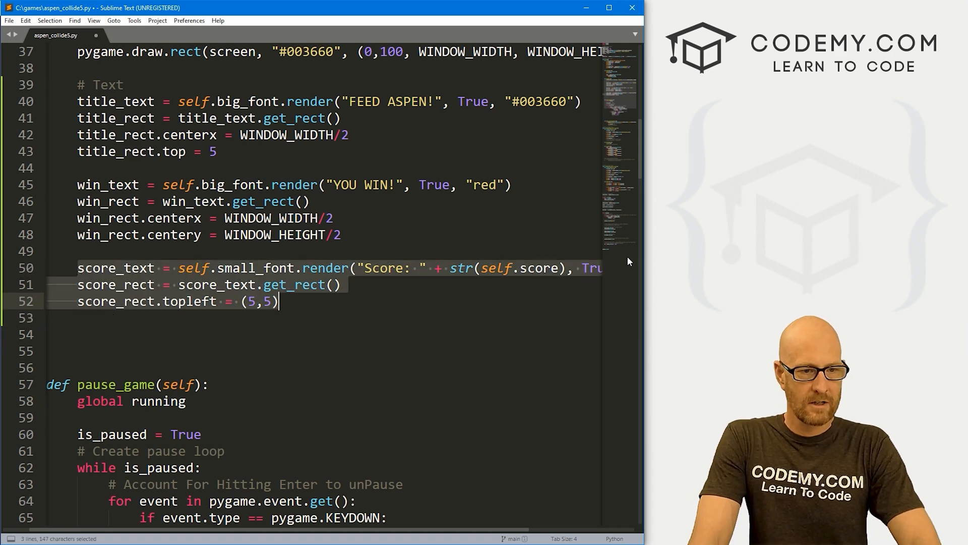
{"action": "key", "text": "ctrl+v"}
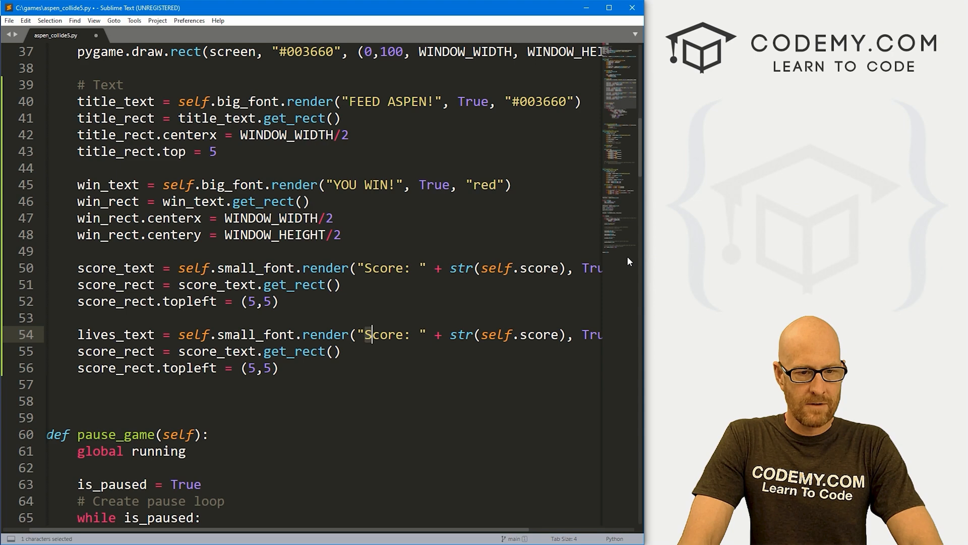
- Make lives_text render "Lives: " + self.lives, set topright (WINDOW_WIDTH - 5, 5), and save
{"action": "type", "text": "Lives"}
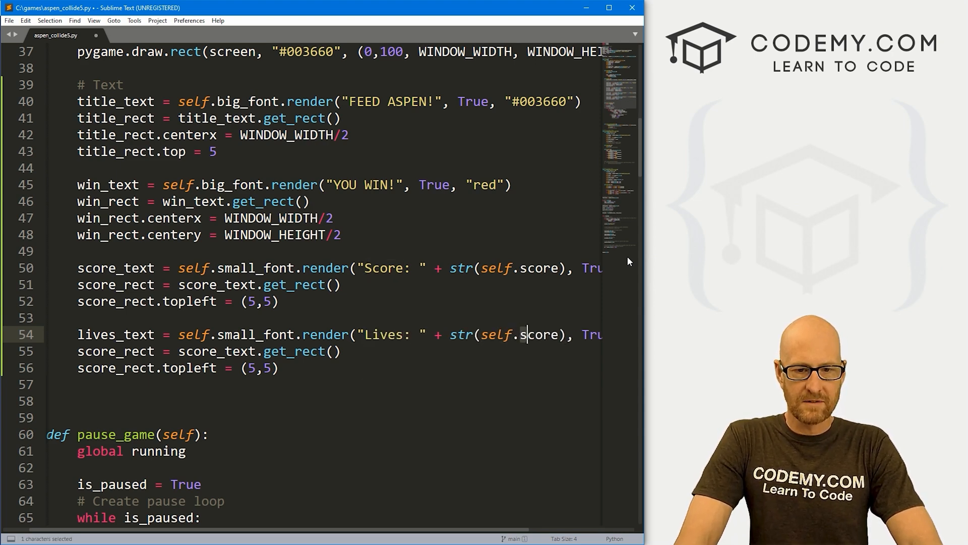
{"action": "type", "text": "lives"}
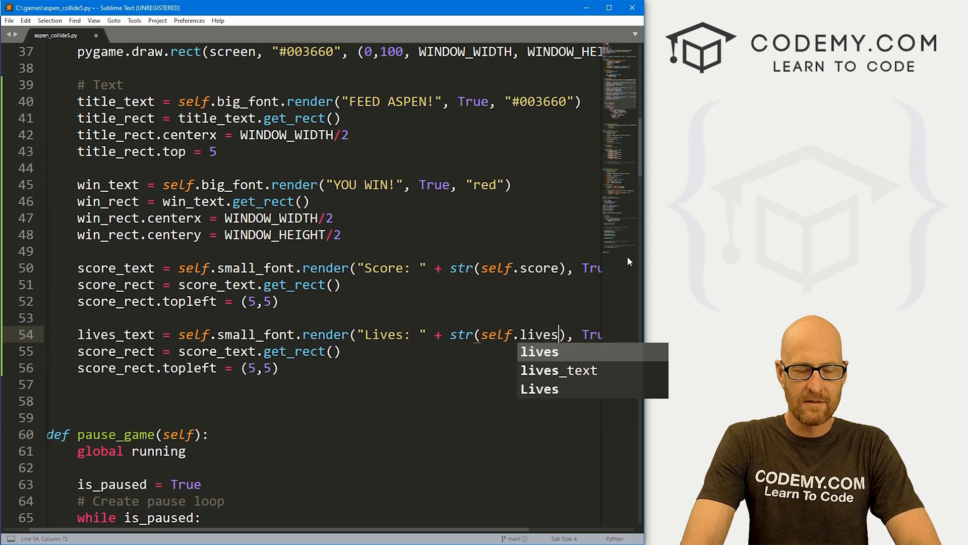
{"action": "type", "text": ", True, \"#003660\")"}
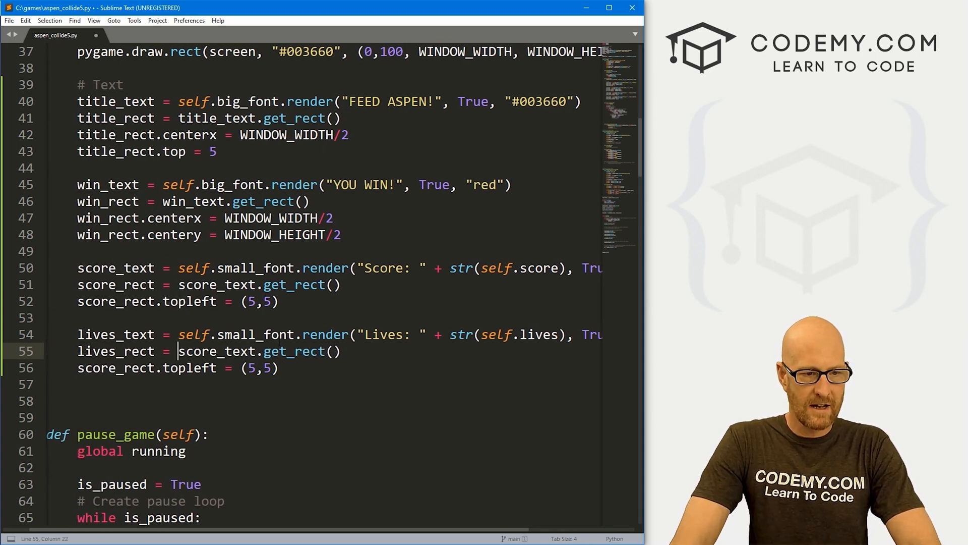
{"action": "type", "text": "live"}
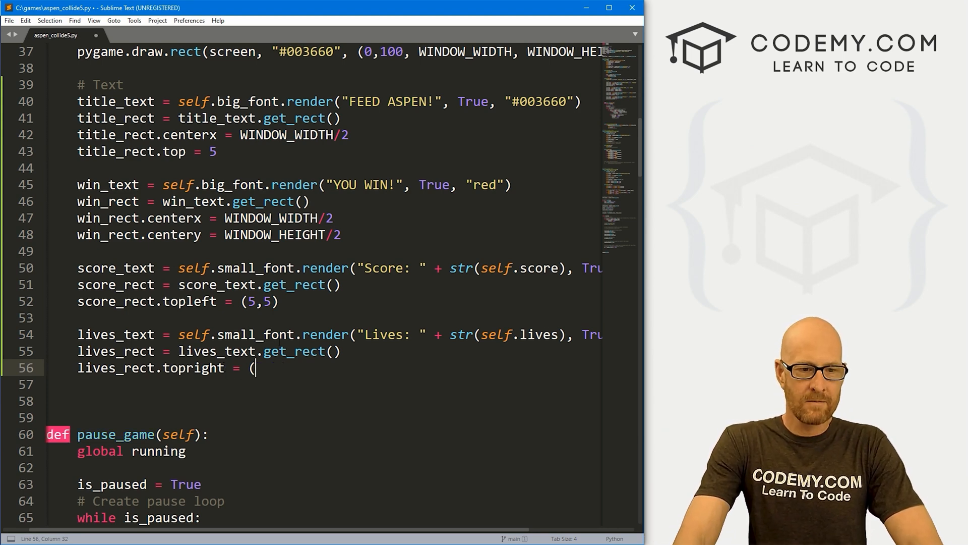
{"action": "type", "text": "WINDOW_WIDTH -"}
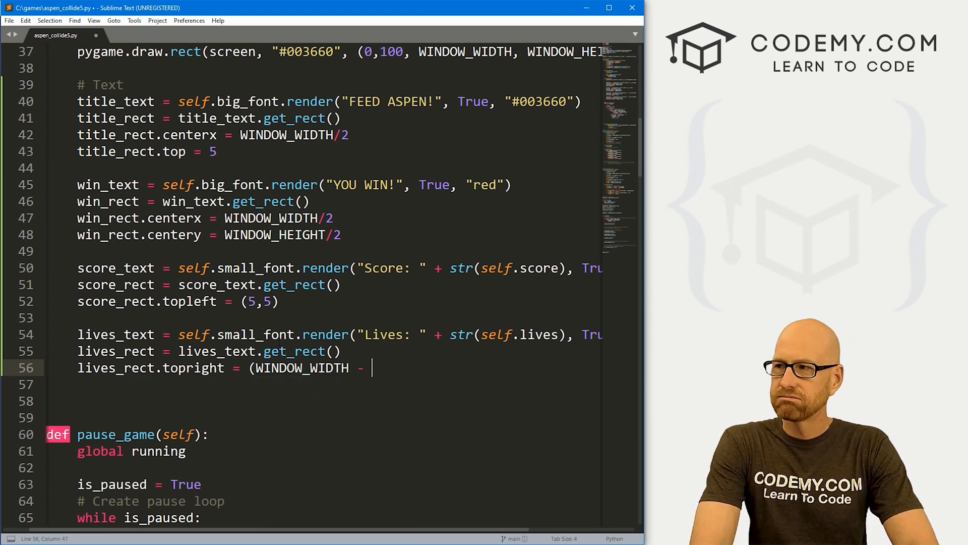
{"action": "type", "text": "5,"}
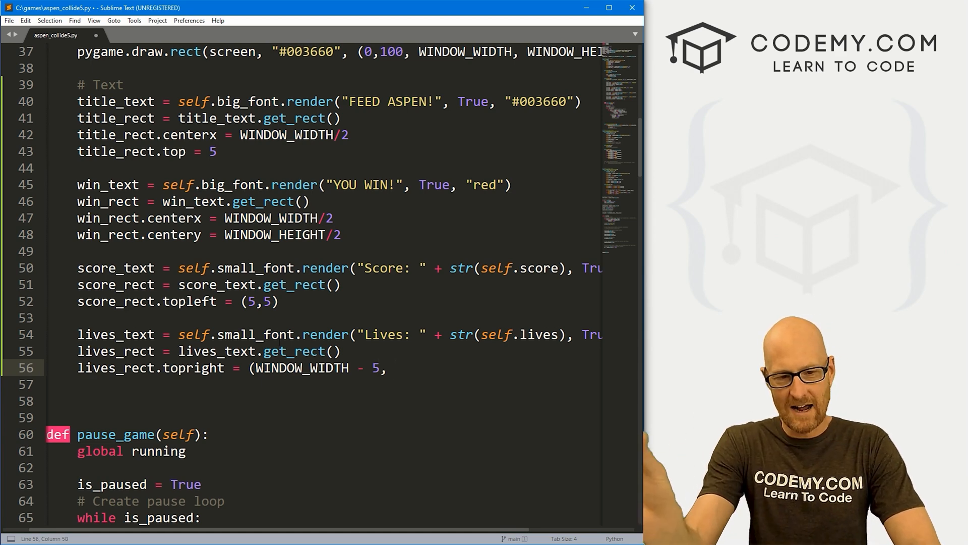
{"action": "type", "text": "5"}
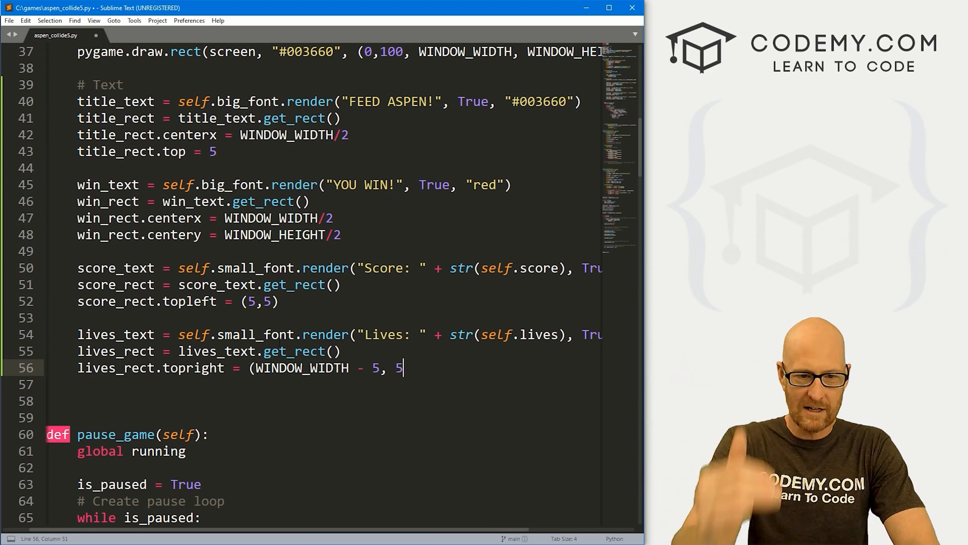
{"action": "type", "text": ")"}
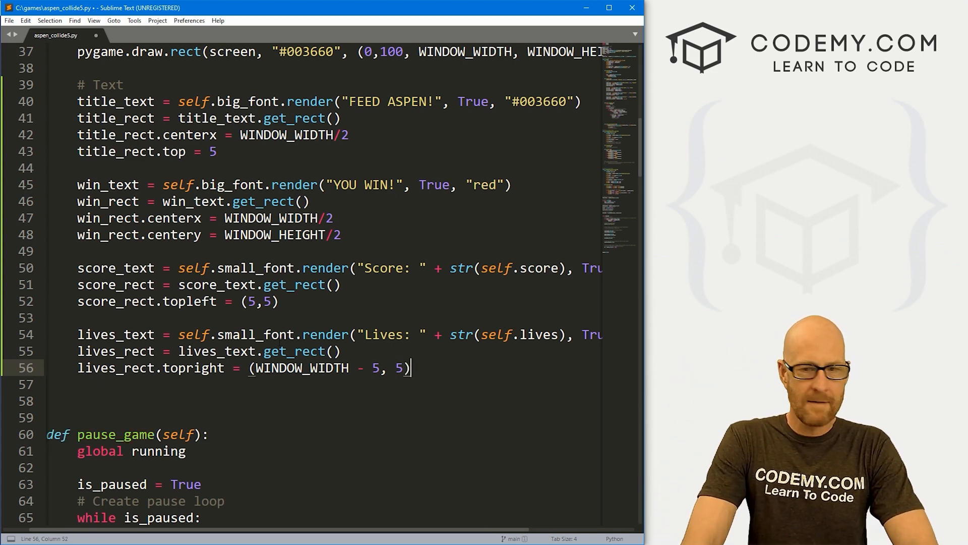
{"action": "key", "text": "ctrl+s"}
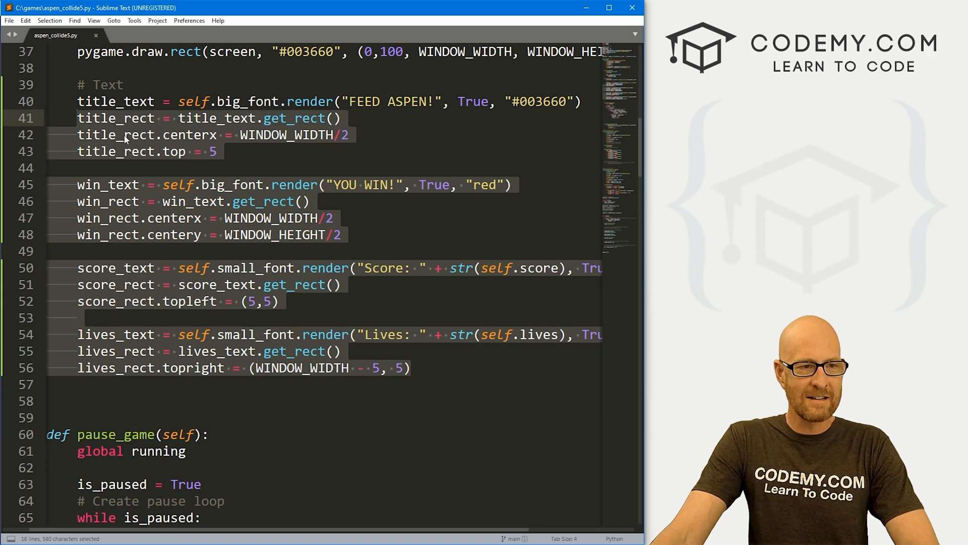
- Add a '# Blit The Text' comment and a screen.blit(title_text, title_rect) line
{"action": "left_click", "coordinate": [108, 401]}
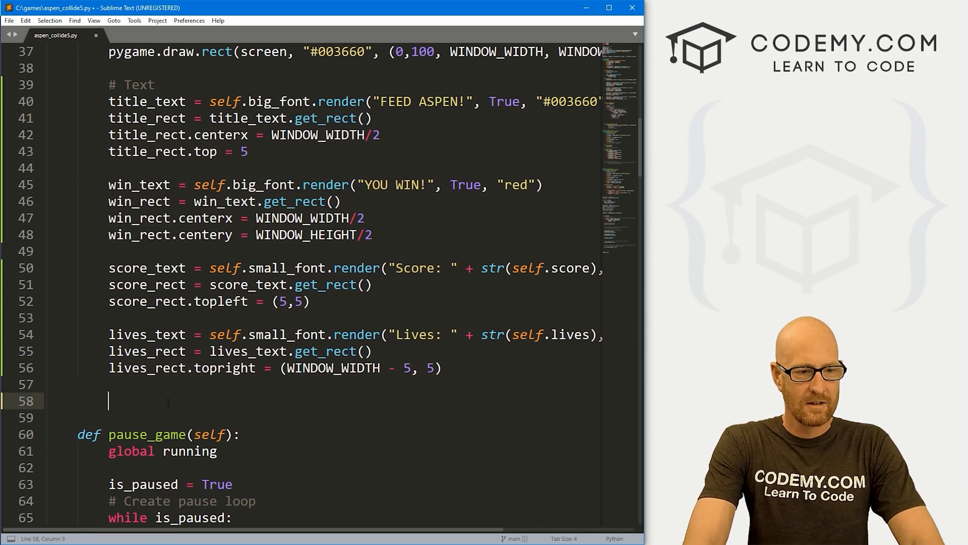
{"action": "type", "text": "#"}
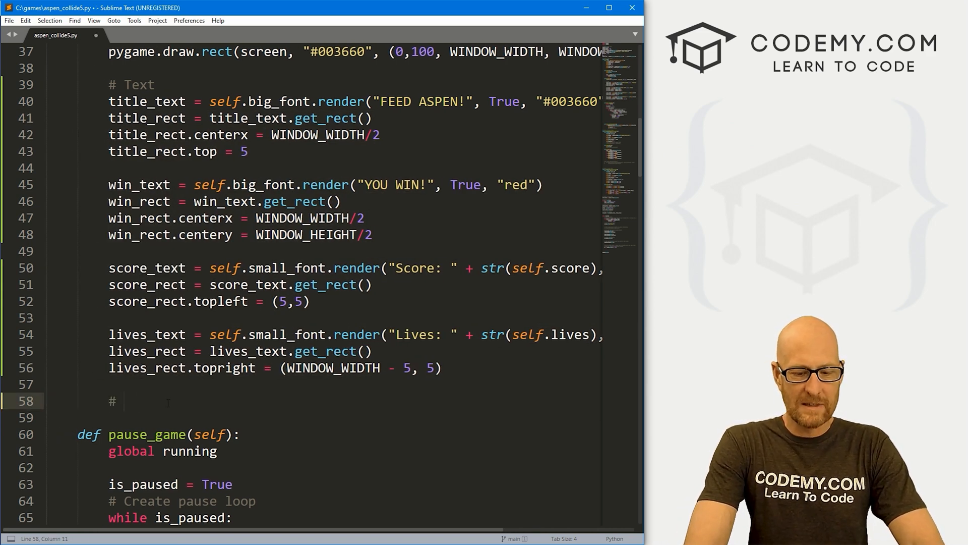
{"action": "type", "text": "BLit The Tex"}
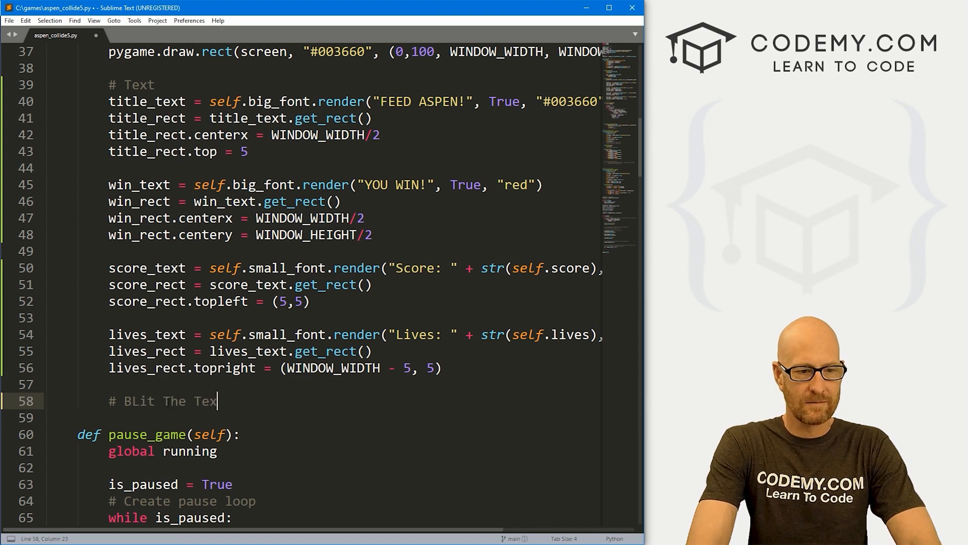
{"action": "key", "text": "enter"}
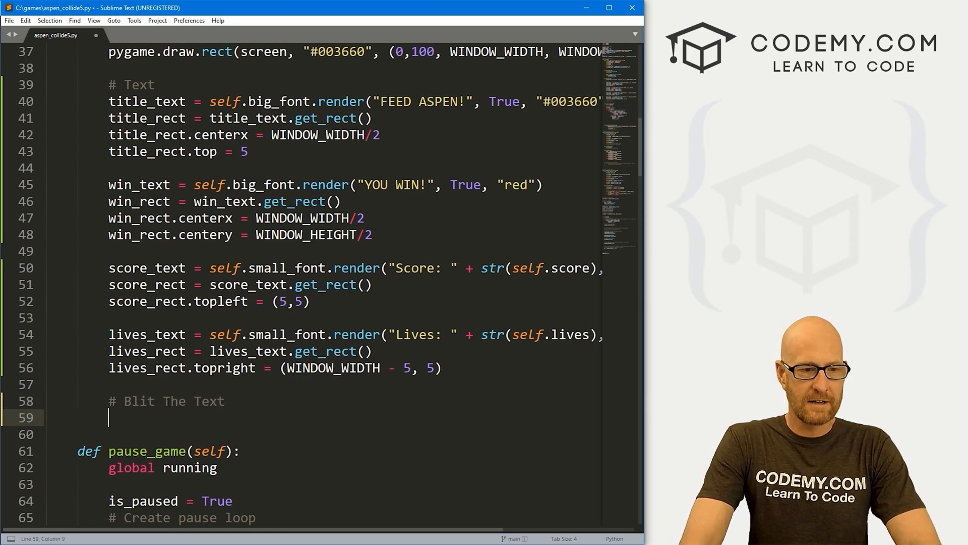
{"action": "type", "text": "scre"}
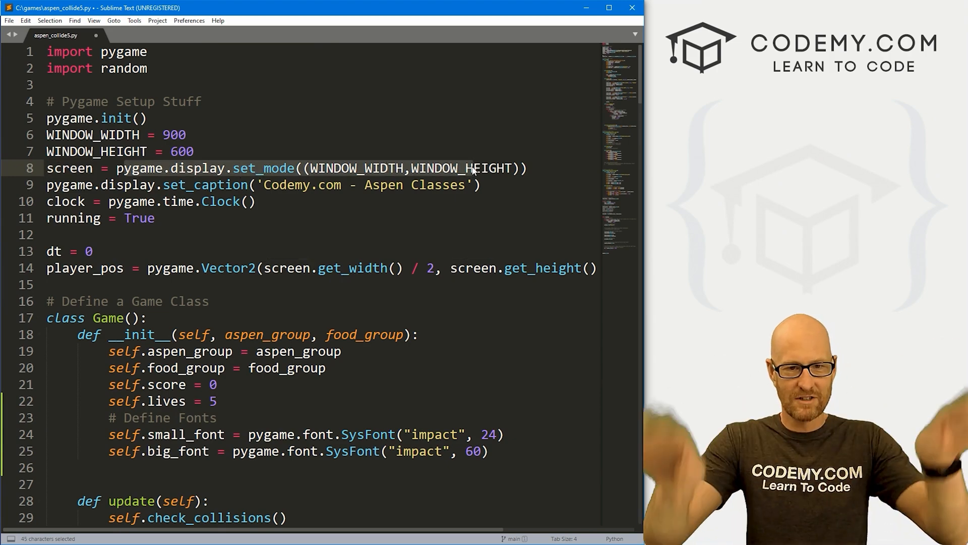
{"action": "scroll", "scroll_direction": "down", "scroll_amount": 3}
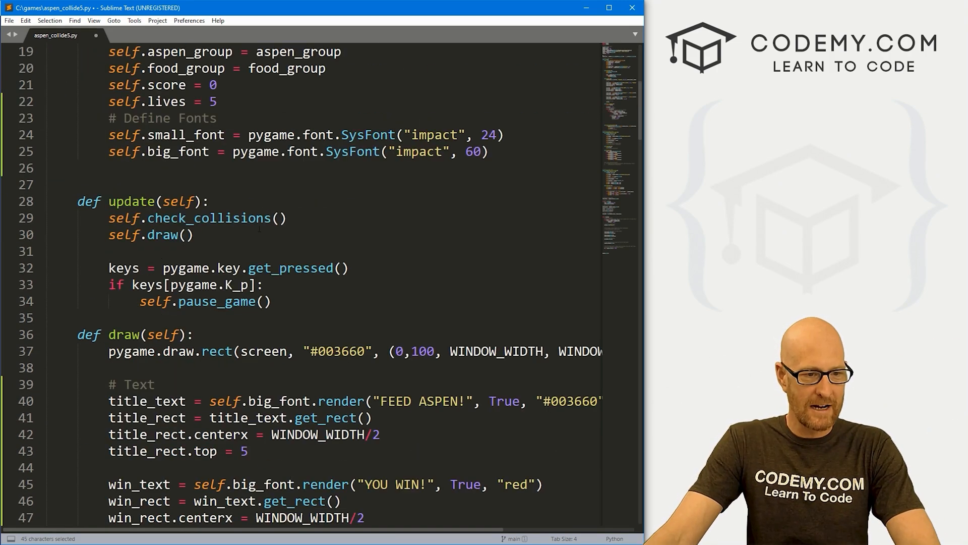
{"action": "scroll", "scroll_direction": "down", "scroll_amount": 3}
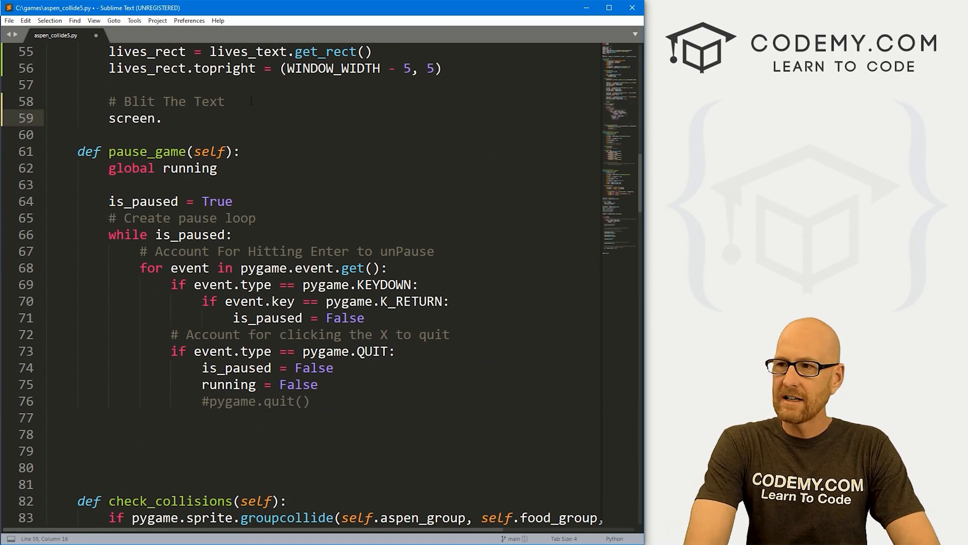
{"action": "type", "text": "blit()"}
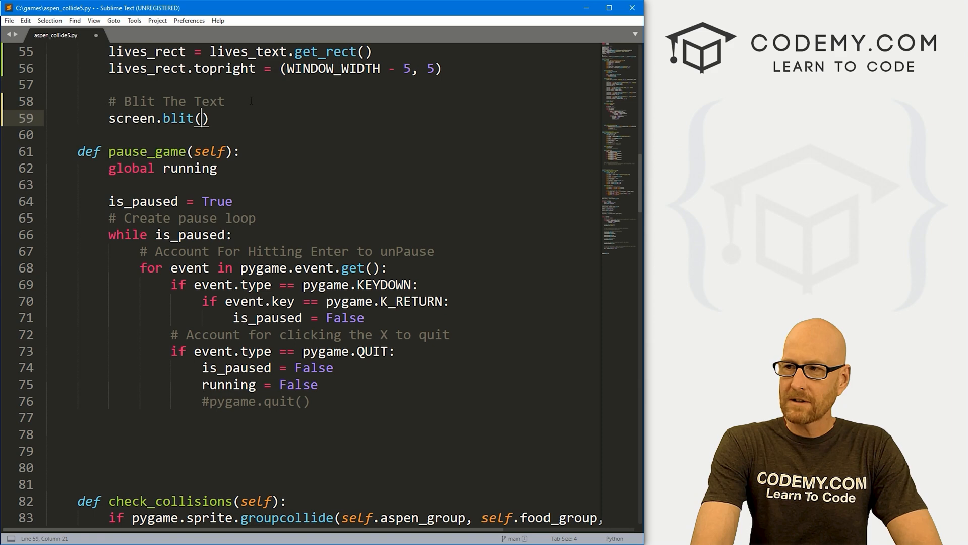
{"action": "type", "text": "title_text"}
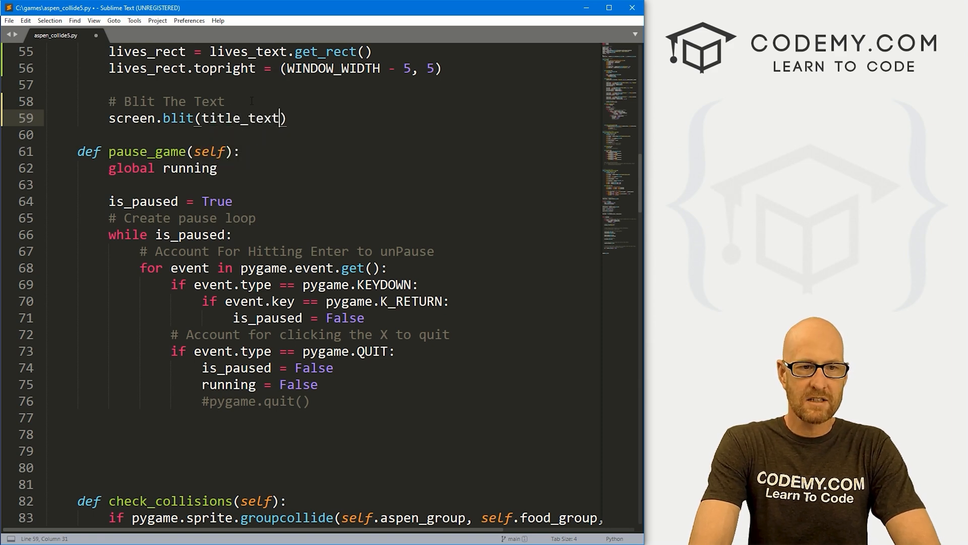
{"action": "type", "text": ", title__"}
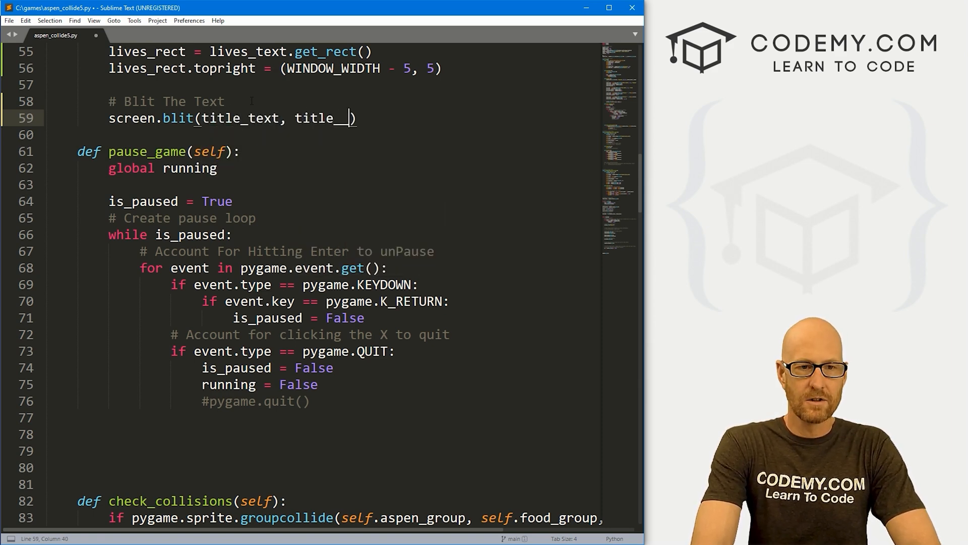
{"action": "type", "text": "rect"}
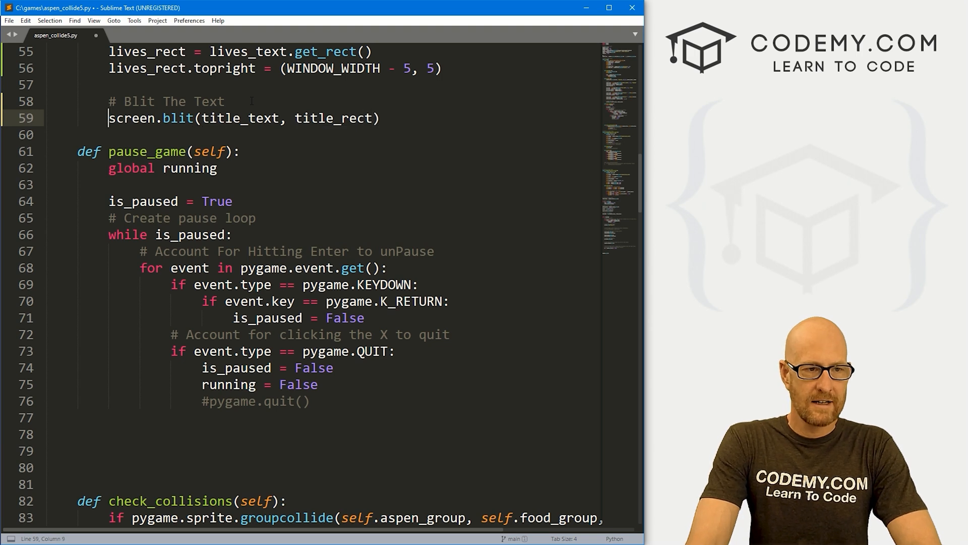
- Duplicate the blit line for the win, score and lives texts, fixing the lives rect name
{"action": "key", "text": "ctrl+c"}
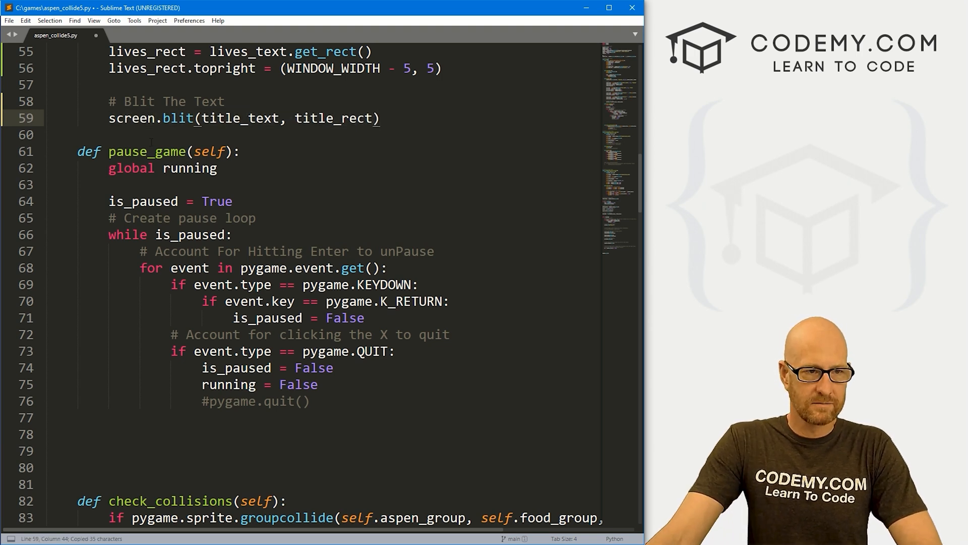
{"action": "scroll", "scroll_direction": "up", "scroll_amount": 3}
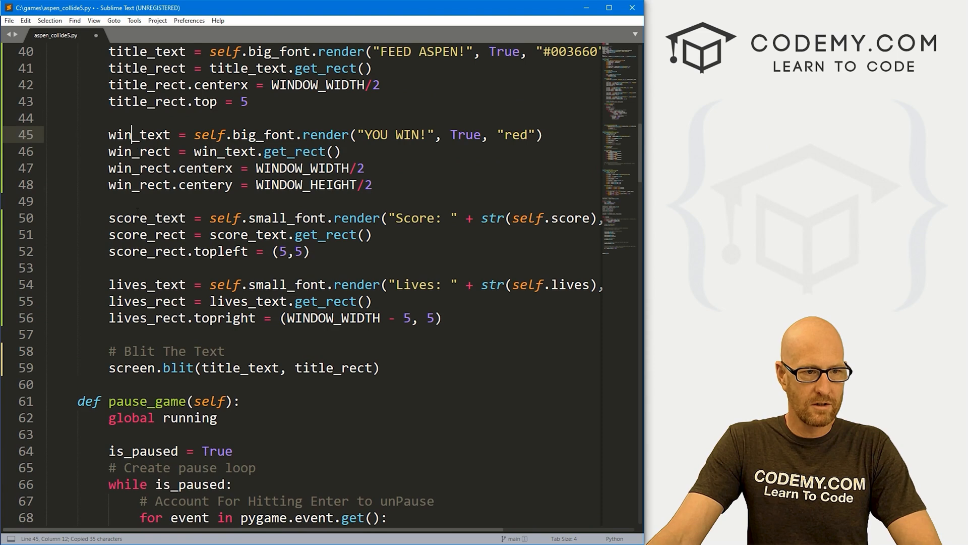
{"action": "key", "text": "enter"}
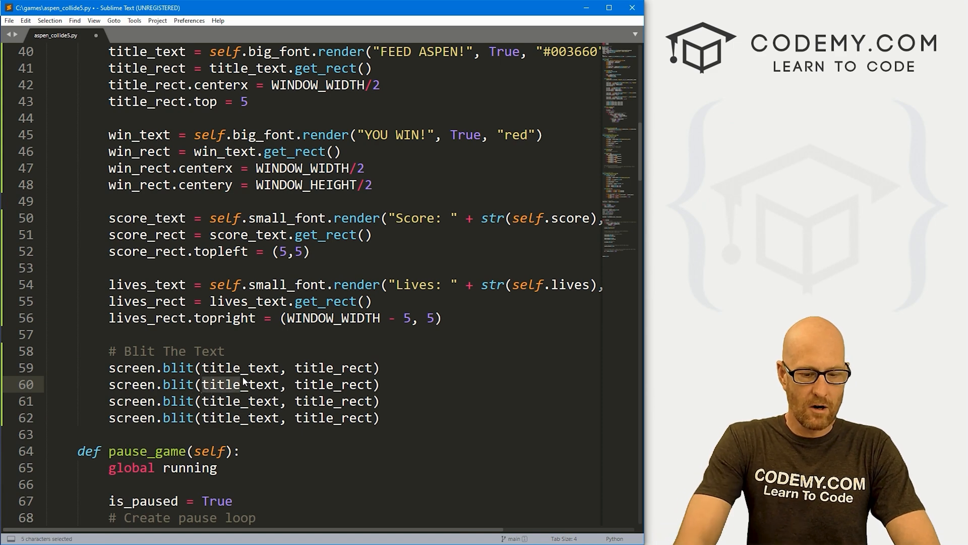
{"action": "type", "text": "win_text"}
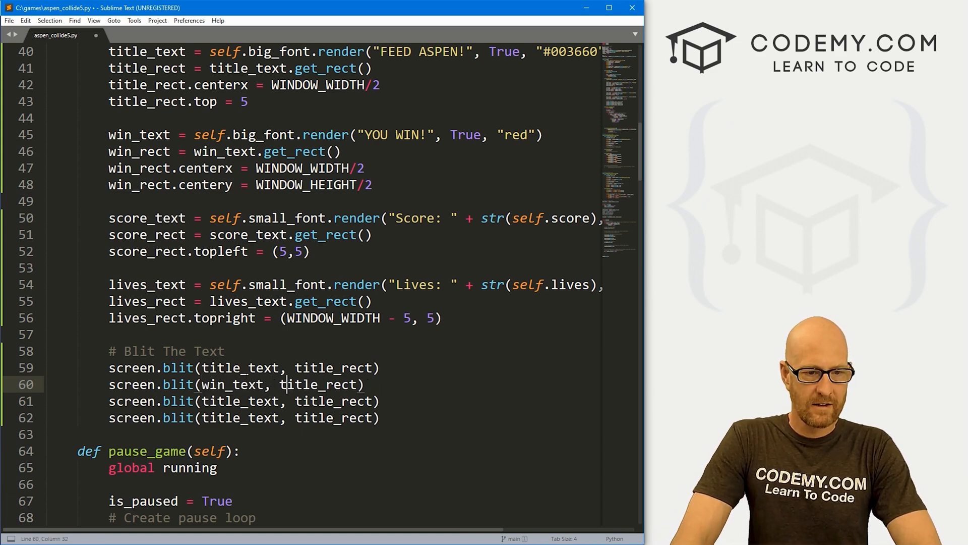
{"action": "type", "text": "win_rect"}
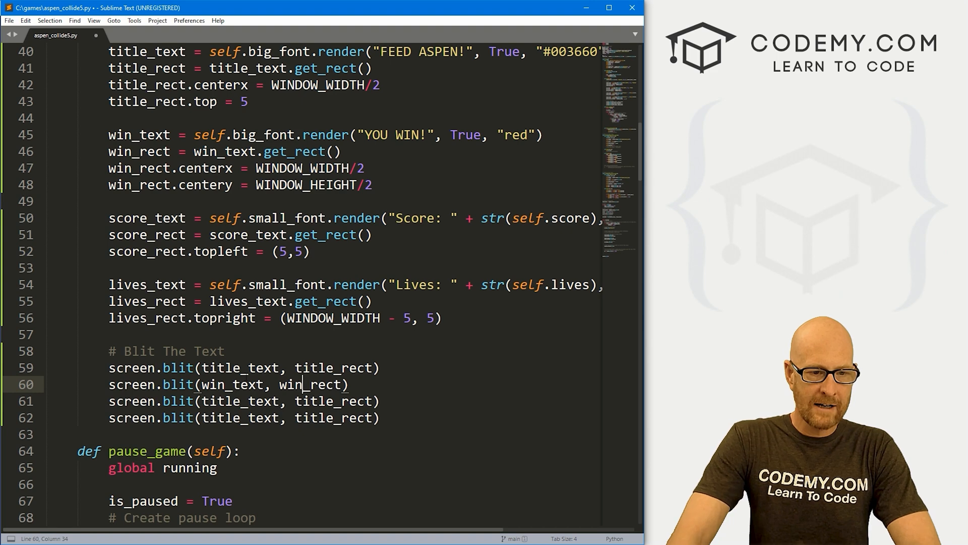
{"action": "double_click", "coordinate": [225, 401]}
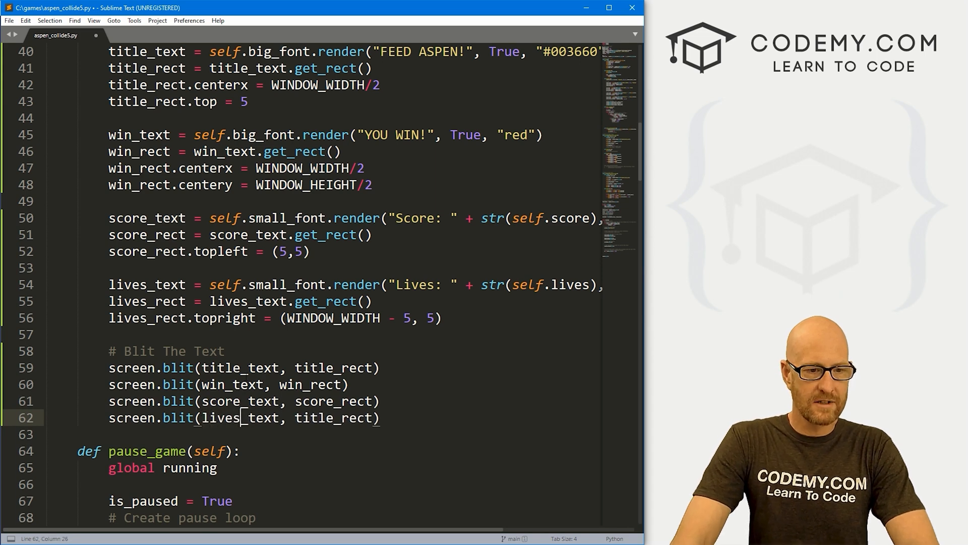
{"action": "double_click", "coordinate": [314, 418]}
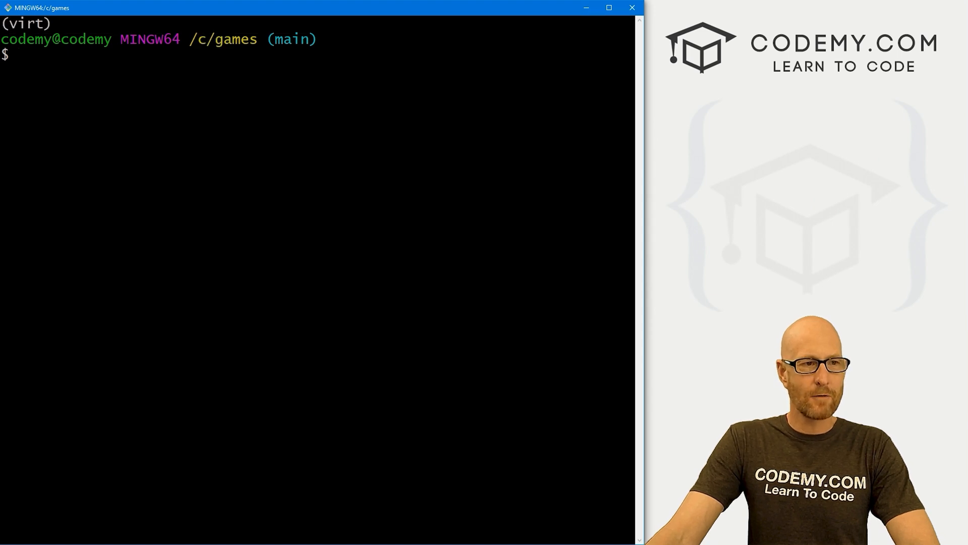
- Run python aspen_collide5.py, check Score 8 and YOU WIN!, then close the game window
{"action": "type", "text": "python"}
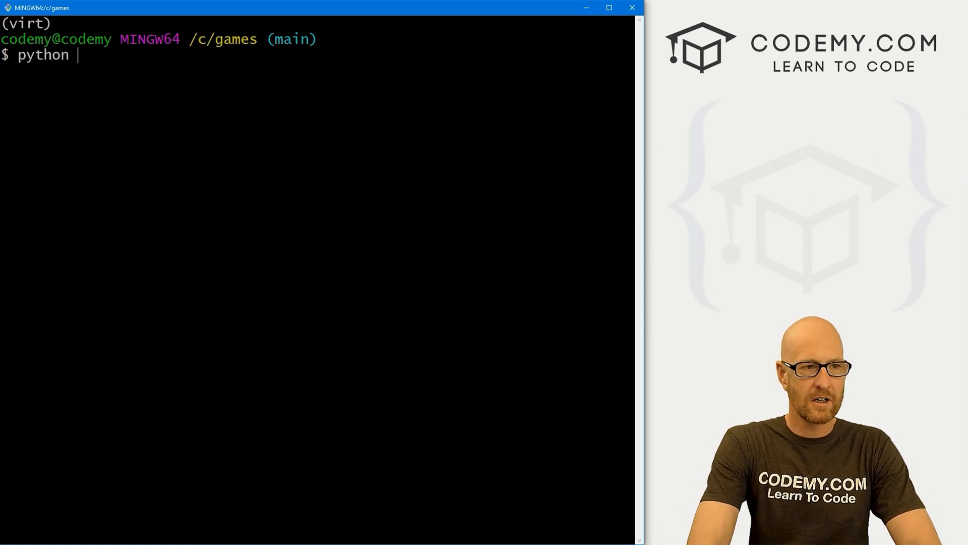
{"action": "type", "text": "aspen"}
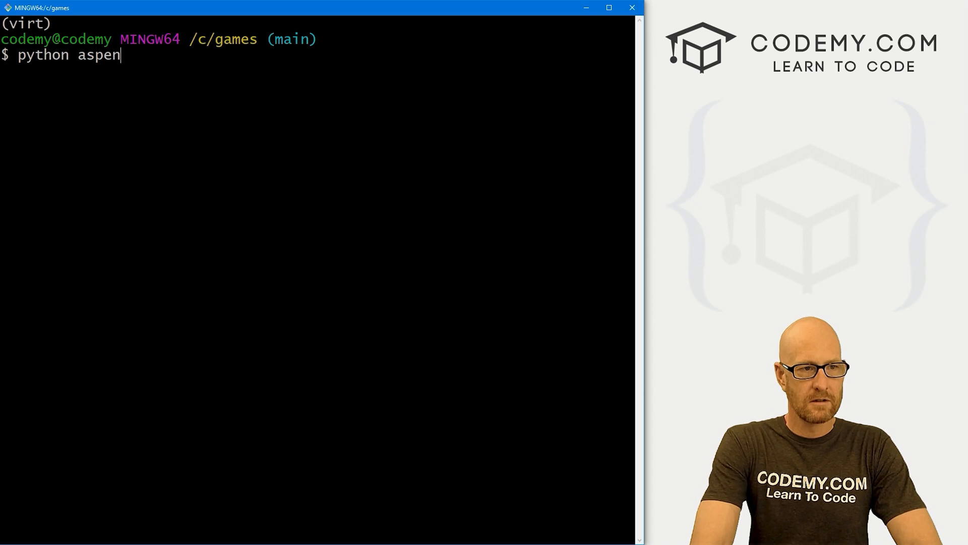
{"action": "type", "text": "_collide5.py"}
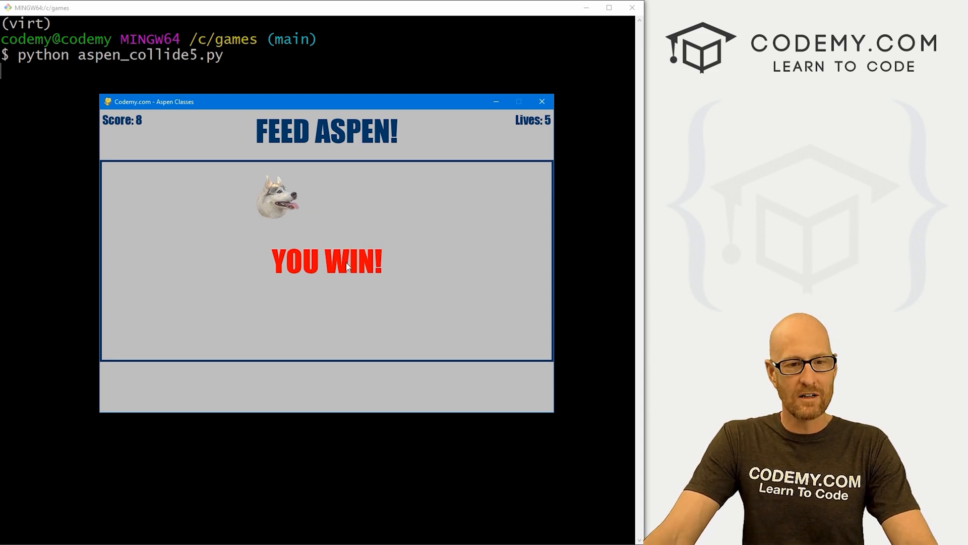
{"action": "mouse_move", "coordinate": [542, 102]}
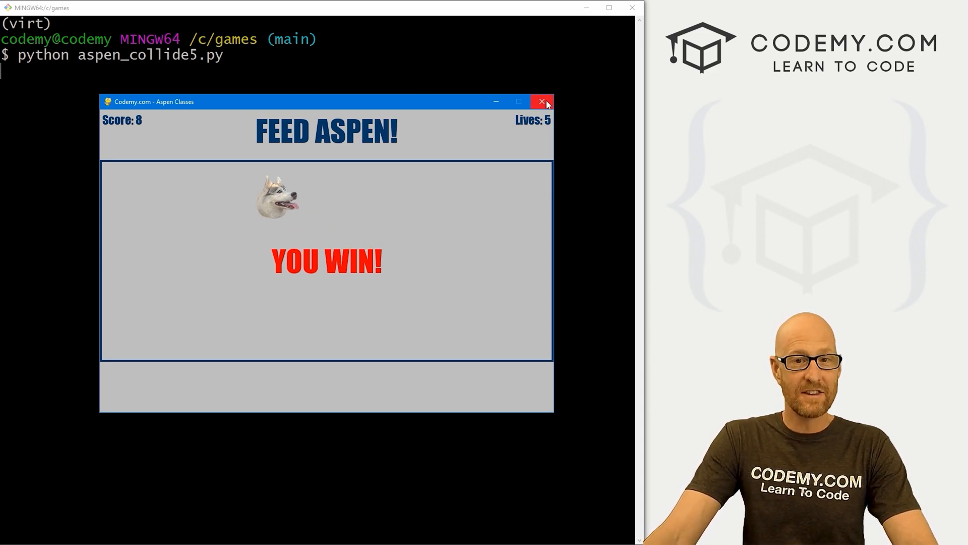
{"action": "left_click", "coordinate": [542, 102]}
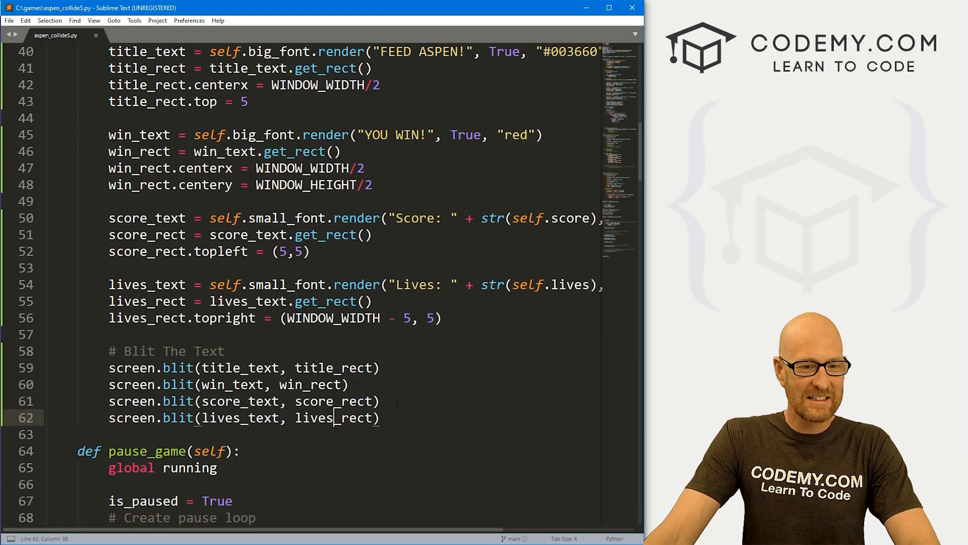
- Move screen.blit(win_text, win_rect) below the other blits and begin an 'if self.score' condition
{"action": "left_click", "coordinate": [349, 385]}
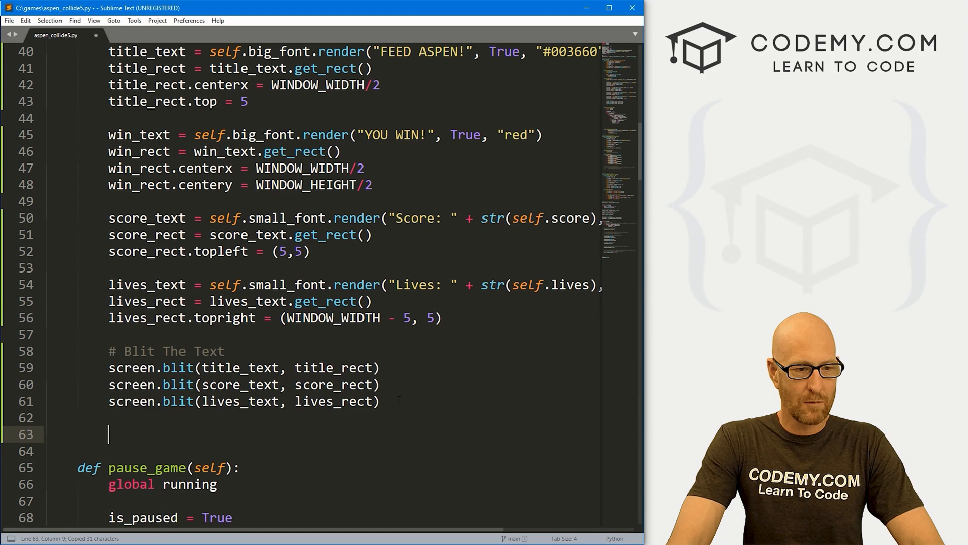
{"action": "type", "text": "screen.blit(win_text, win_rect)"}
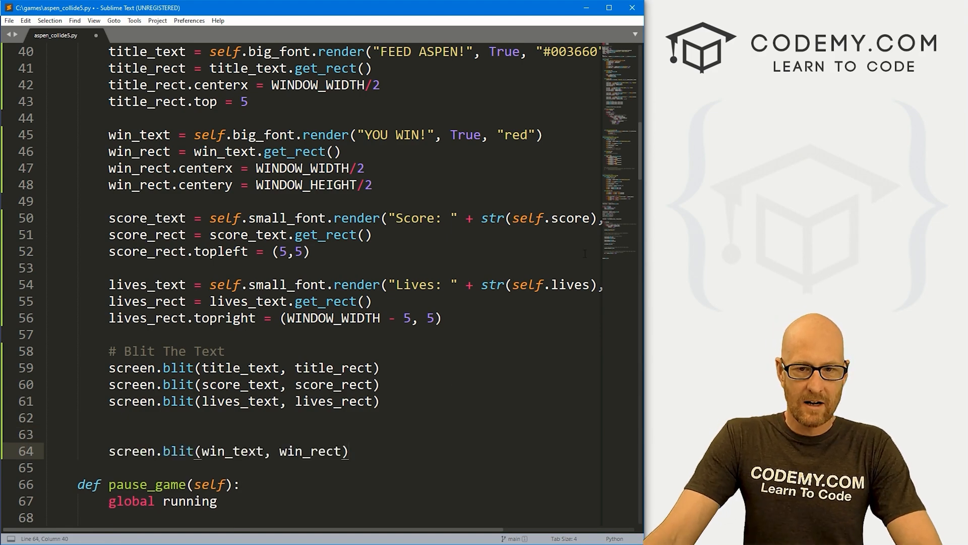
{"action": "scroll", "scroll_direction": "down", "scroll_amount": 3}
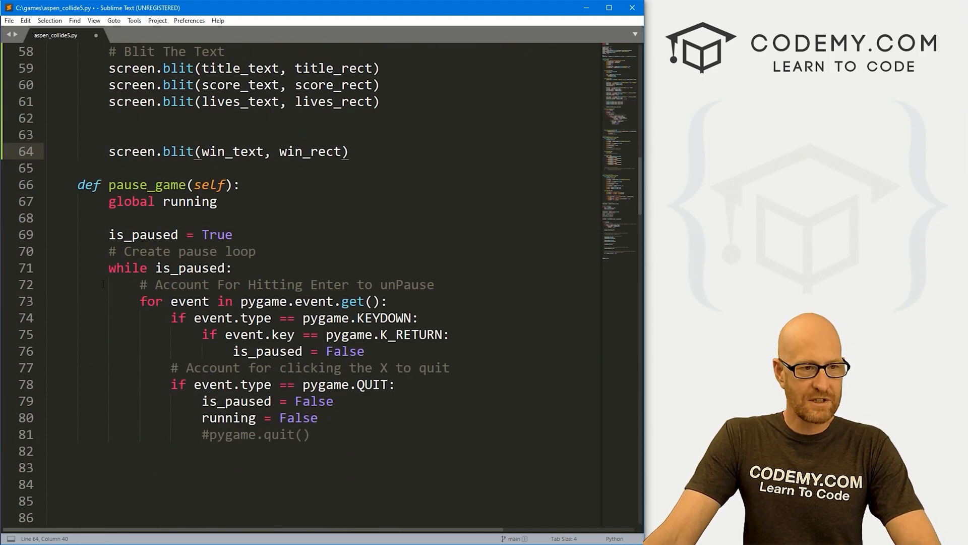
{"action": "scroll", "scroll_direction": "up", "scroll_amount": 3}
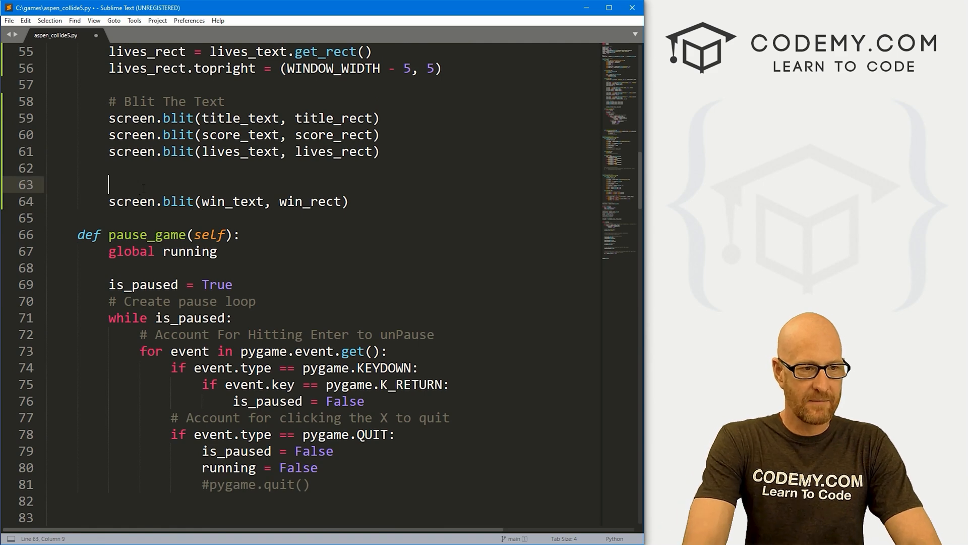
{"action": "type", "text": "if"}
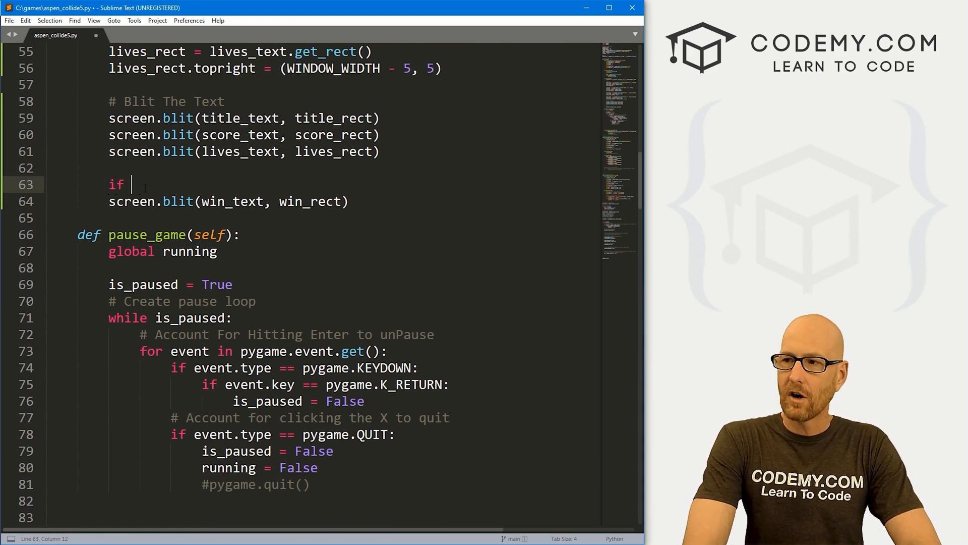
{"action": "type", "text": "self.sco"}
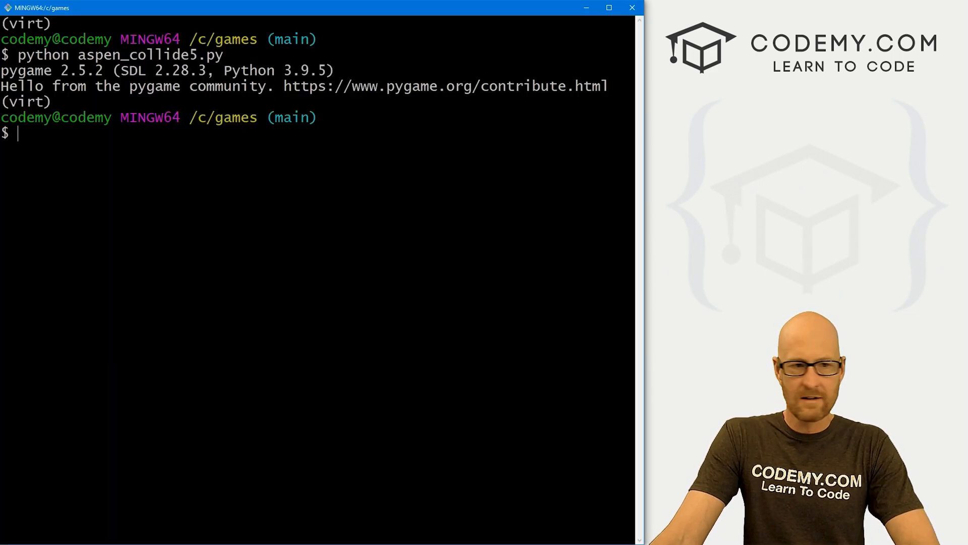
- Rerun the game script to test YOU WIN at score 8, then return to Sublime Text
{"action": "key", "text": "Return"}
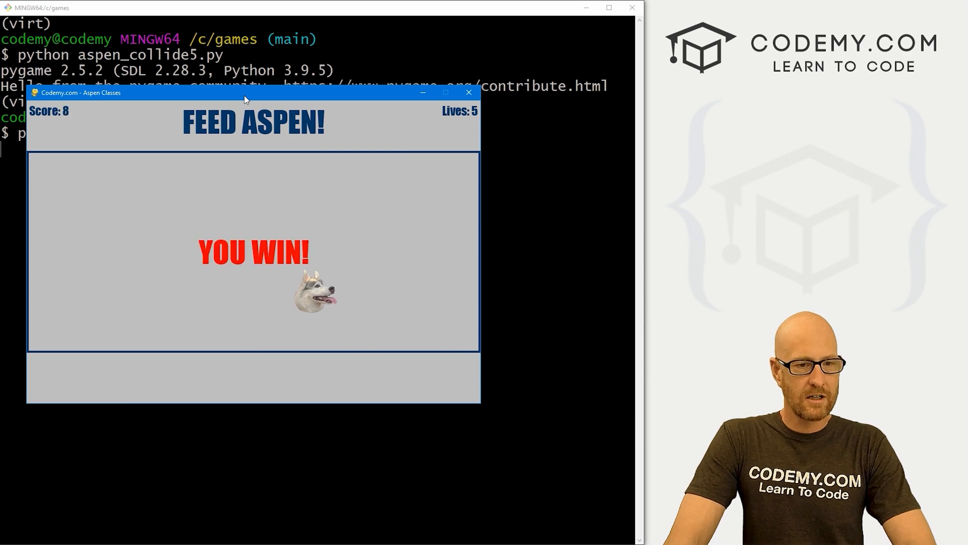
{"action": "mouse_move", "coordinate": [291, 154]}
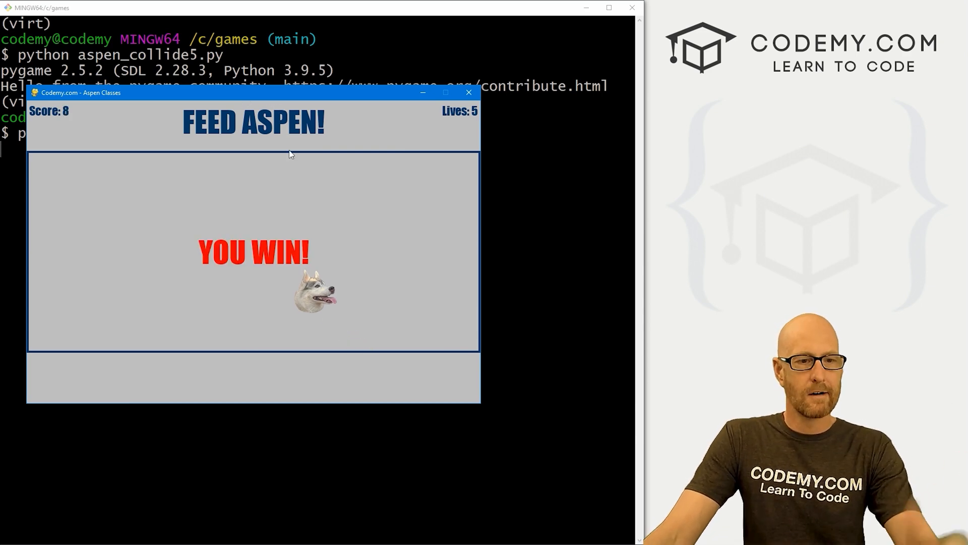
{"action": "mouse_move", "coordinate": [259, 240]}
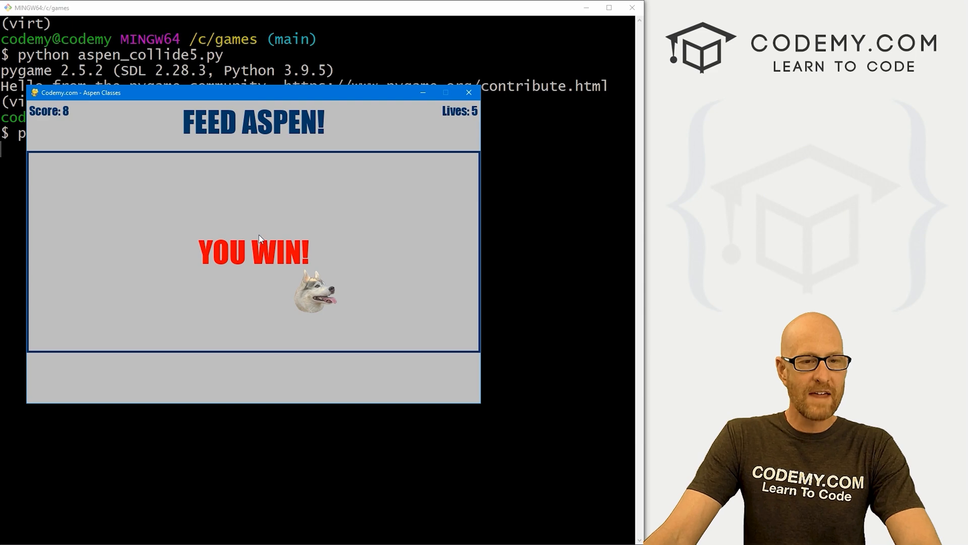
{"action": "mouse_move", "coordinate": [334, 225]}
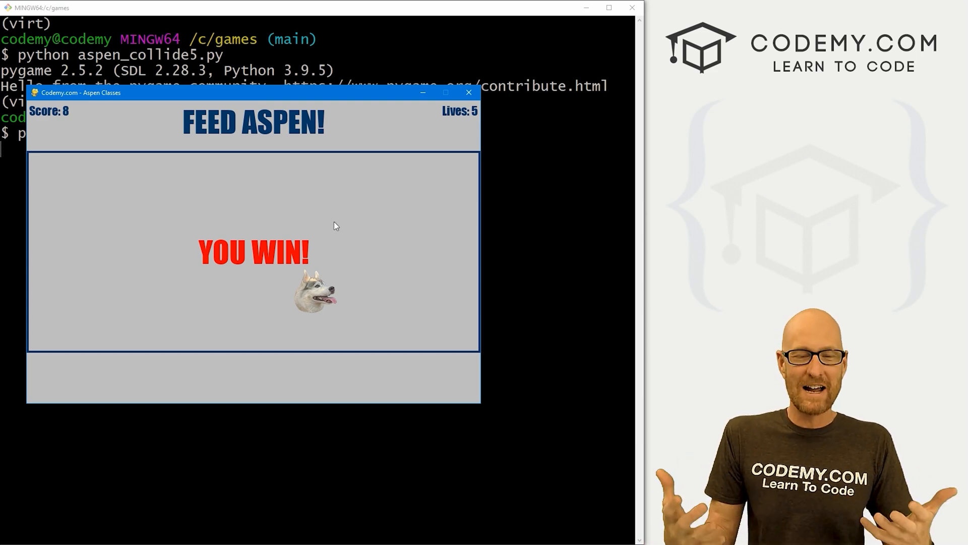
{"action": "mouse_move", "coordinate": [57, 116]}
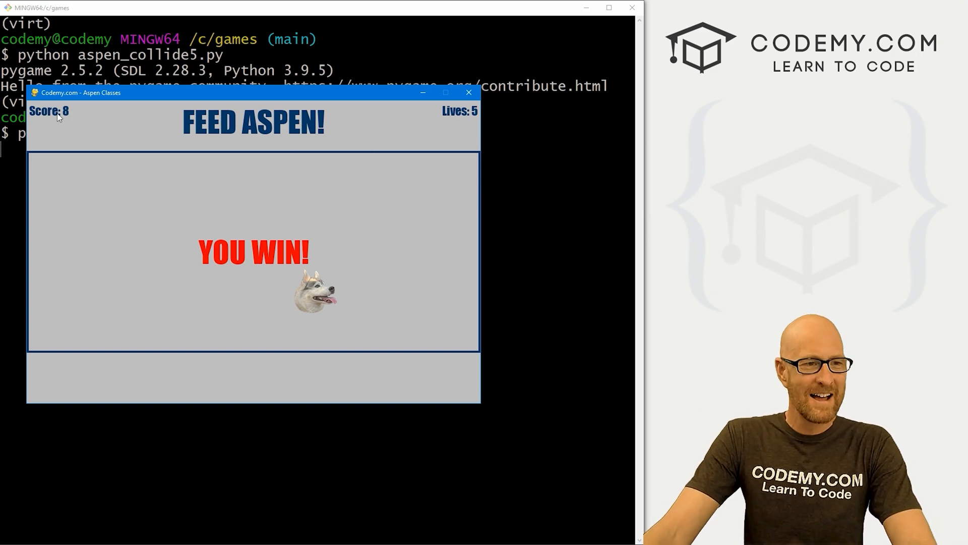
{"action": "mouse_move", "coordinate": [476, 116]}
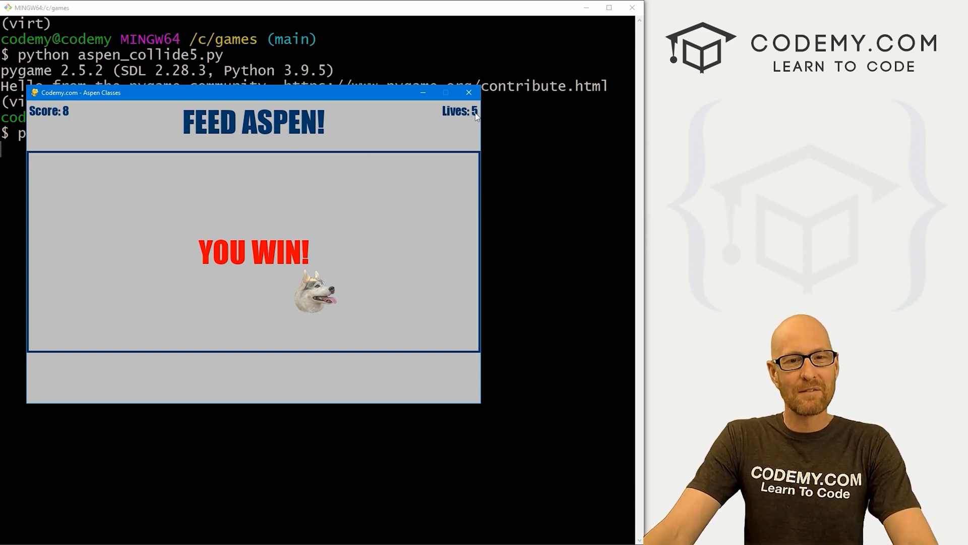
{"action": "mouse_move", "coordinate": [476, 162]}
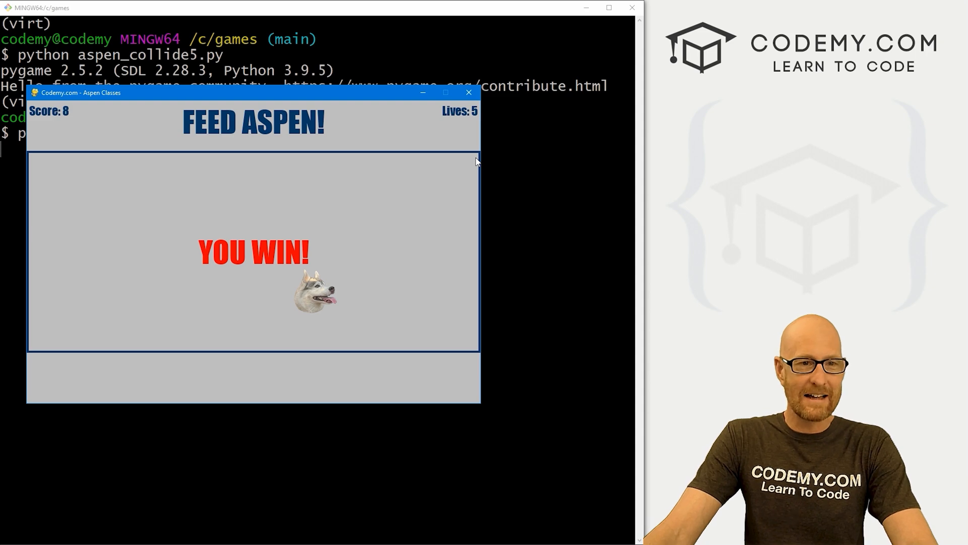
{"action": "mouse_move", "coordinate": [304, 298]}
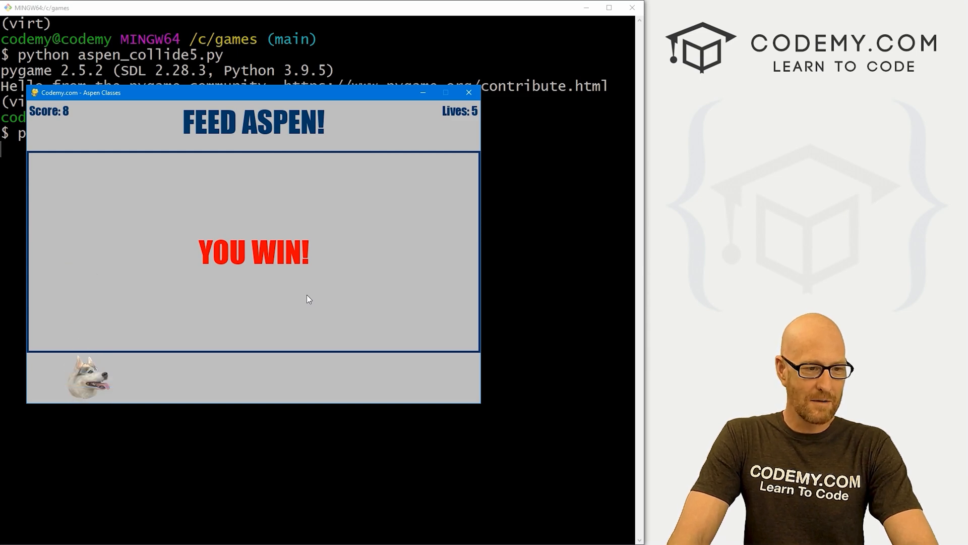
{"action": "left_click", "coordinate": [468, 92]}
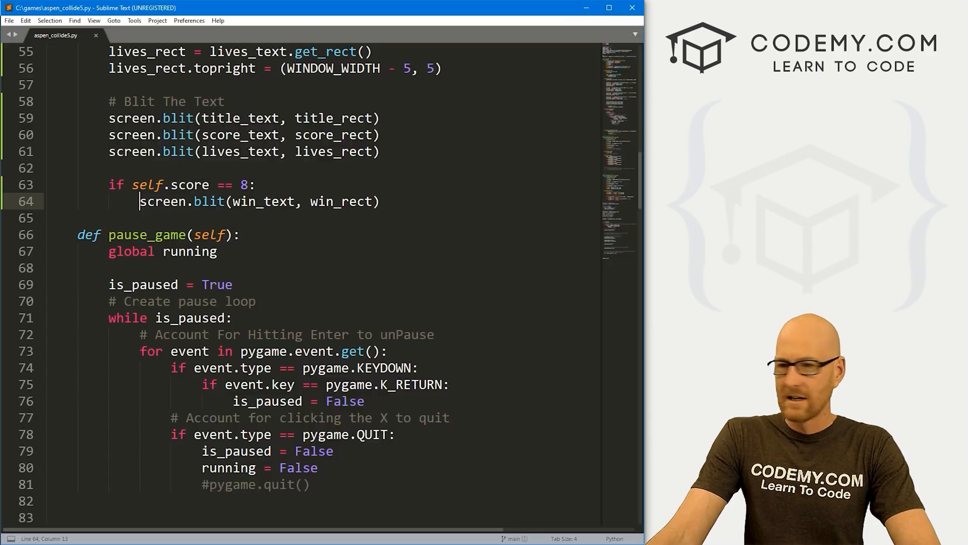
- Scroll down to Aspen's move() method and clear the selection in the arrow-key code
{"action": "scroll", "scroll_direction": "down", "scroll_amount": 3}
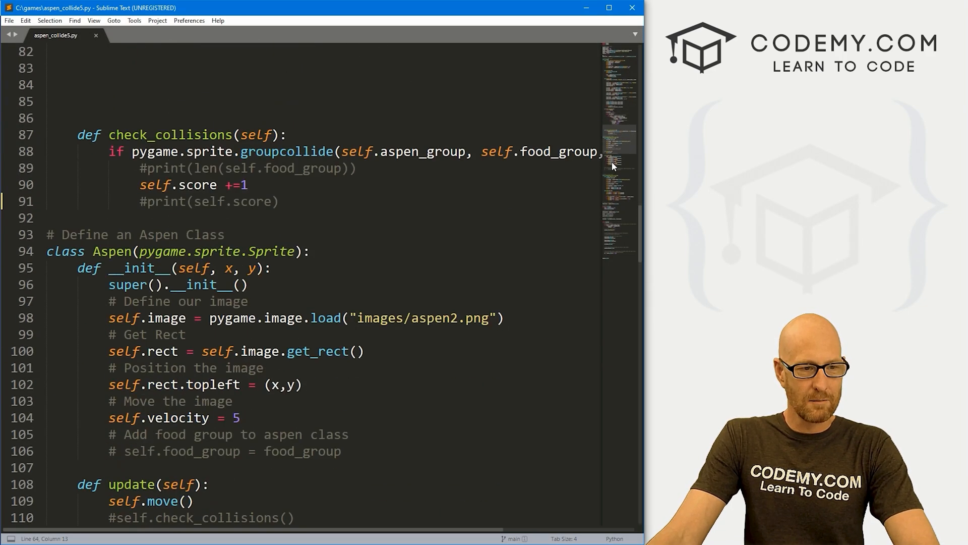
{"action": "scroll", "scroll_direction": "down", "scroll_amount": 3}
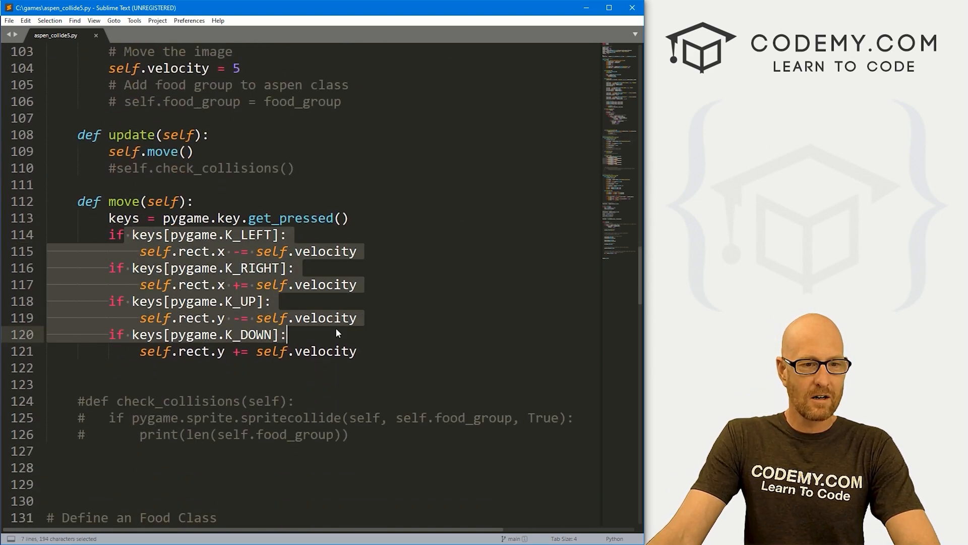
{"action": "mouse_move", "coordinate": [353, 242]}
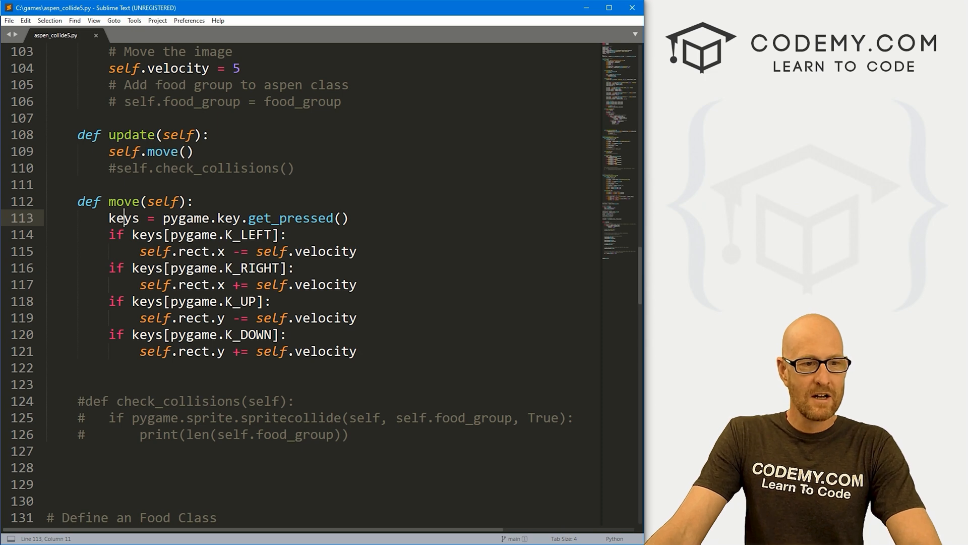
{"action": "left_click", "coordinate": [271, 234]}
{"action": "type", "text": " and "}
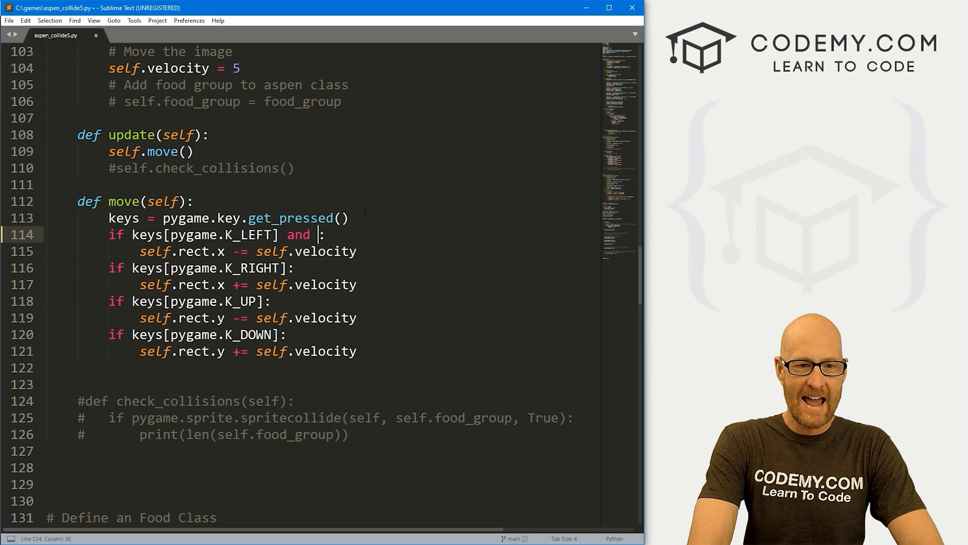
- Append 'and self.rect.x >= 10' to the left-arrow movement check
{"action": "type", "text": "self.rec"}
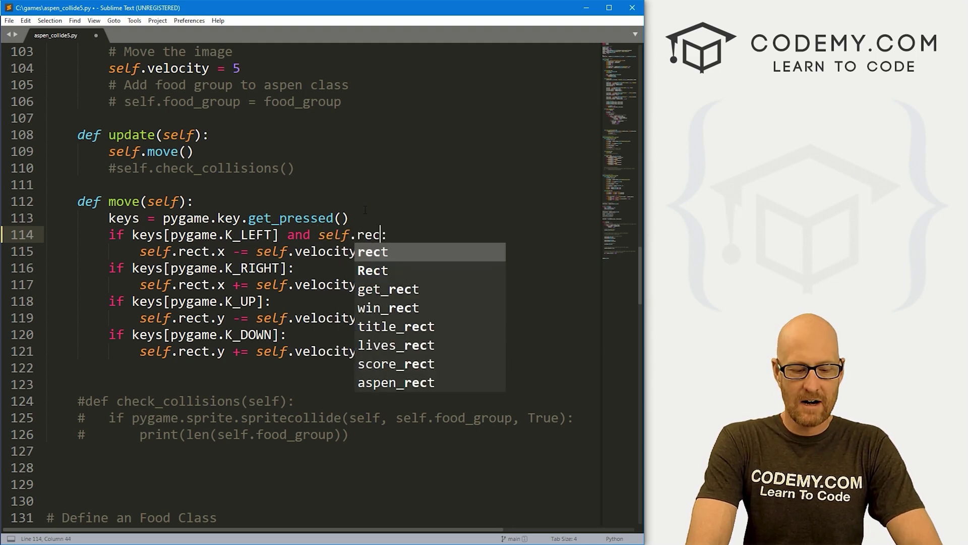
{"action": "type", "text": "t.x:"}
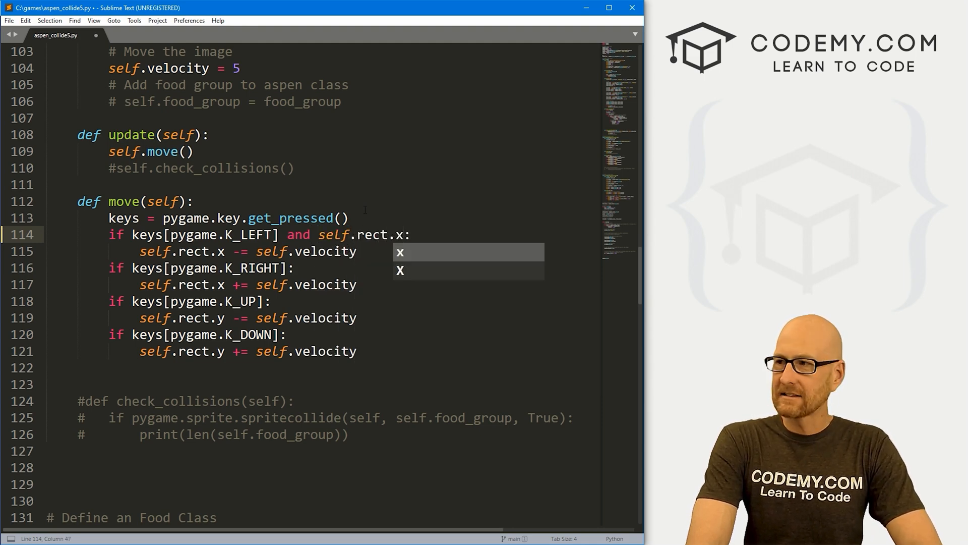
{"action": "type", "text": ">= 0"}
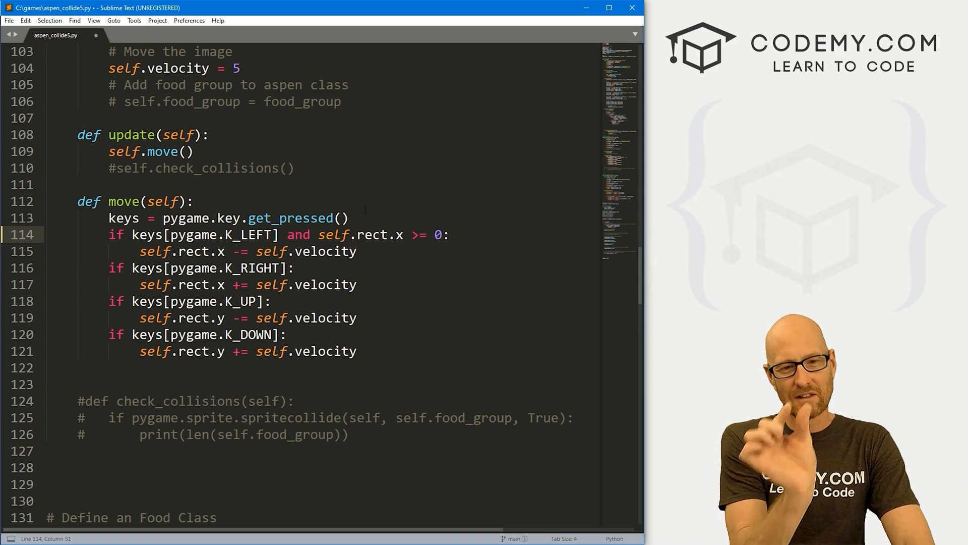
{"action": "type", "text": "1"}
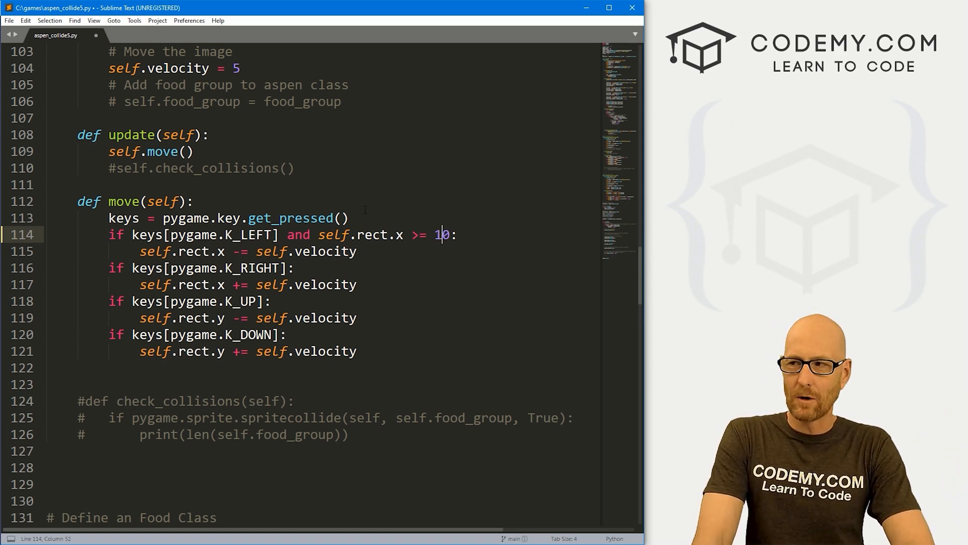
- Append 'and self.rect.x <= WINDOW_WIDTH - 95' to the right-arrow movement check
{"action": "left_click", "coordinate": [289, 267]}
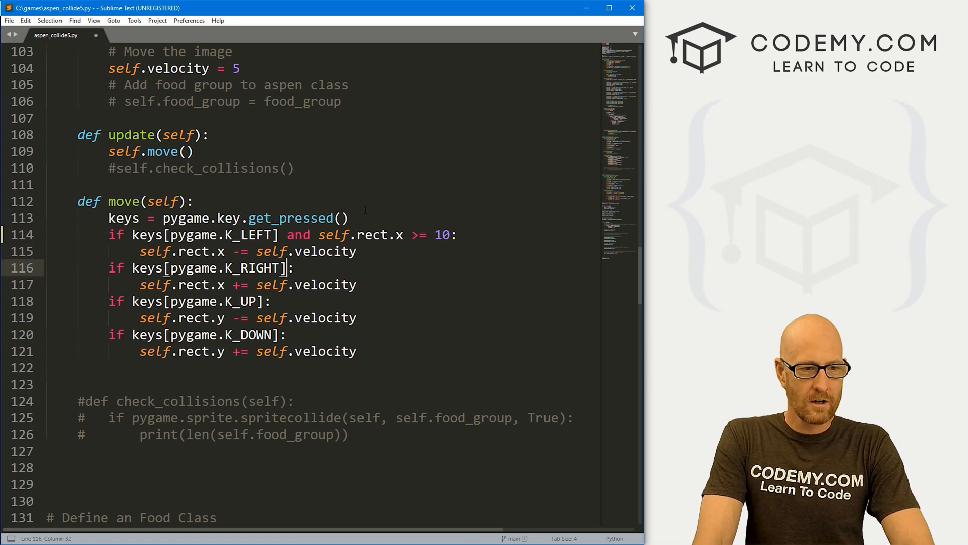
{"action": "type", "text": "and"}
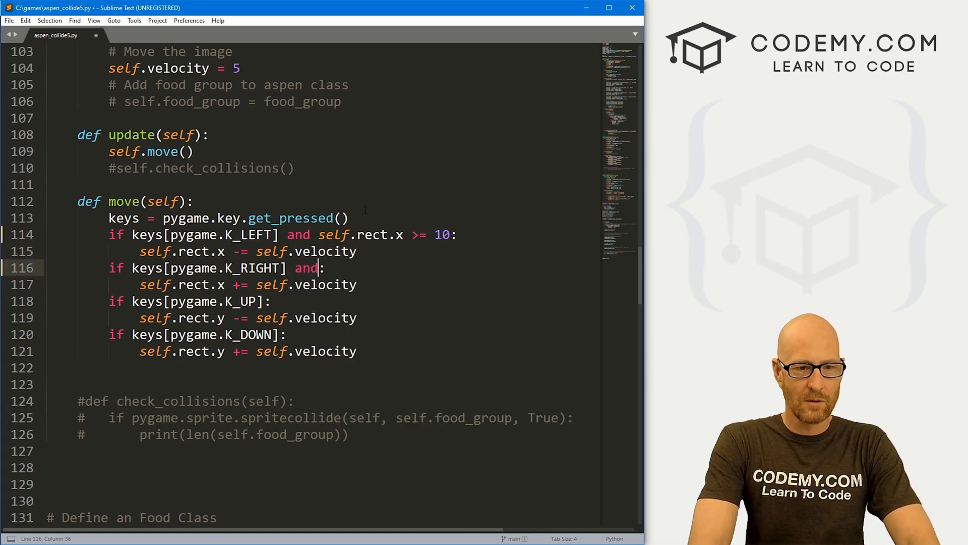
{"action": "type", "text": "self.rect.x"}
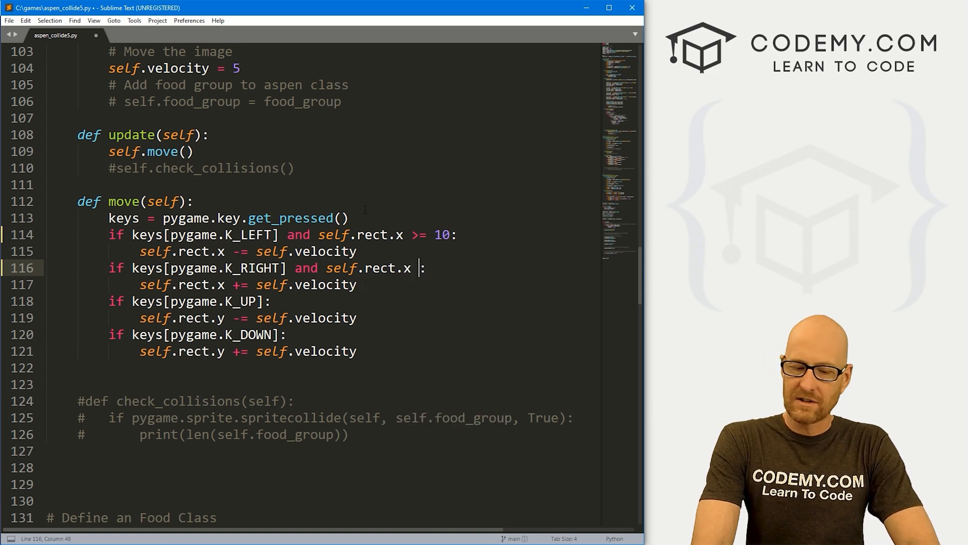
{"action": "type", "text": "<="}
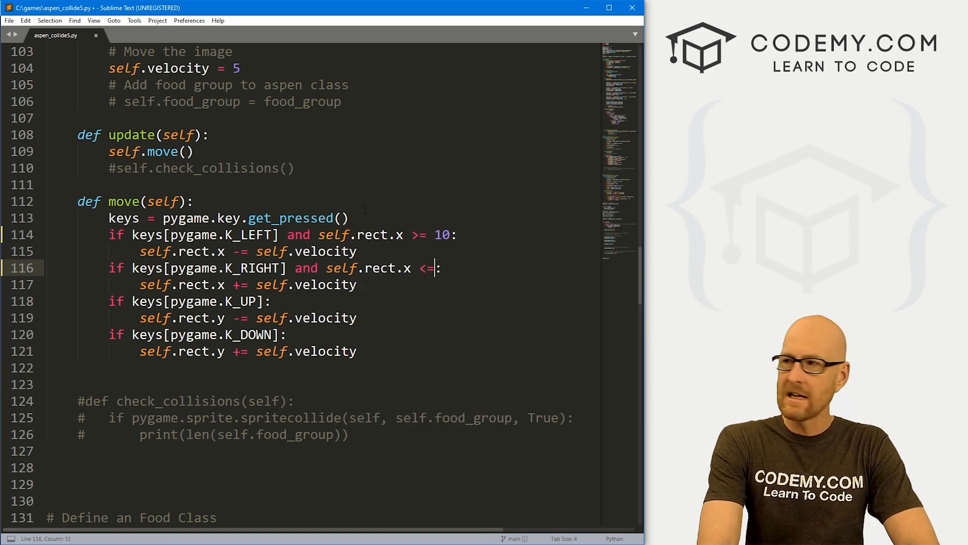
{"action": "type", "text": "WIND"}
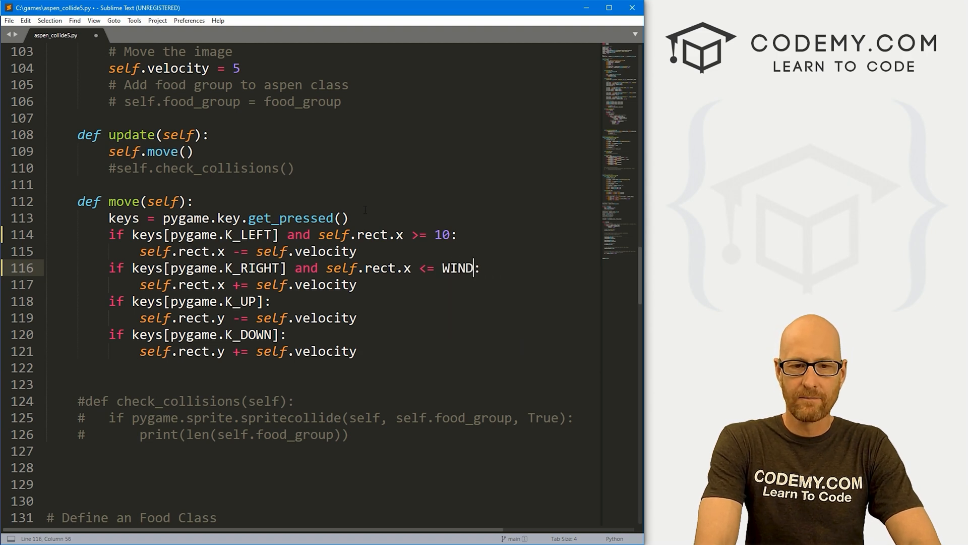
{"action": "type", "text": "OW_WIDTH -"}
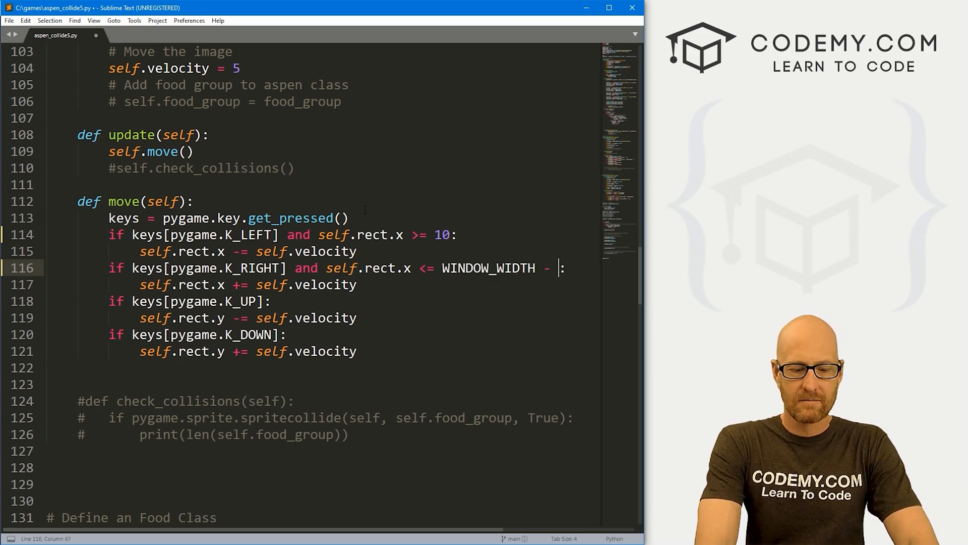
{"action": "type", "text": "95"}
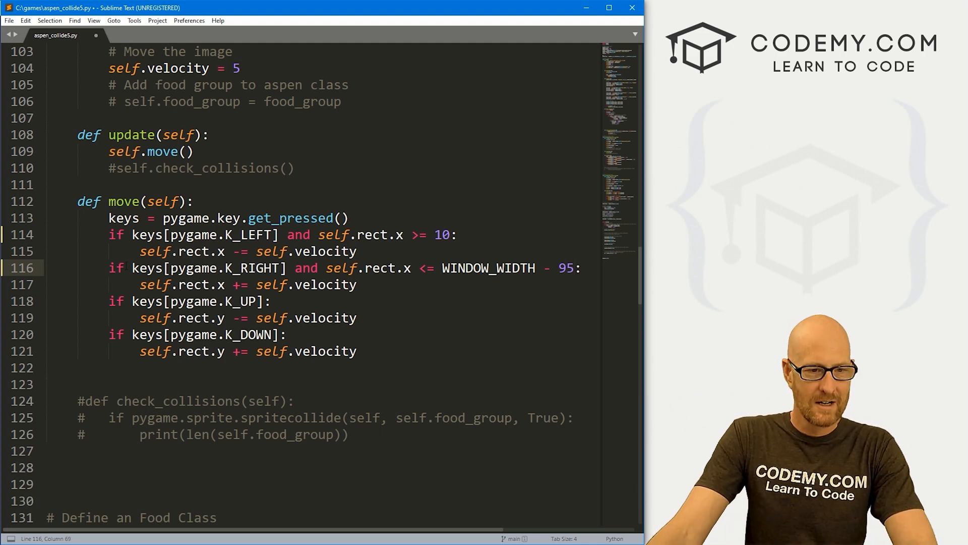
{"action": "left_click", "coordinate": [179, 301]}
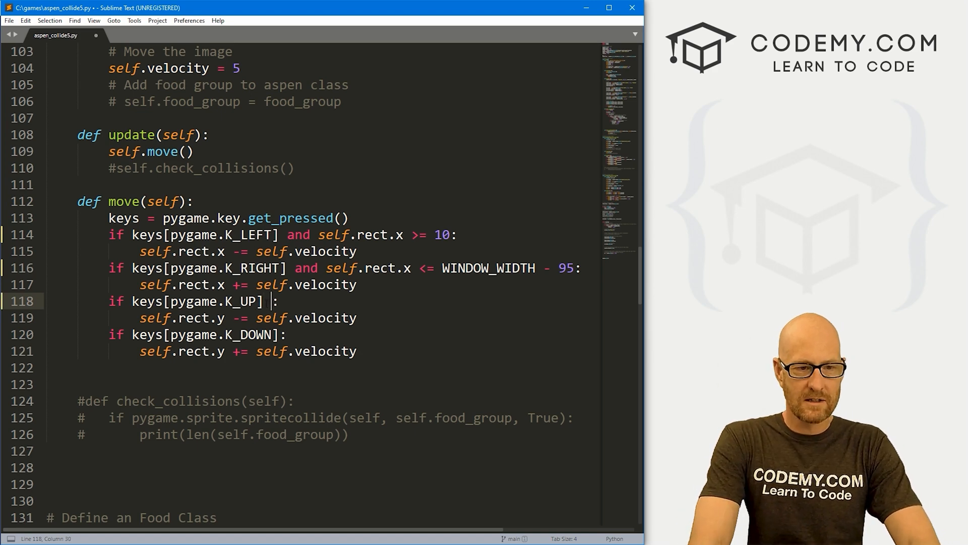
- Append 'and self.rect.y >= 110' to the up-arrow movement check
{"action": "type", "text": "and self.r"}
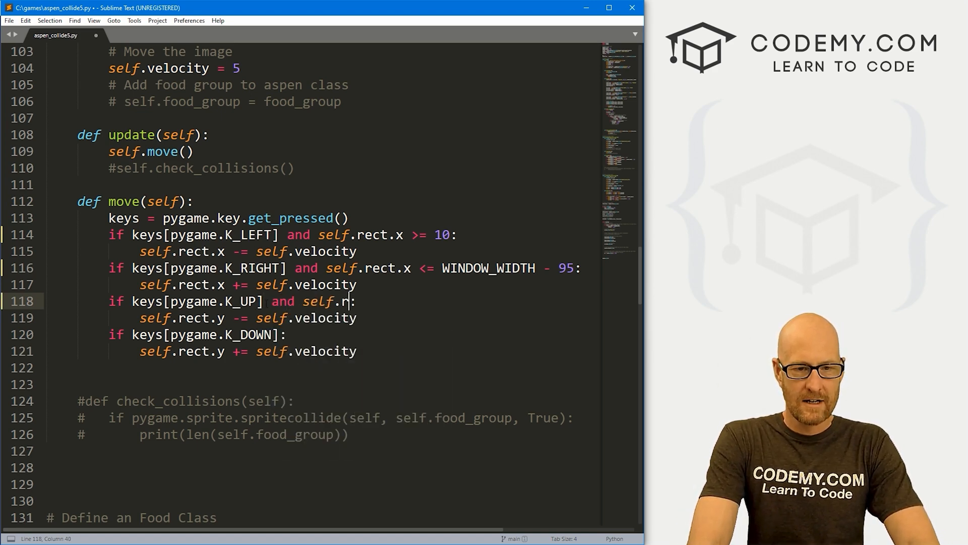
{"action": "type", "text": "ect.y"}
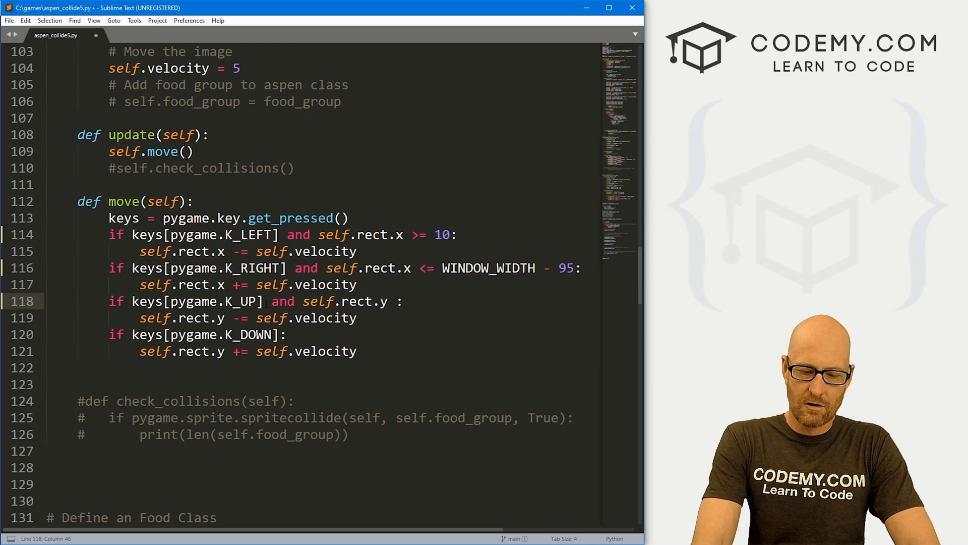
{"action": "type", "text": ">= 11"}
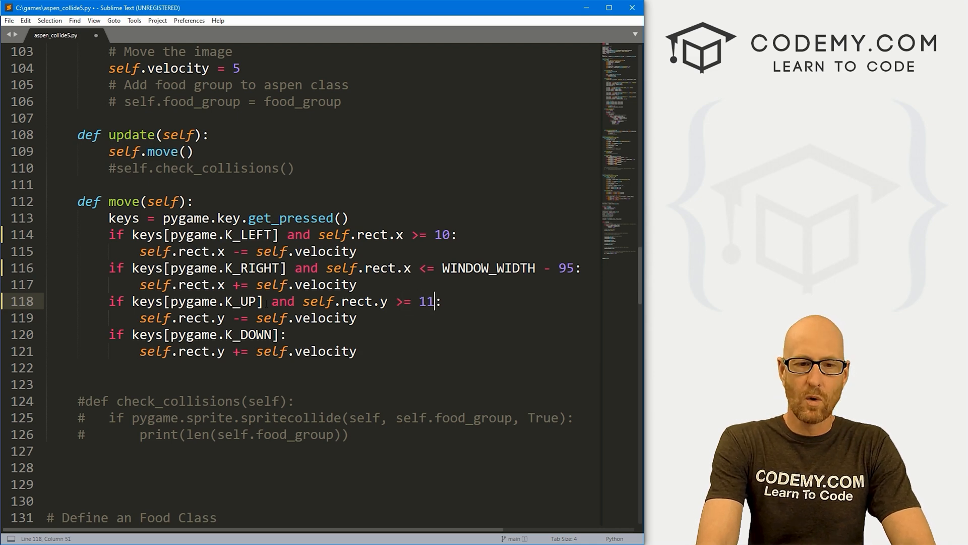
{"action": "type", "text": "0"}
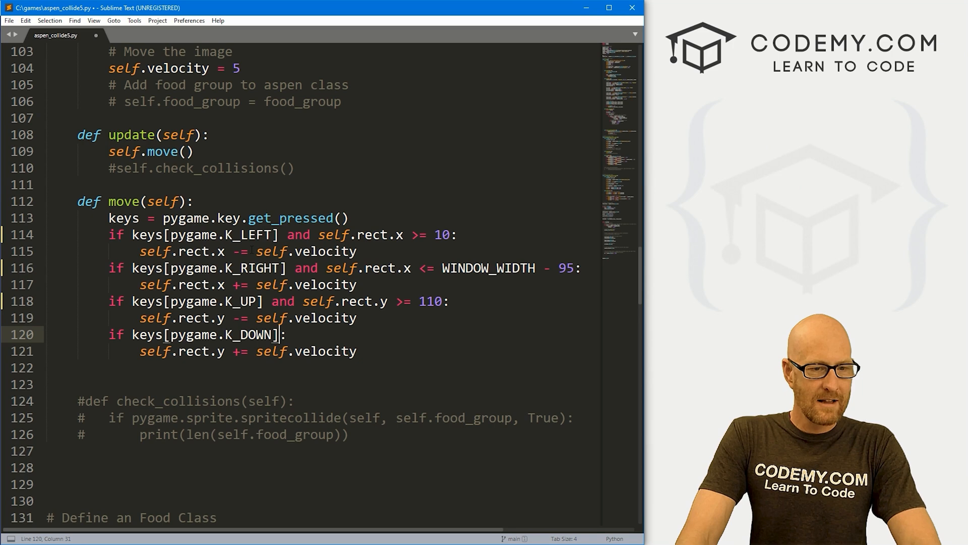
- Append 'and self.rect.y <= WINDOW_HEIGHT - 95' to the down-arrow check and save the file
{"action": "type", "text": "and self.rect"}
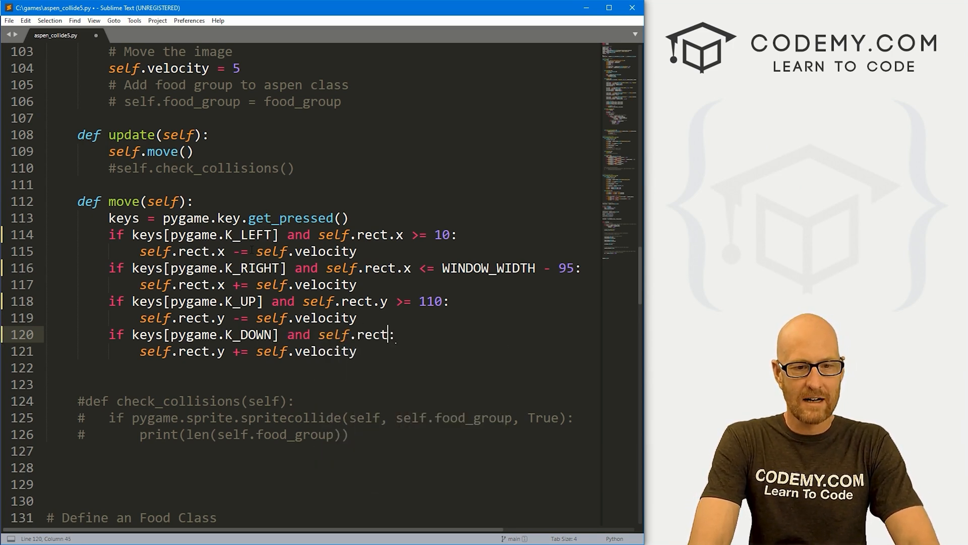
{"action": "type", "text": ".y"}
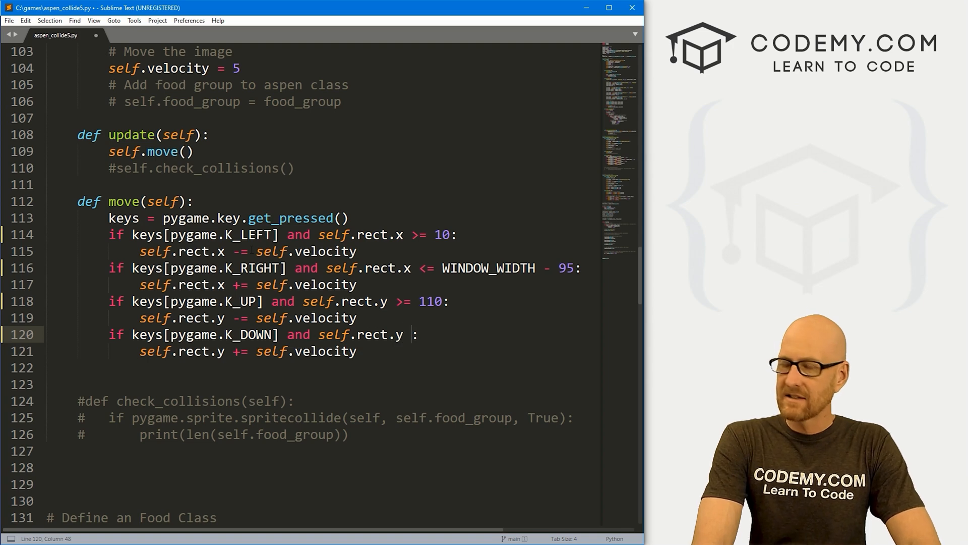
{"action": "type", "text": "<= WINDOW_HEIGHT -"}
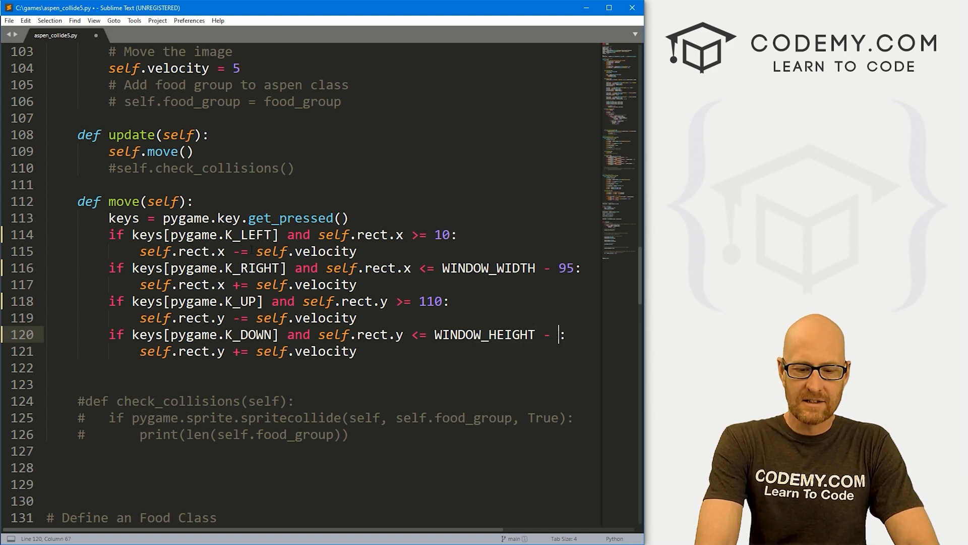
{"action": "type", "text": "95"}
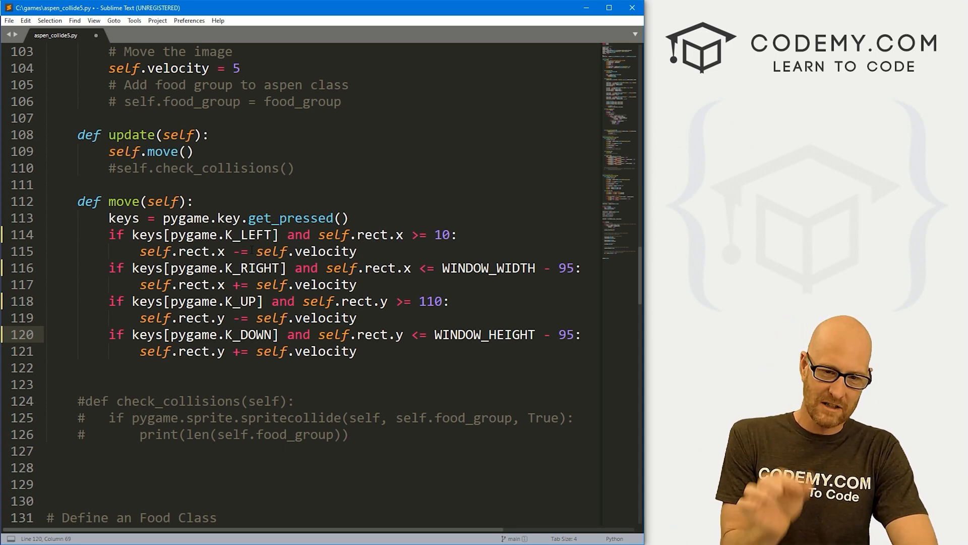
{"action": "key", "text": "ctrl+s"}
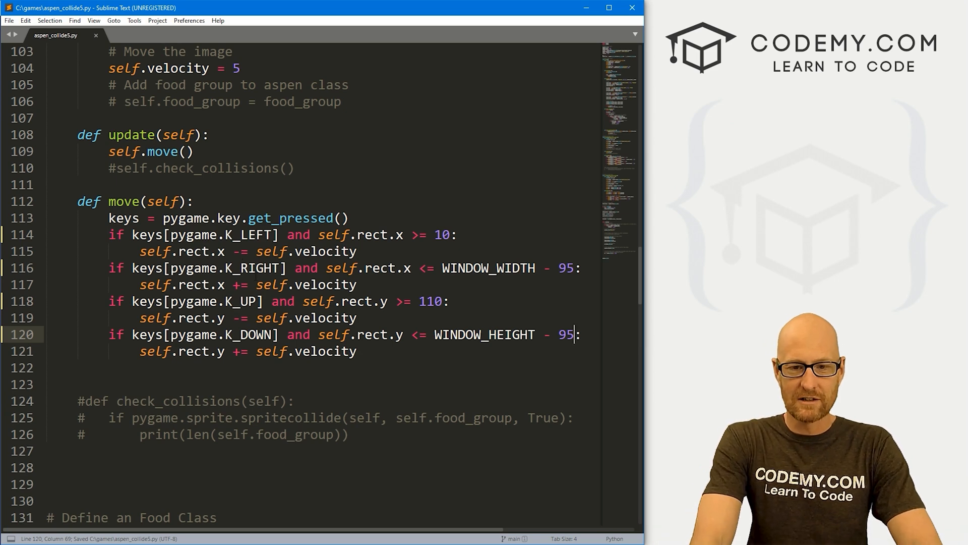
{"action": "type", "text": "85"}
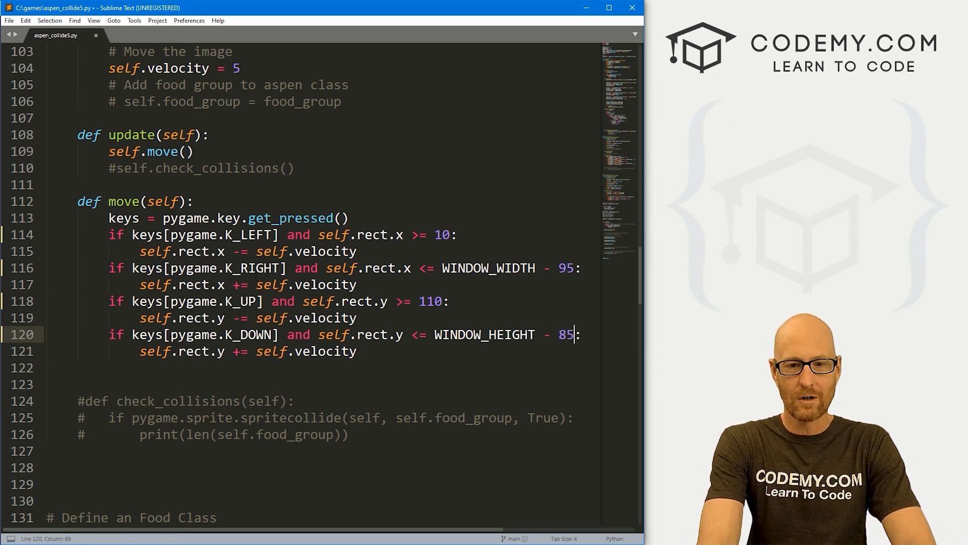
{"action": "key", "text": "Backspace"}
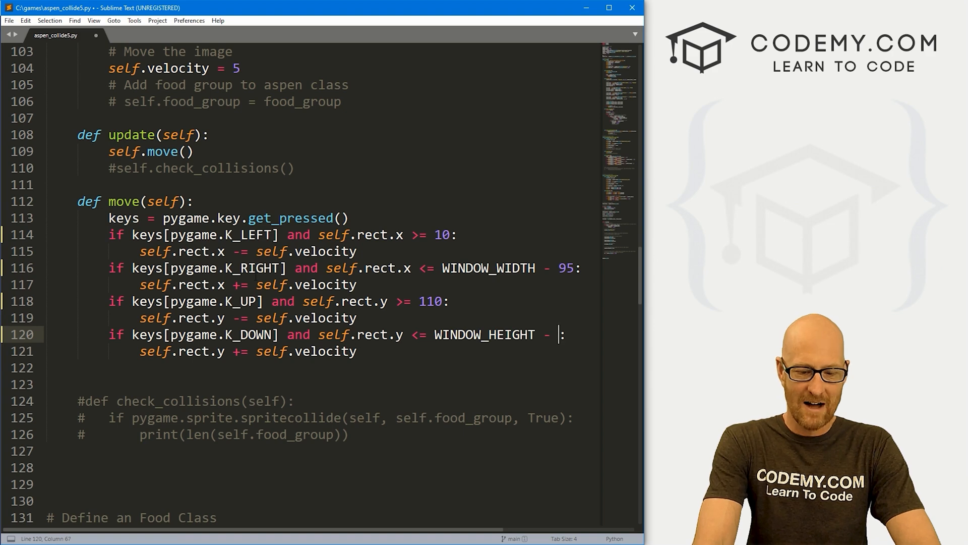
{"action": "type", "text": "95"}
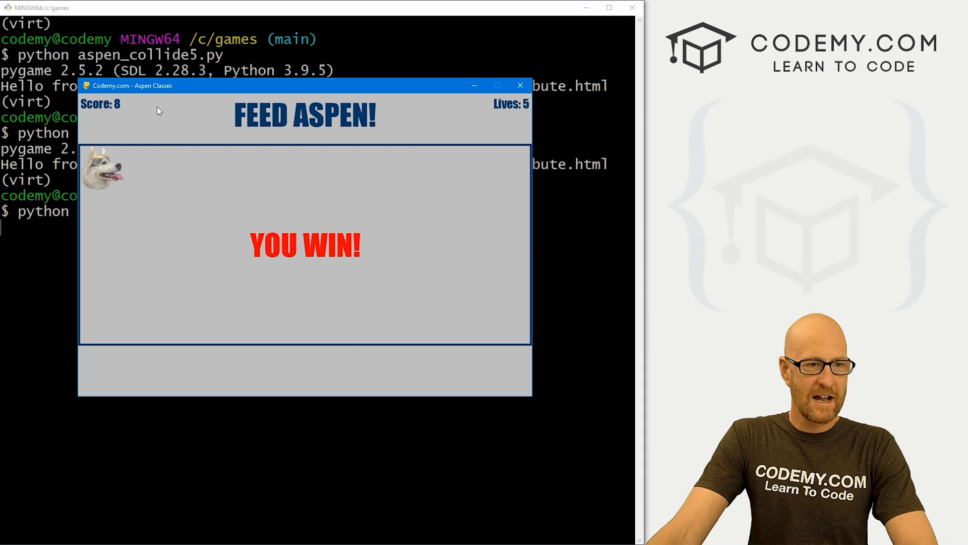
{"action": "mouse_move", "coordinate": [105, 162]}
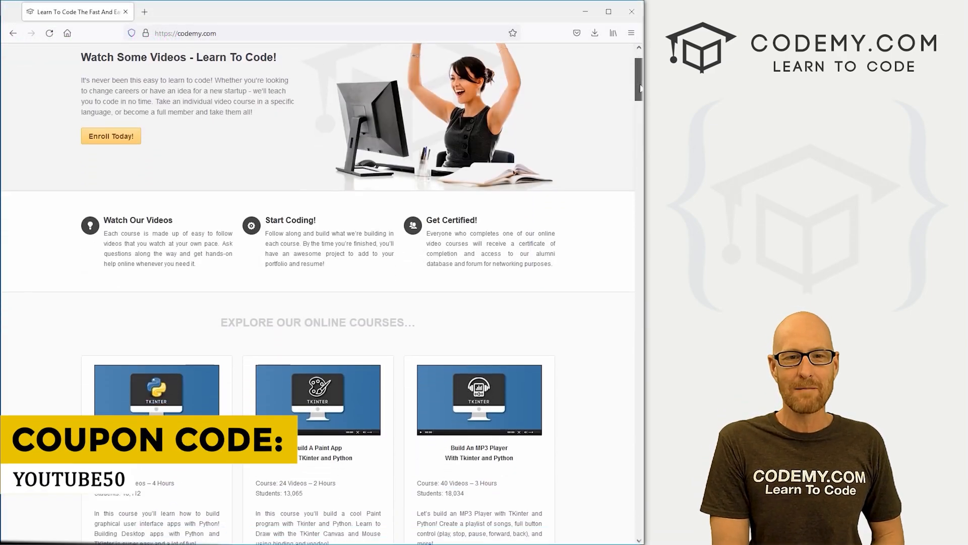
- Scroll to the money-back guarantee section and advance the testimonials carousel to the next review
{"action": "scroll", "scroll_direction": "down", "scroll_amount": 3}
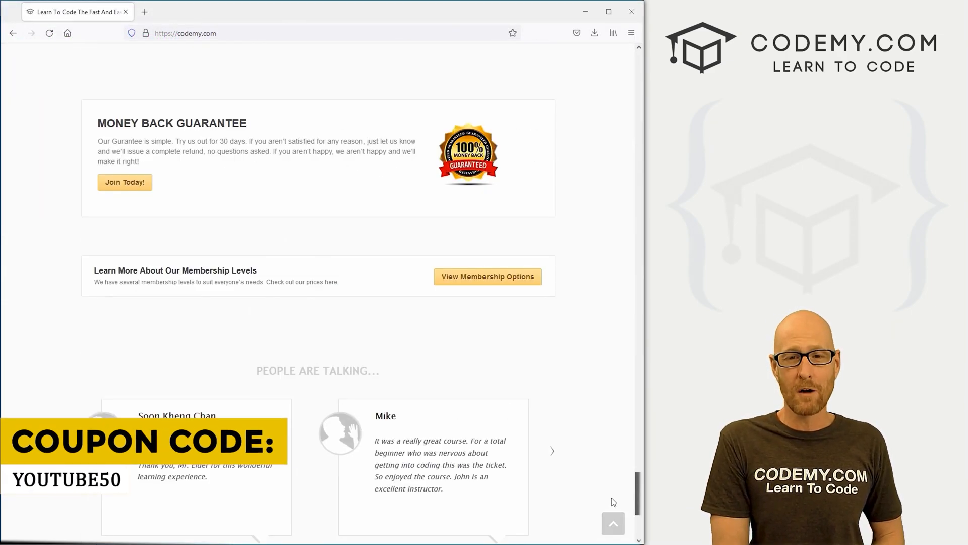
{"action": "left_click", "coordinate": [551, 451]}
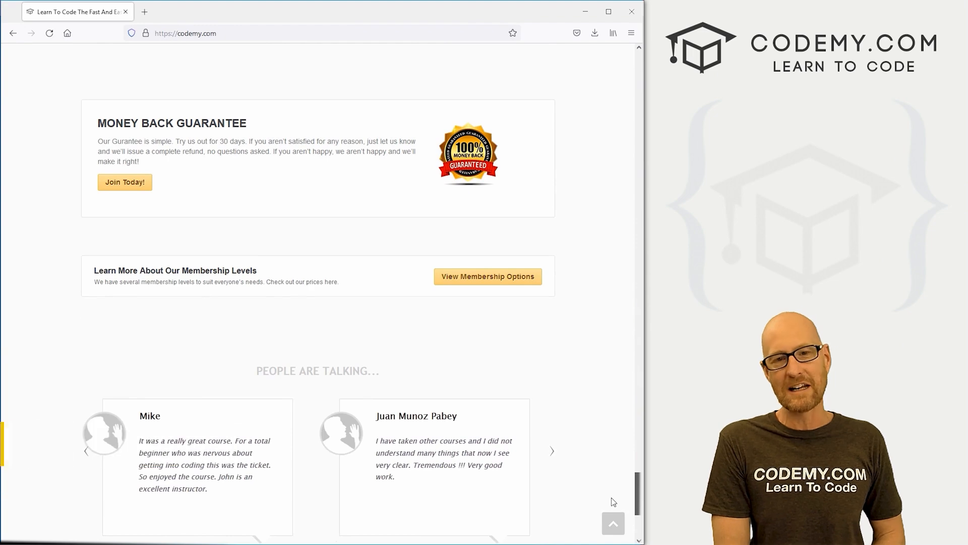